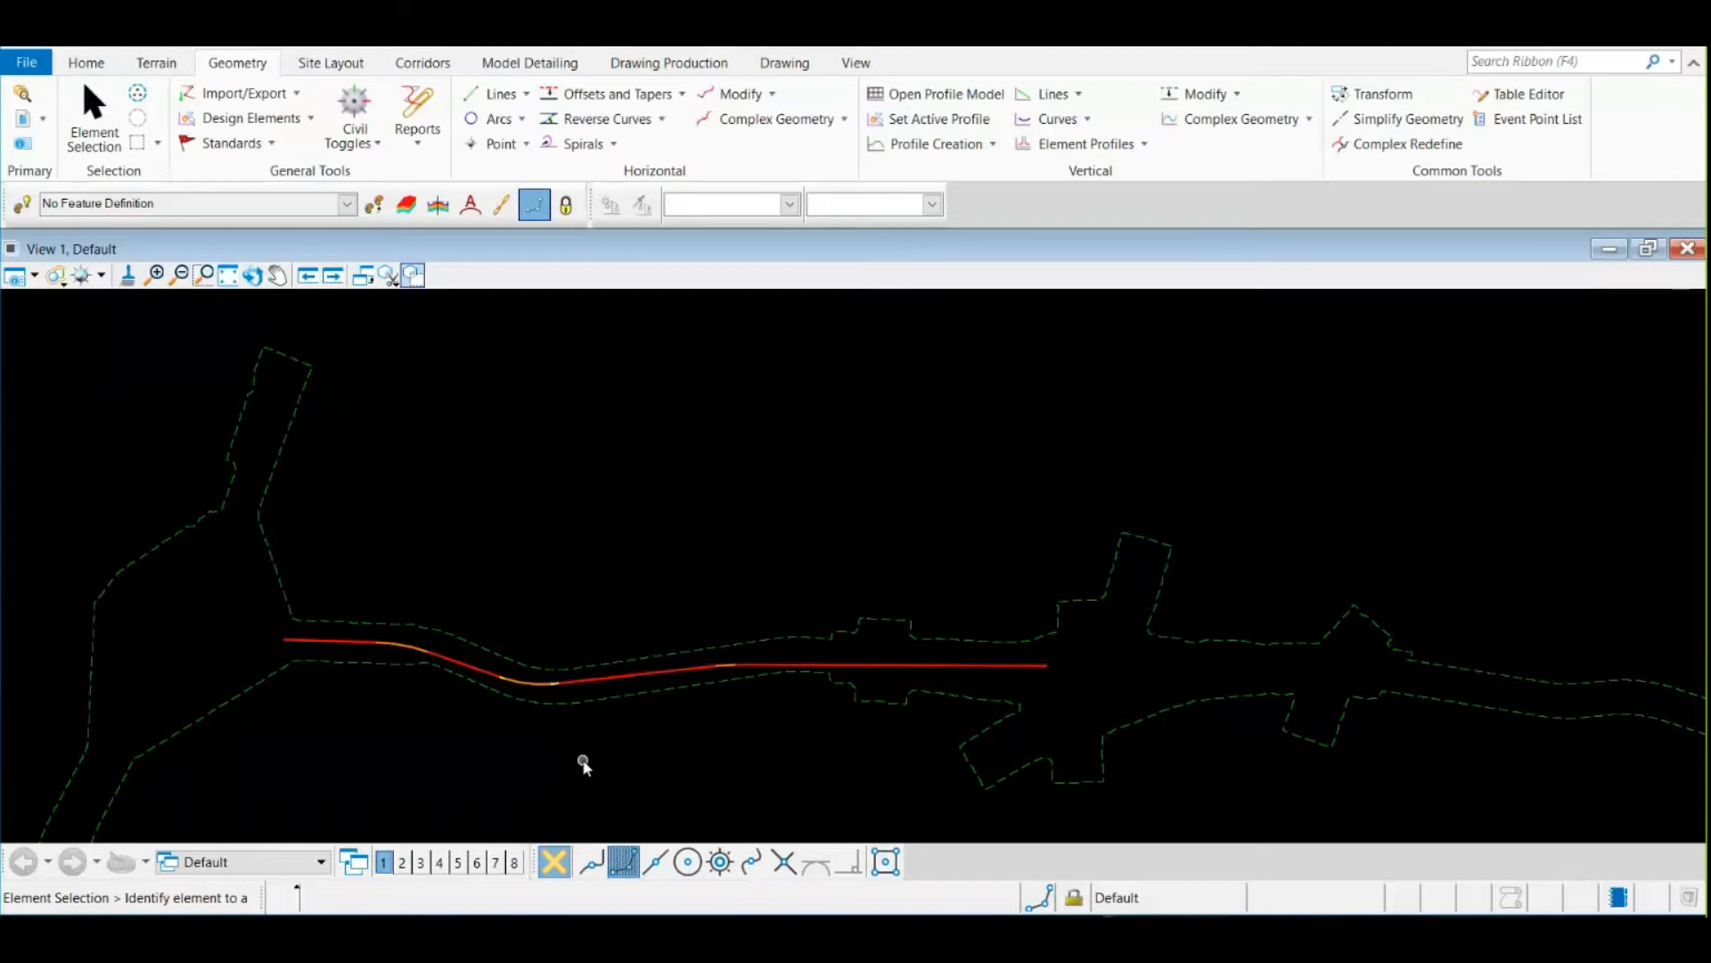
pyautogui.moveTo(129, 72)
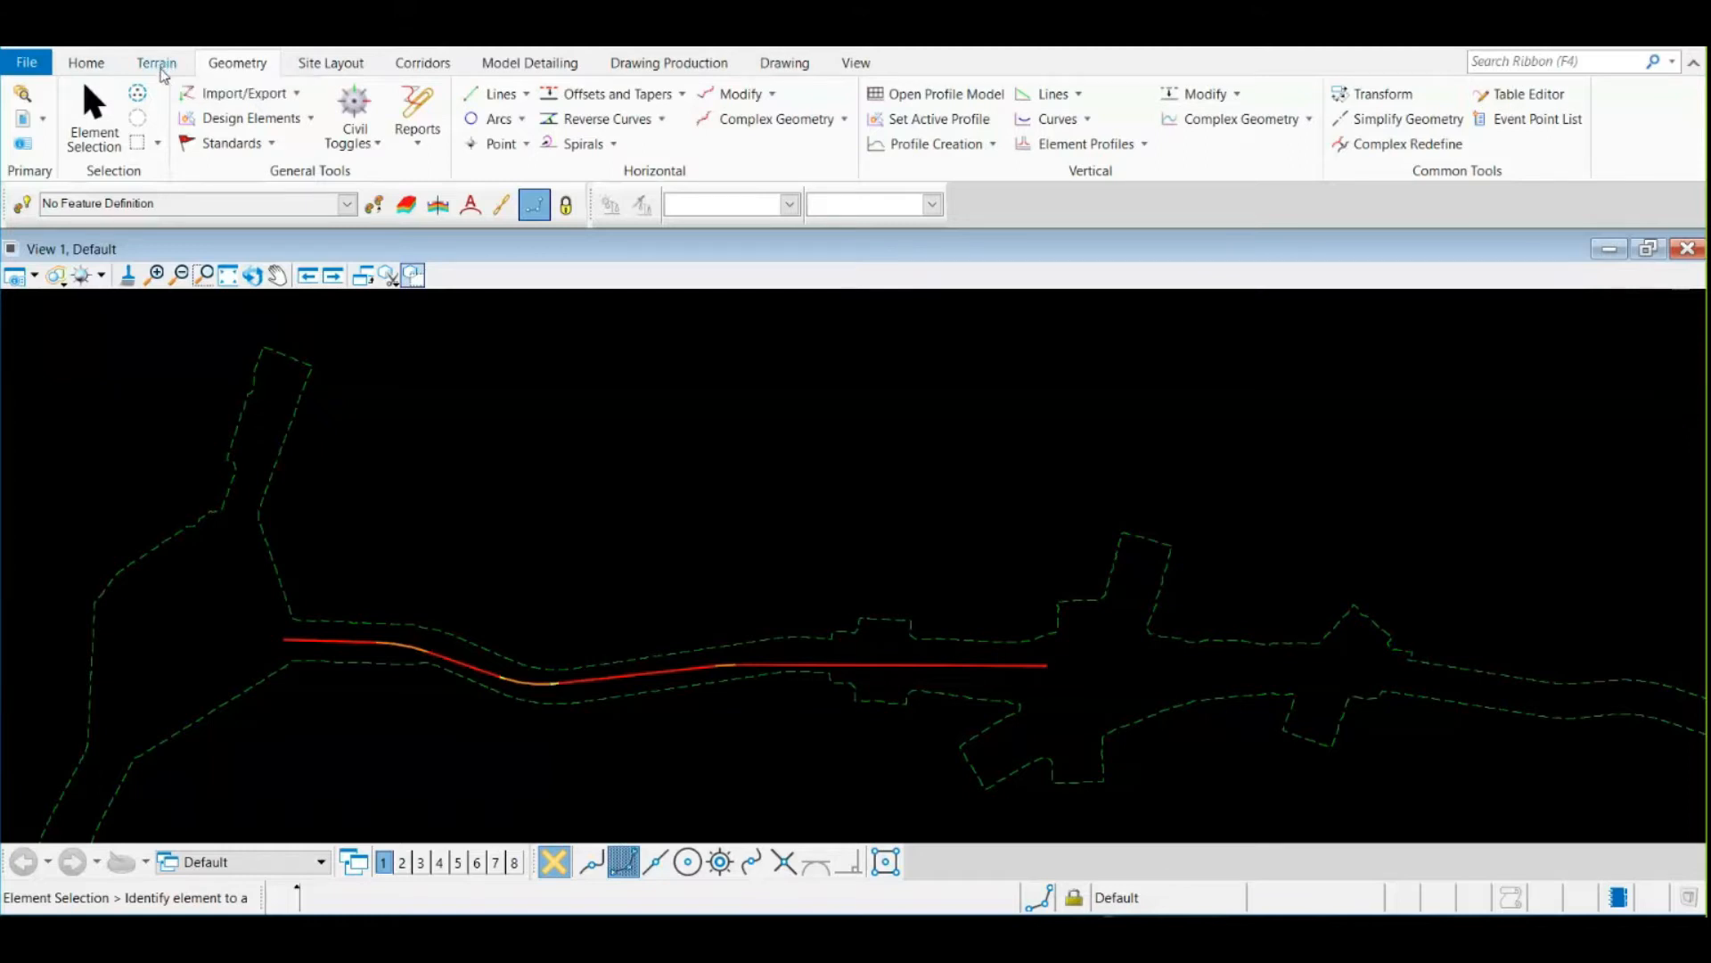
# Step: Browse the Terrain and Geometry ribbons, then switch to the Corridors ribbon
pyautogui.click(155, 62)
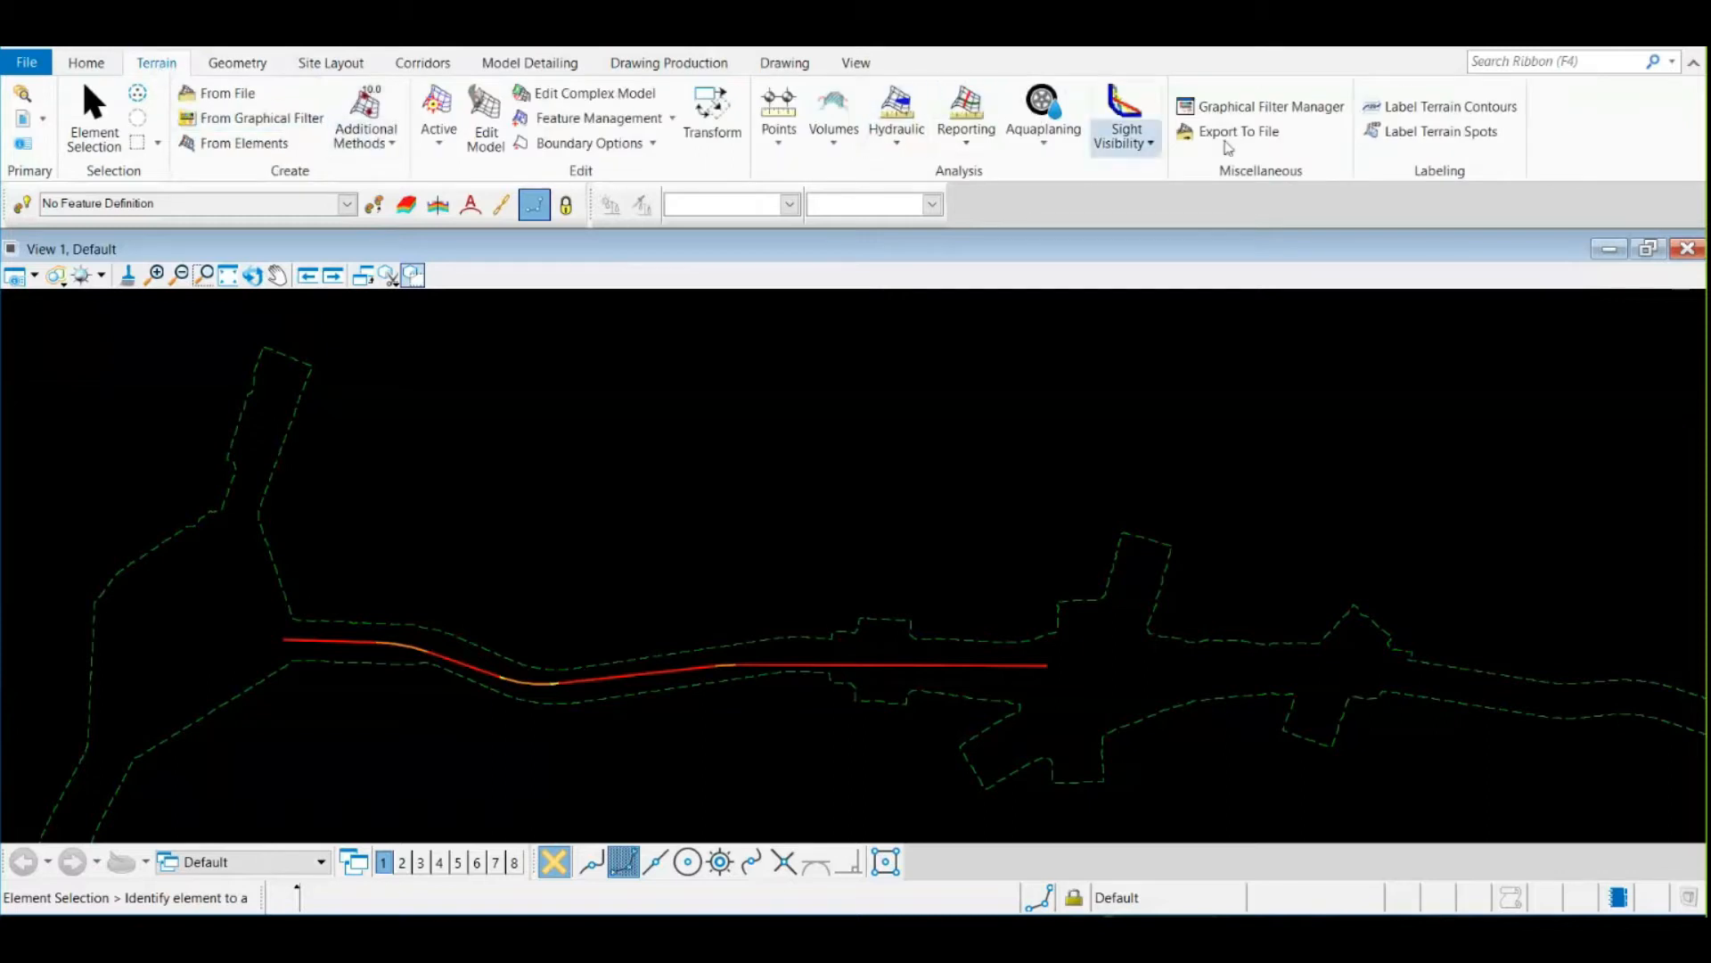
pyautogui.click(237, 63)
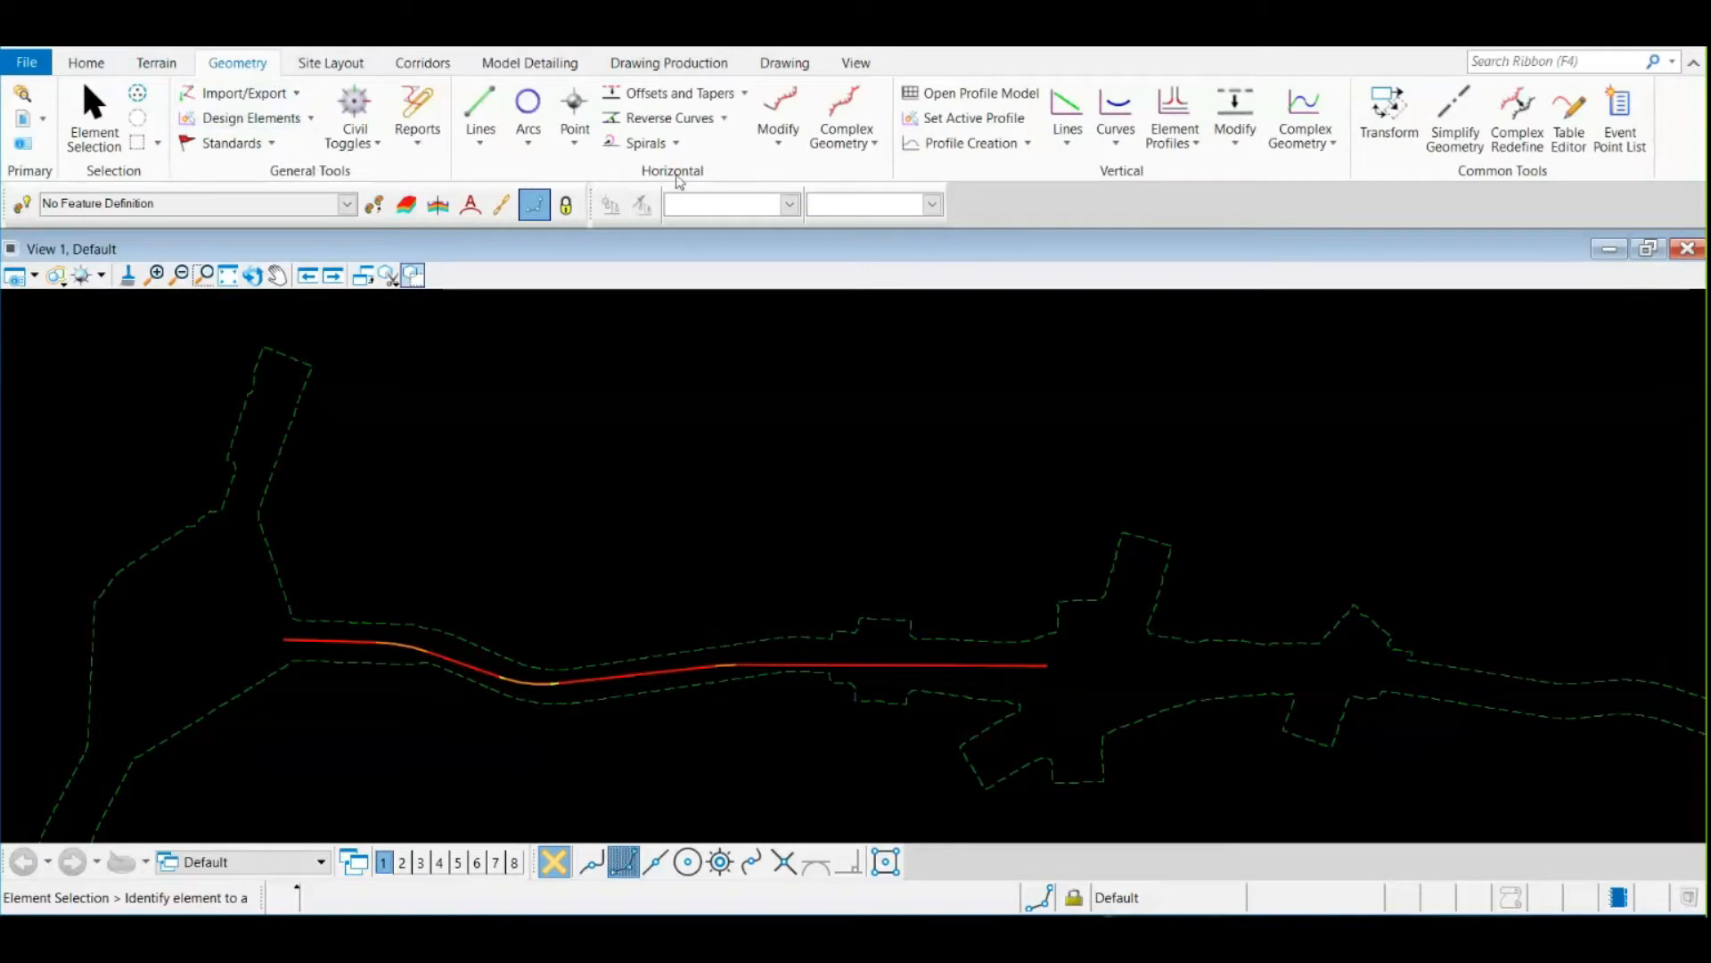
pyautogui.moveTo(574, 109)
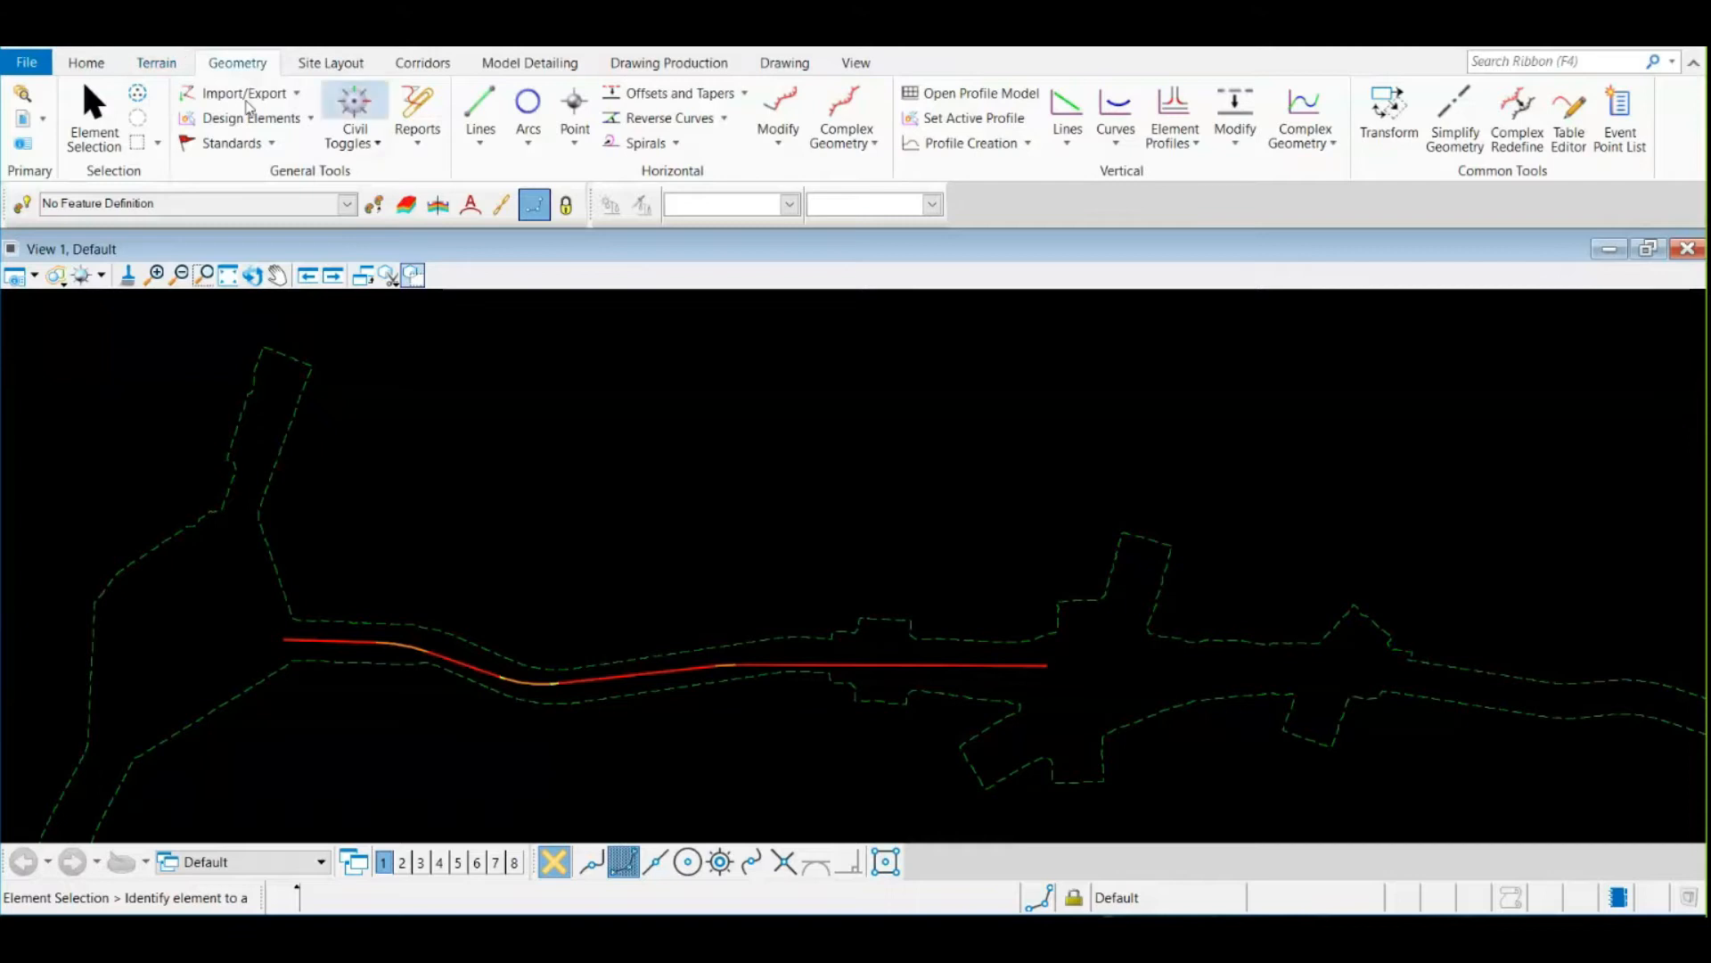
pyautogui.click(423, 62)
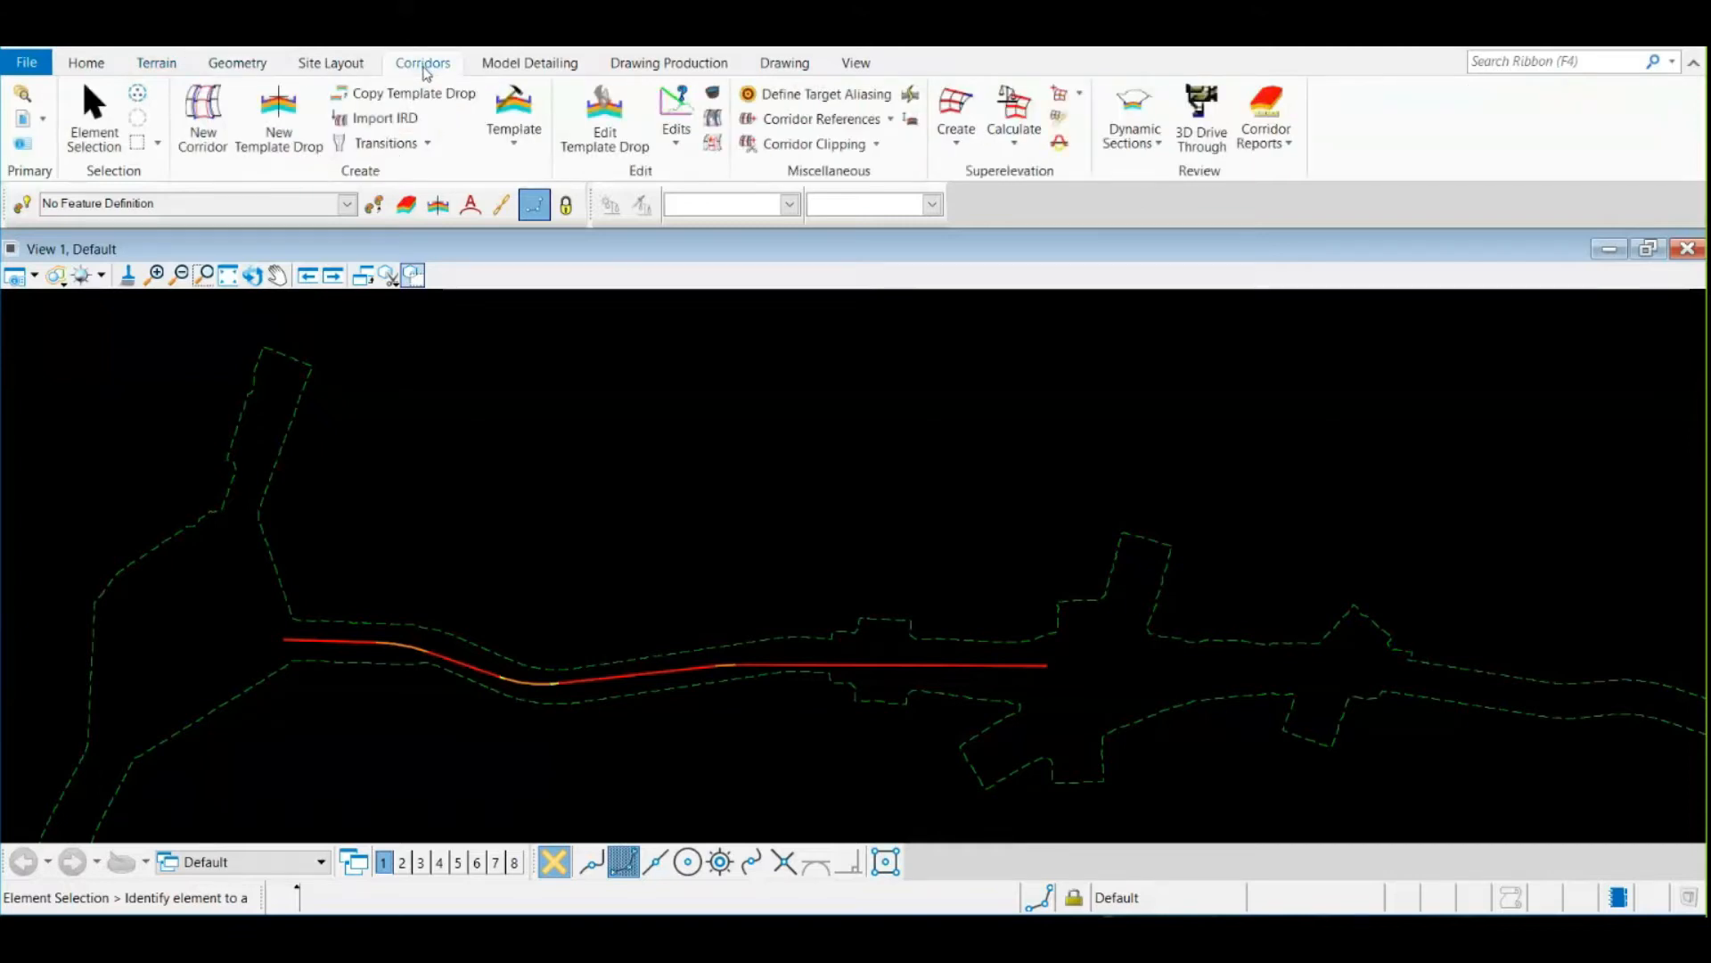
pyautogui.moveTo(416, 93)
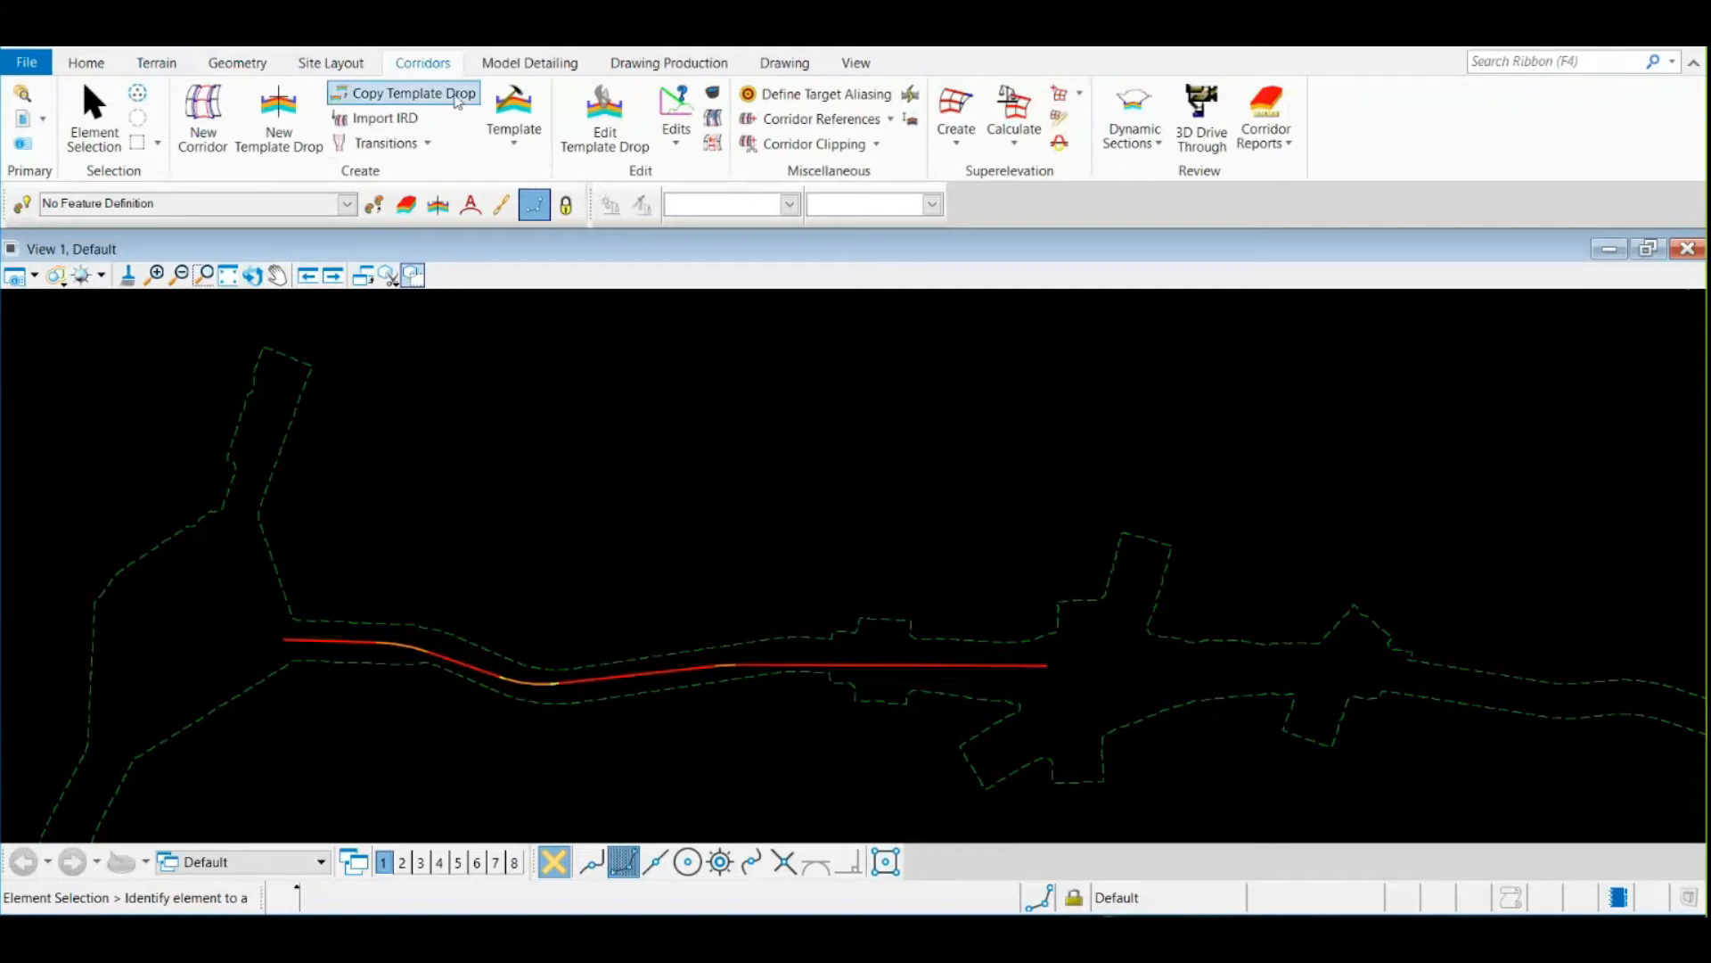
pyautogui.moveTo(424, 184)
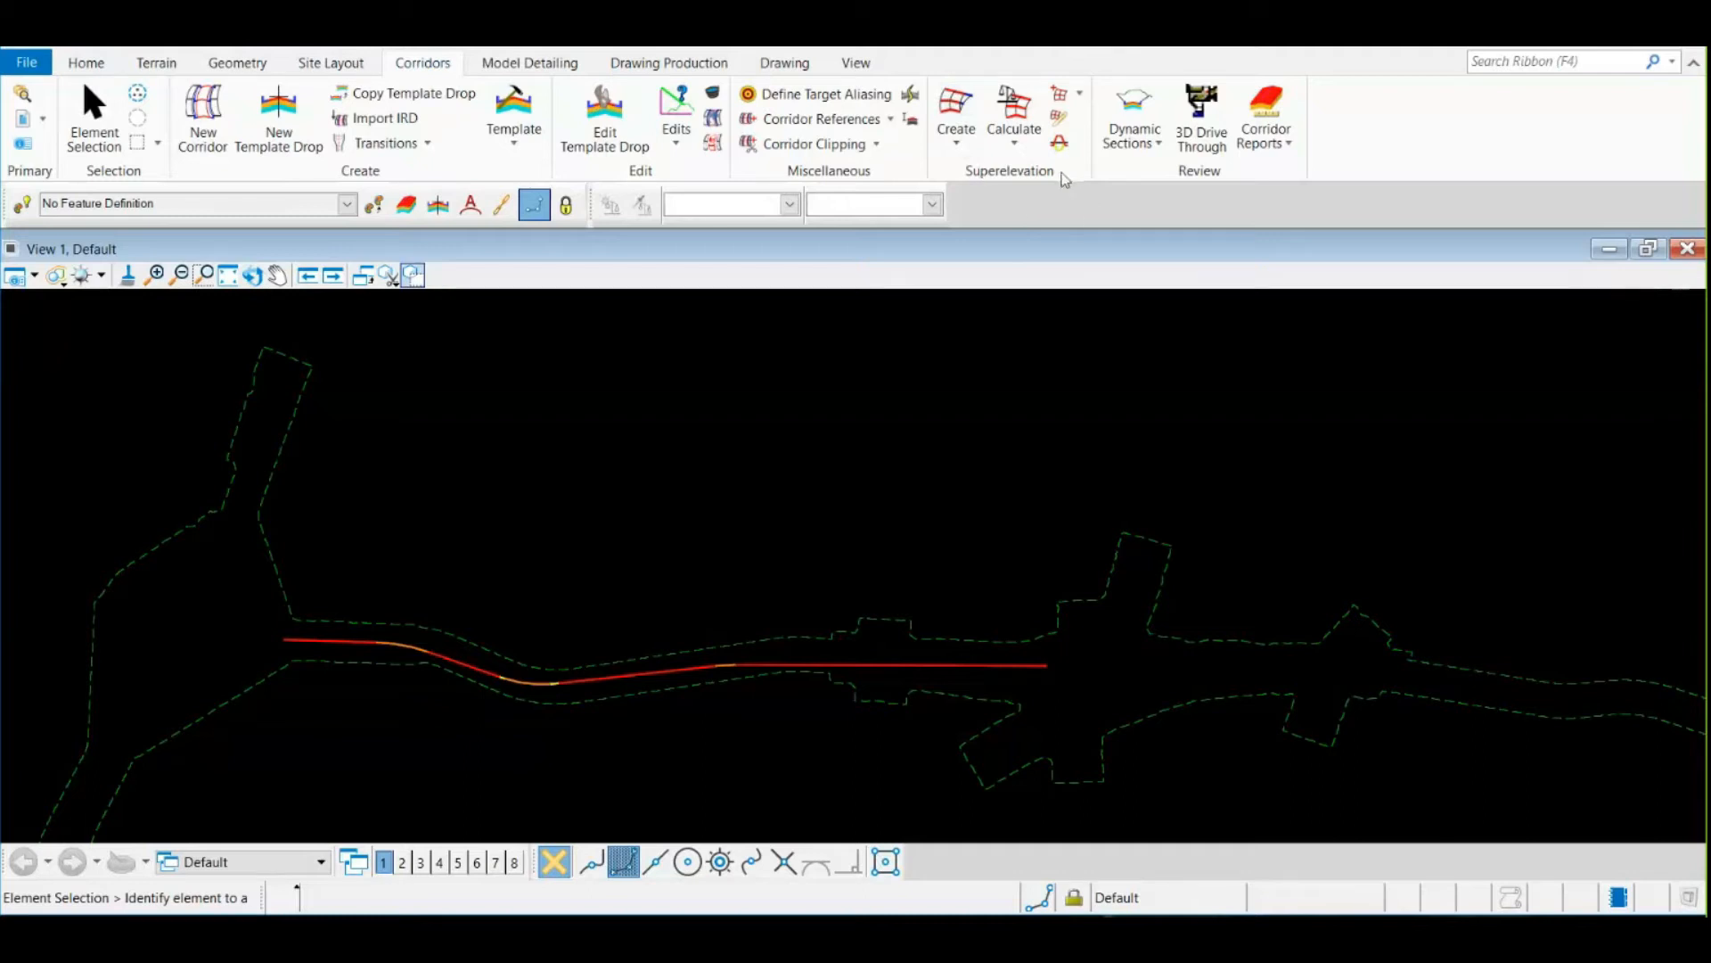
pyautogui.moveTo(1087, 162)
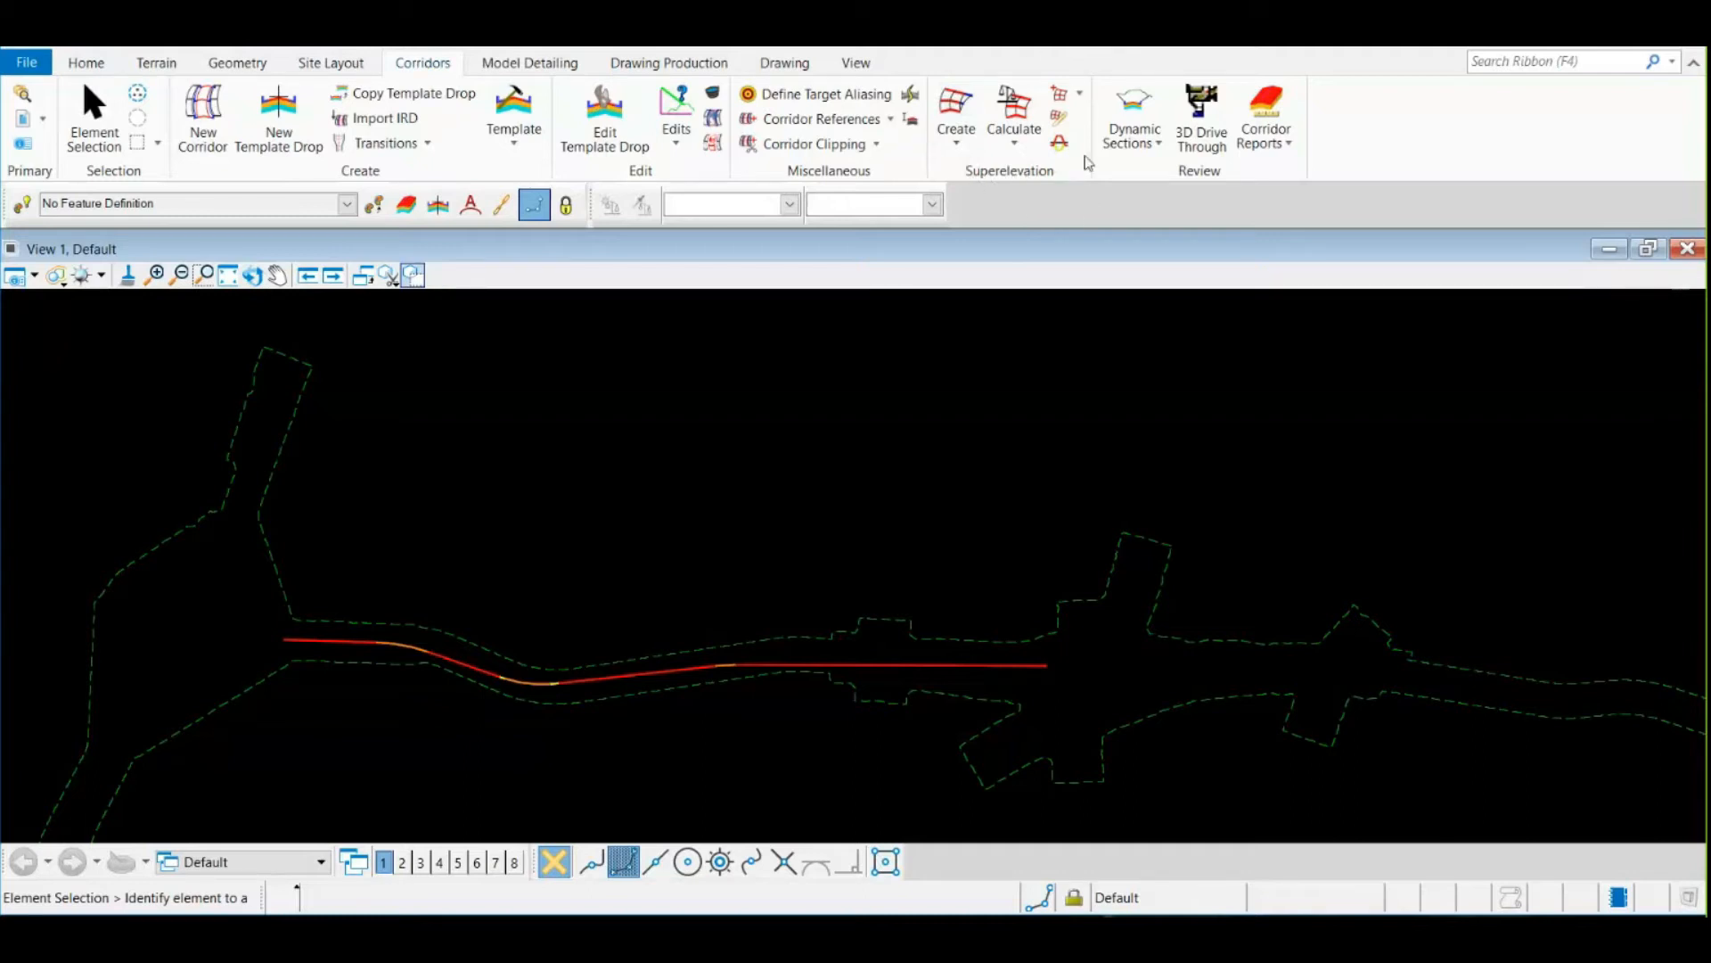
pyautogui.moveTo(1135, 173)
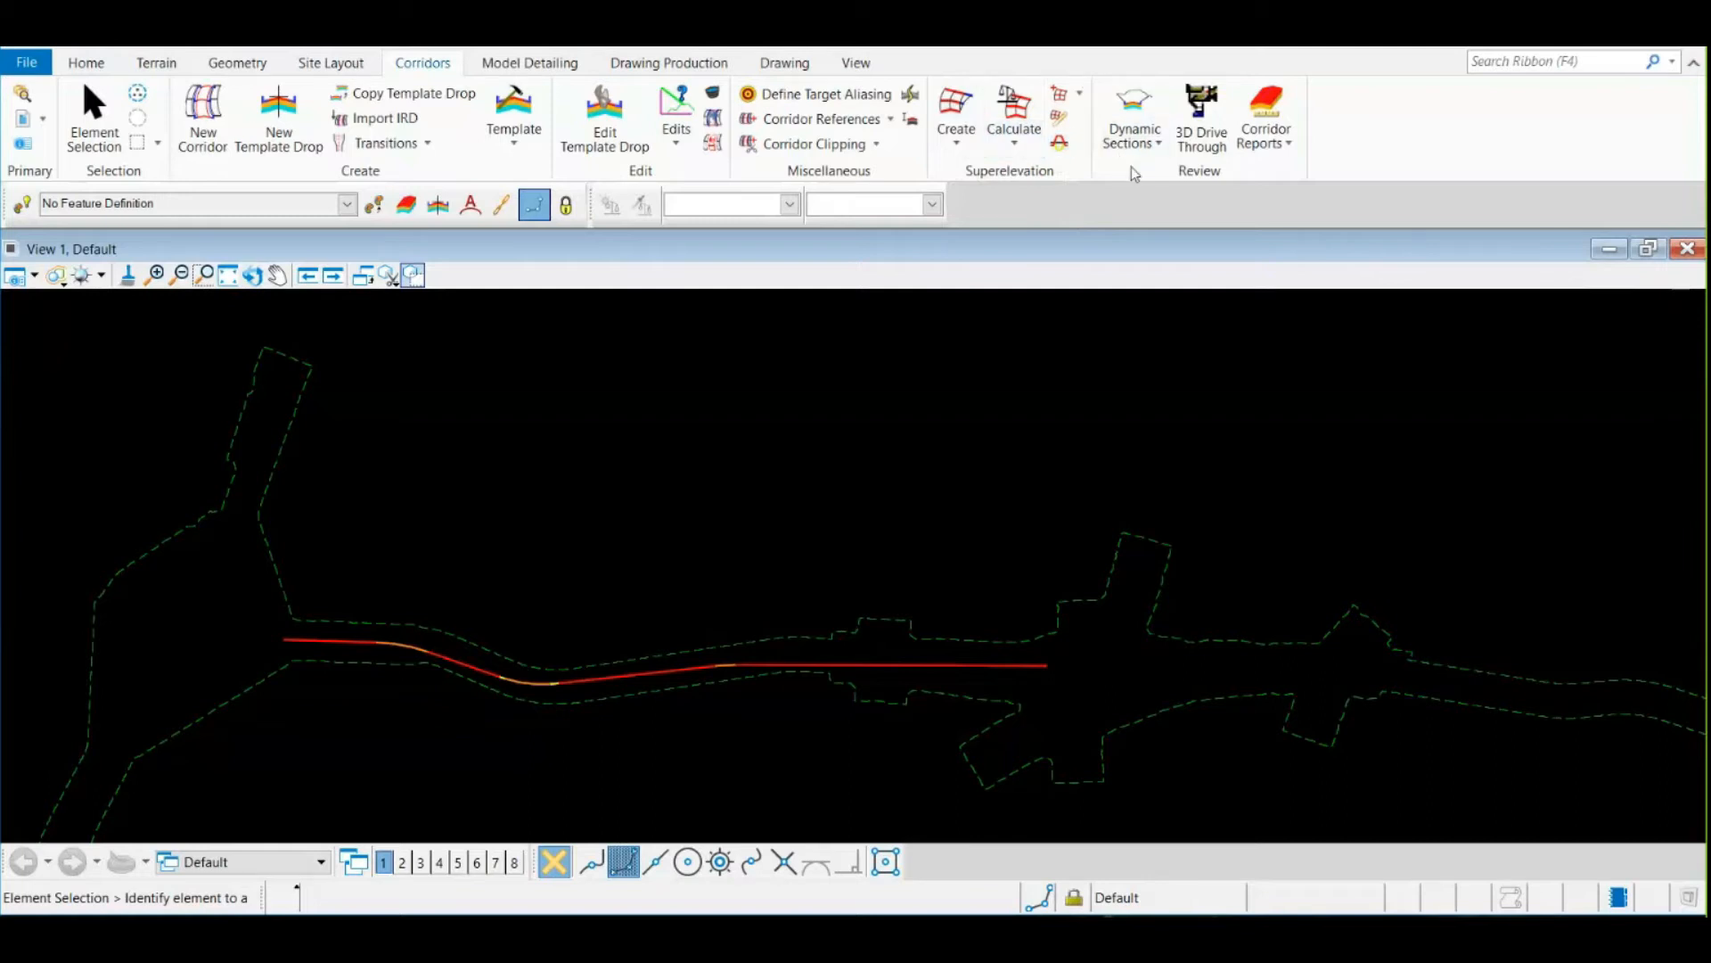
pyautogui.moveTo(1198, 181)
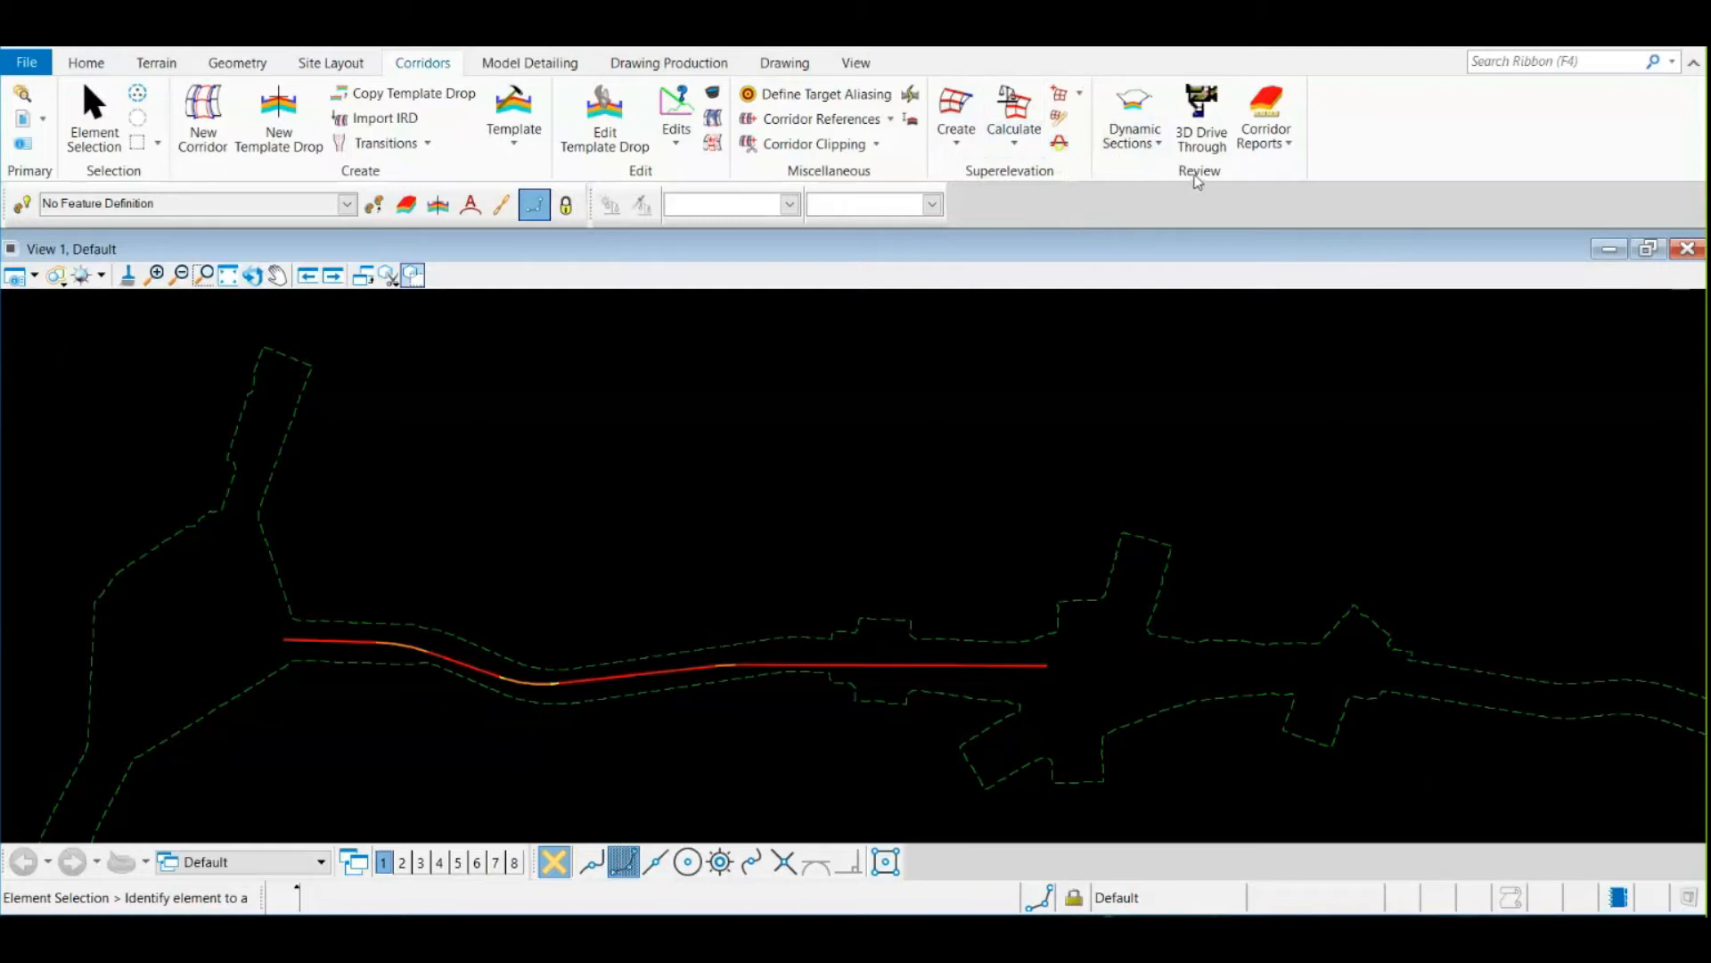
pyautogui.moveTo(1134, 120)
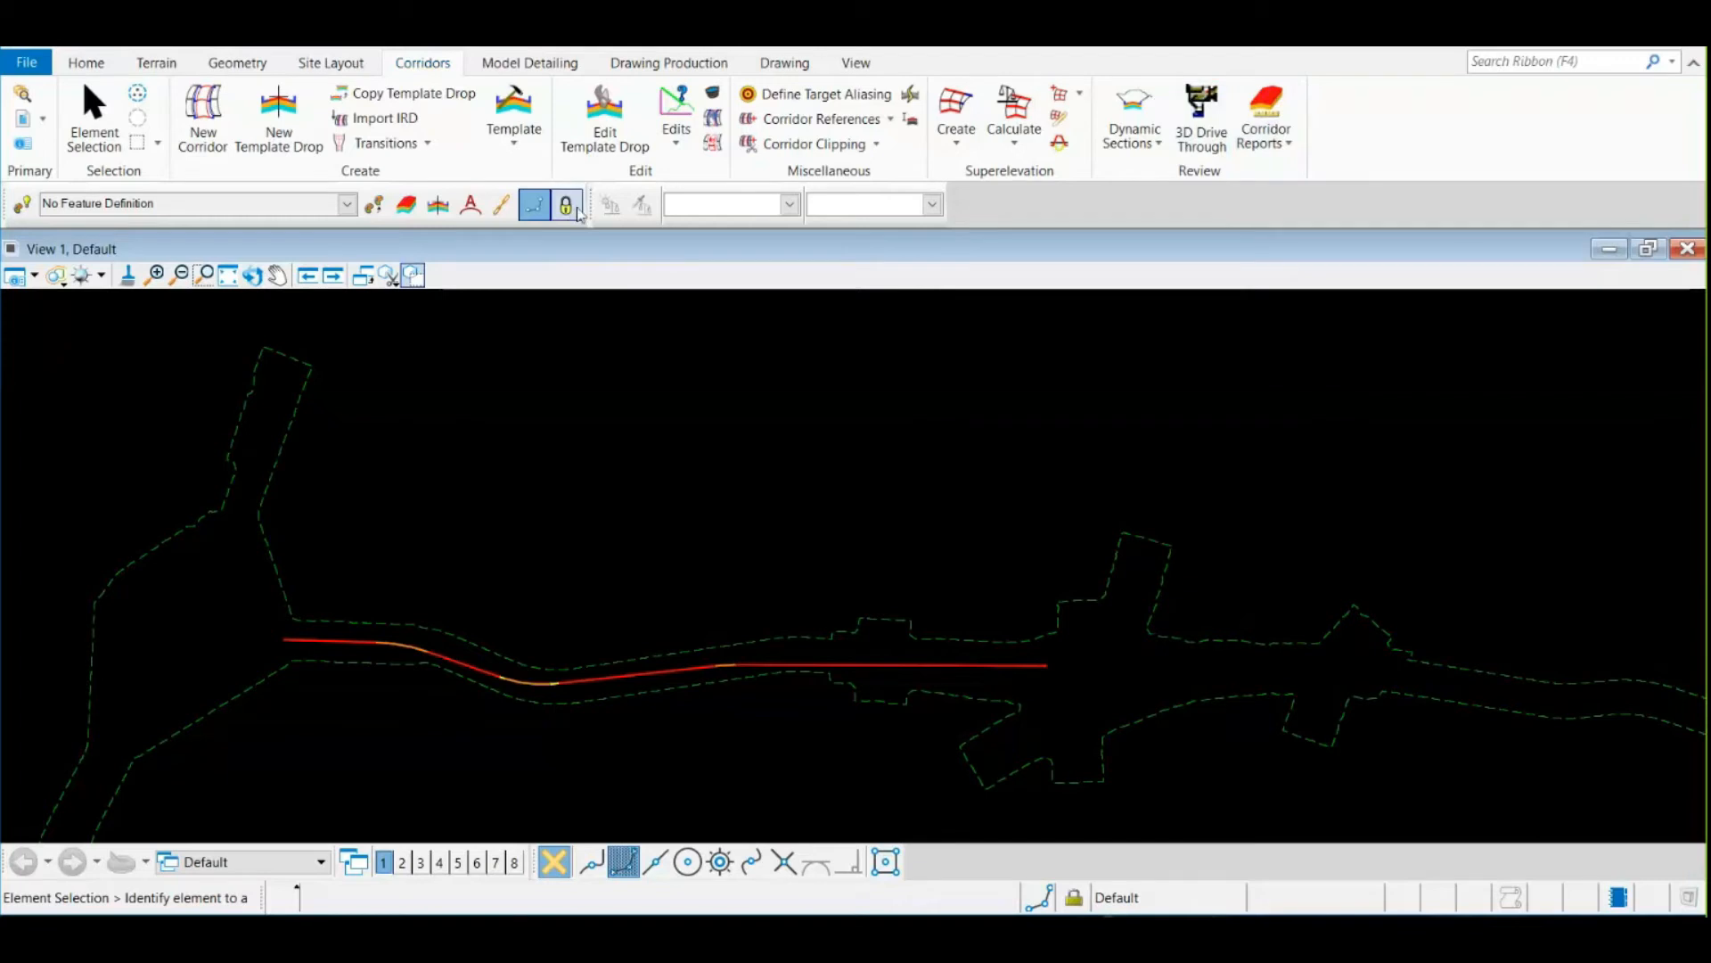
pyautogui.click(565, 205)
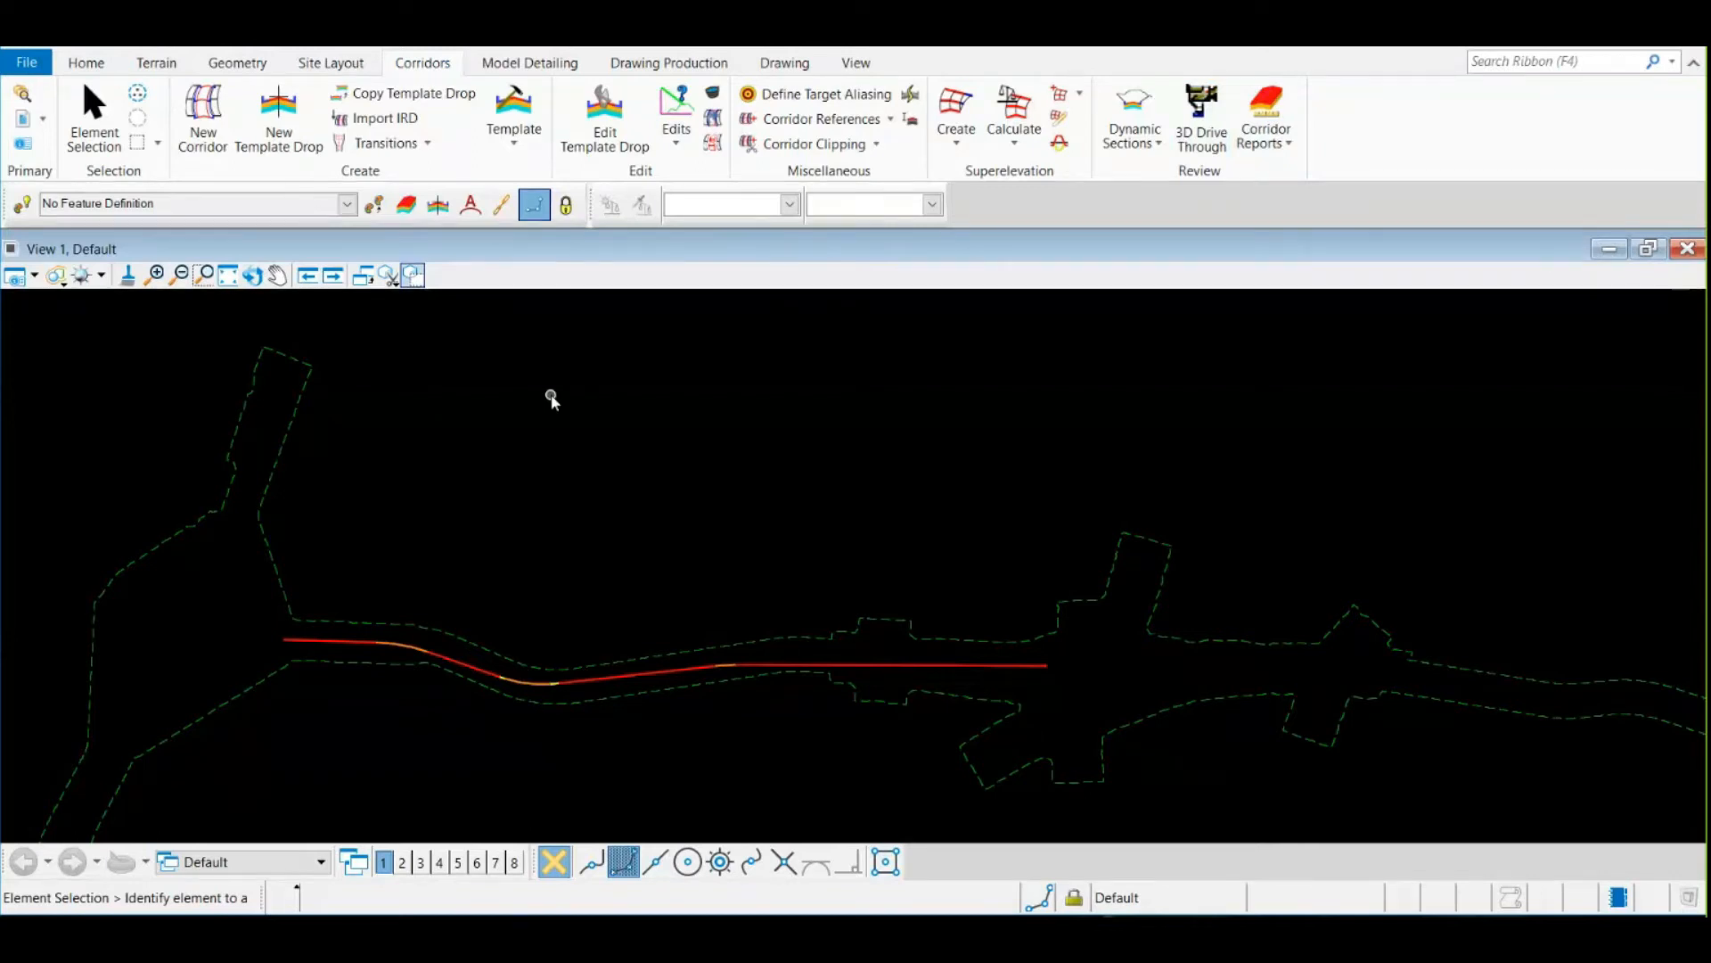
pyautogui.moveTo(412, 93)
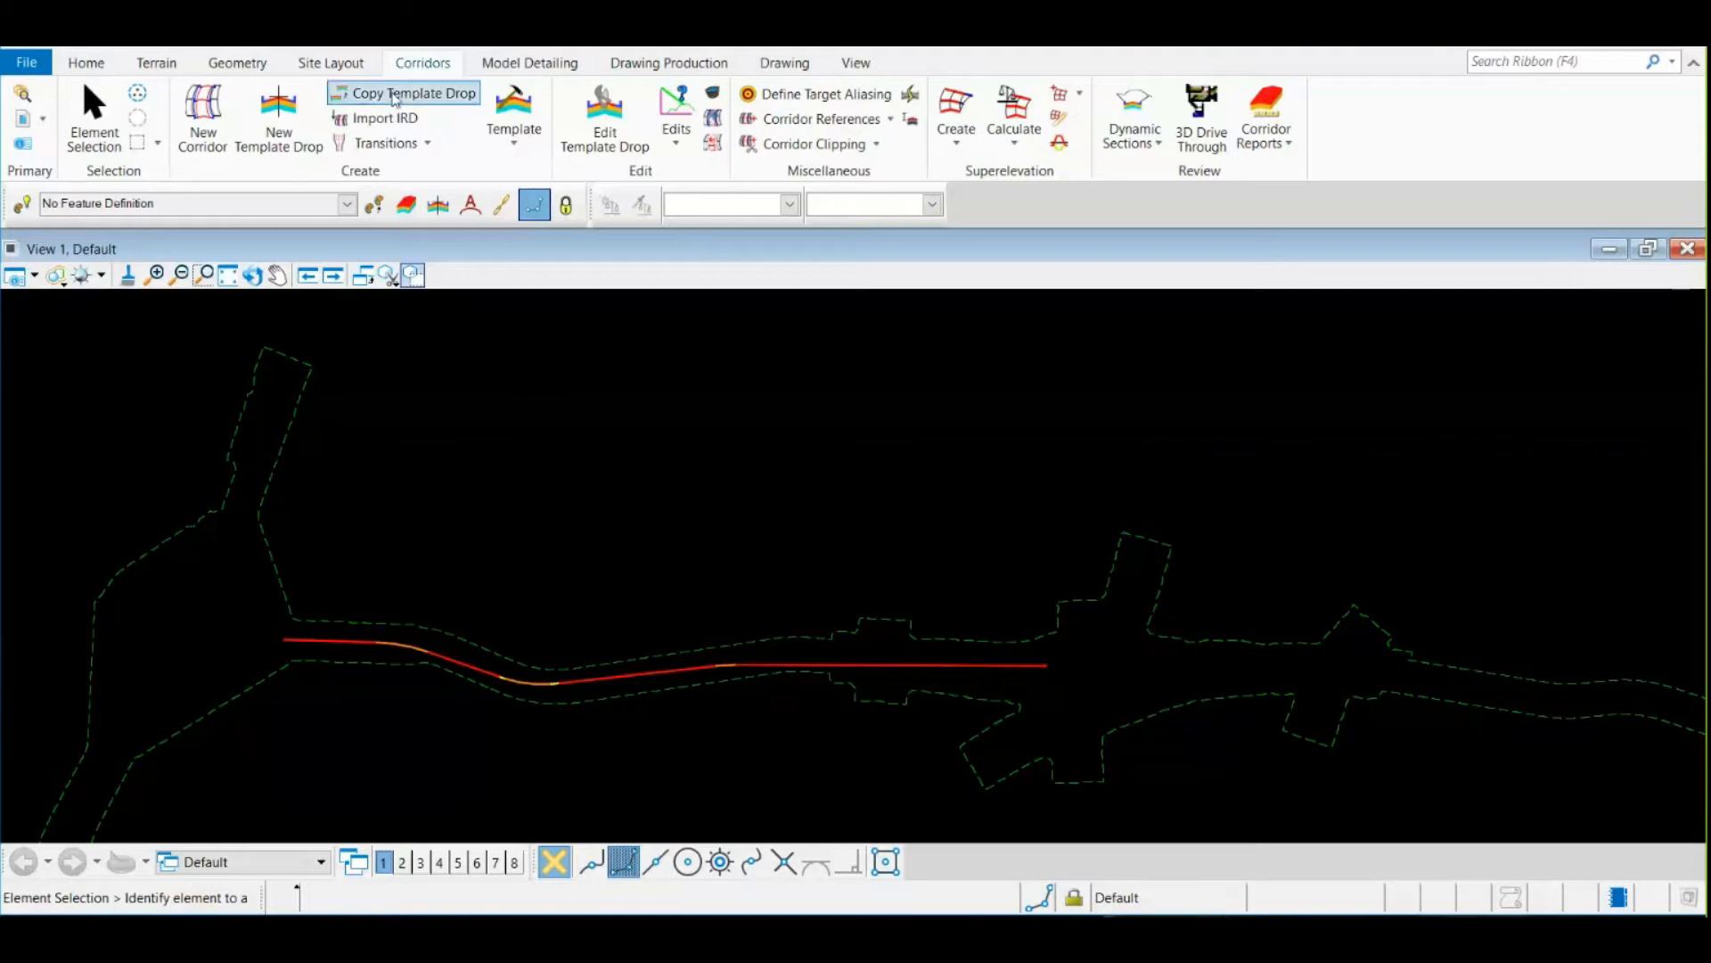
pyautogui.moveTo(513, 119)
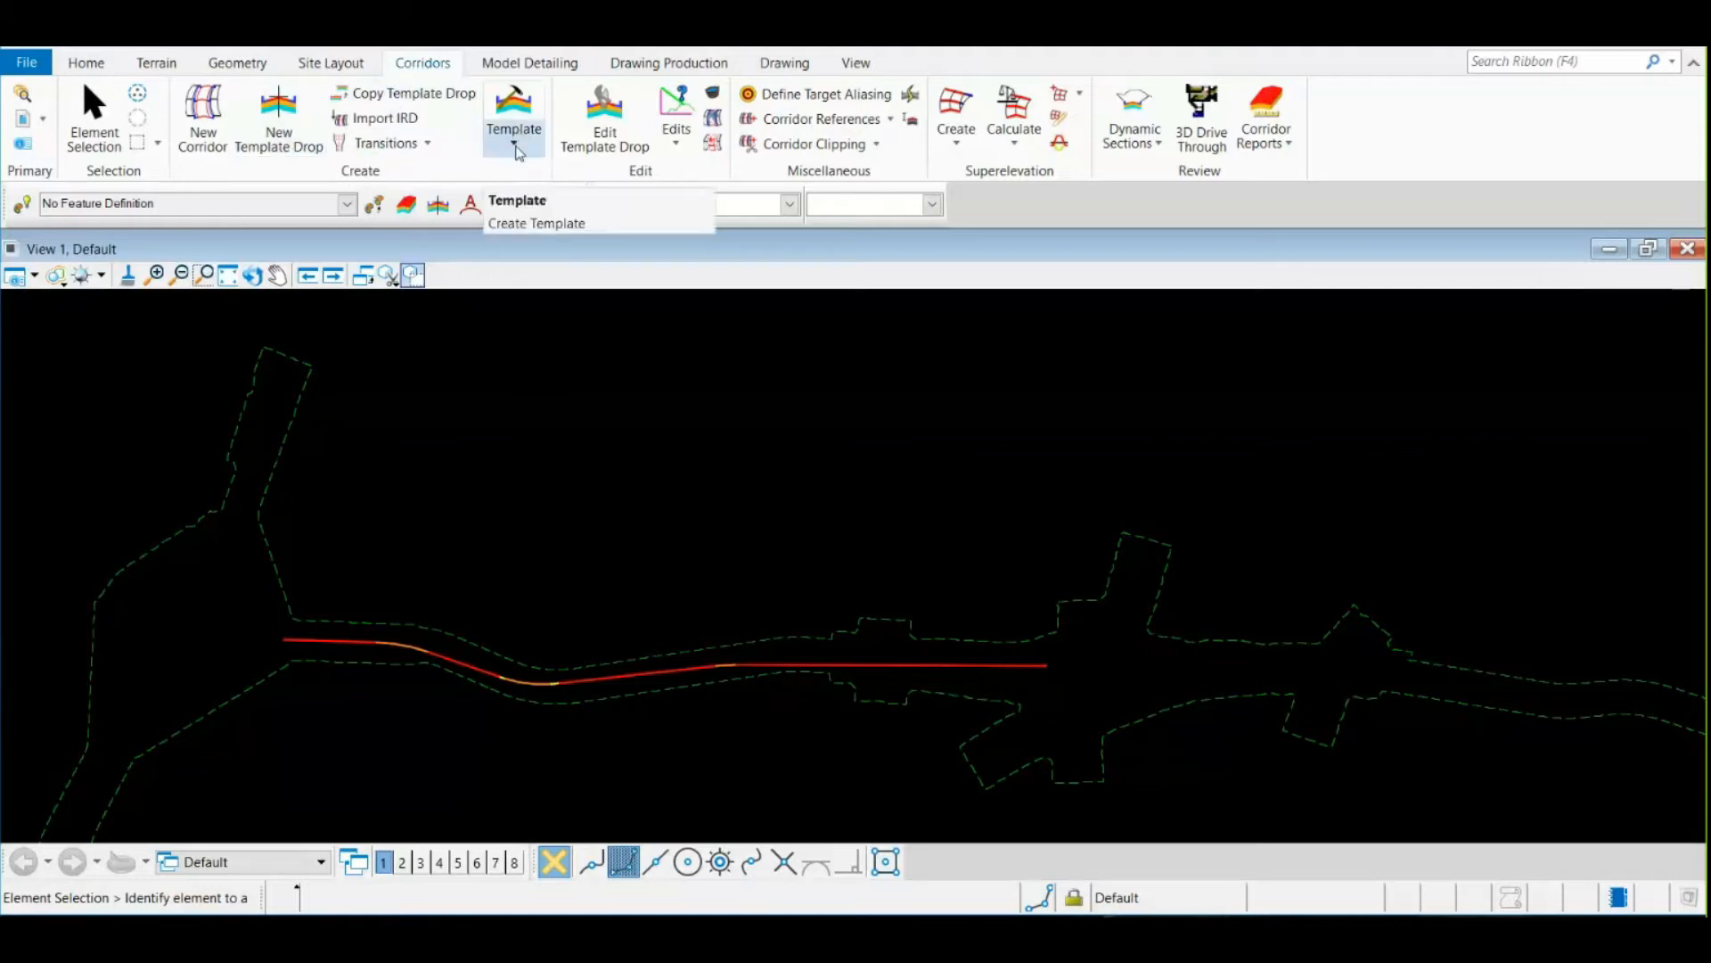
# Step: Expand the Template dropdown in the Create group to list its options
pyautogui.click(514, 129)
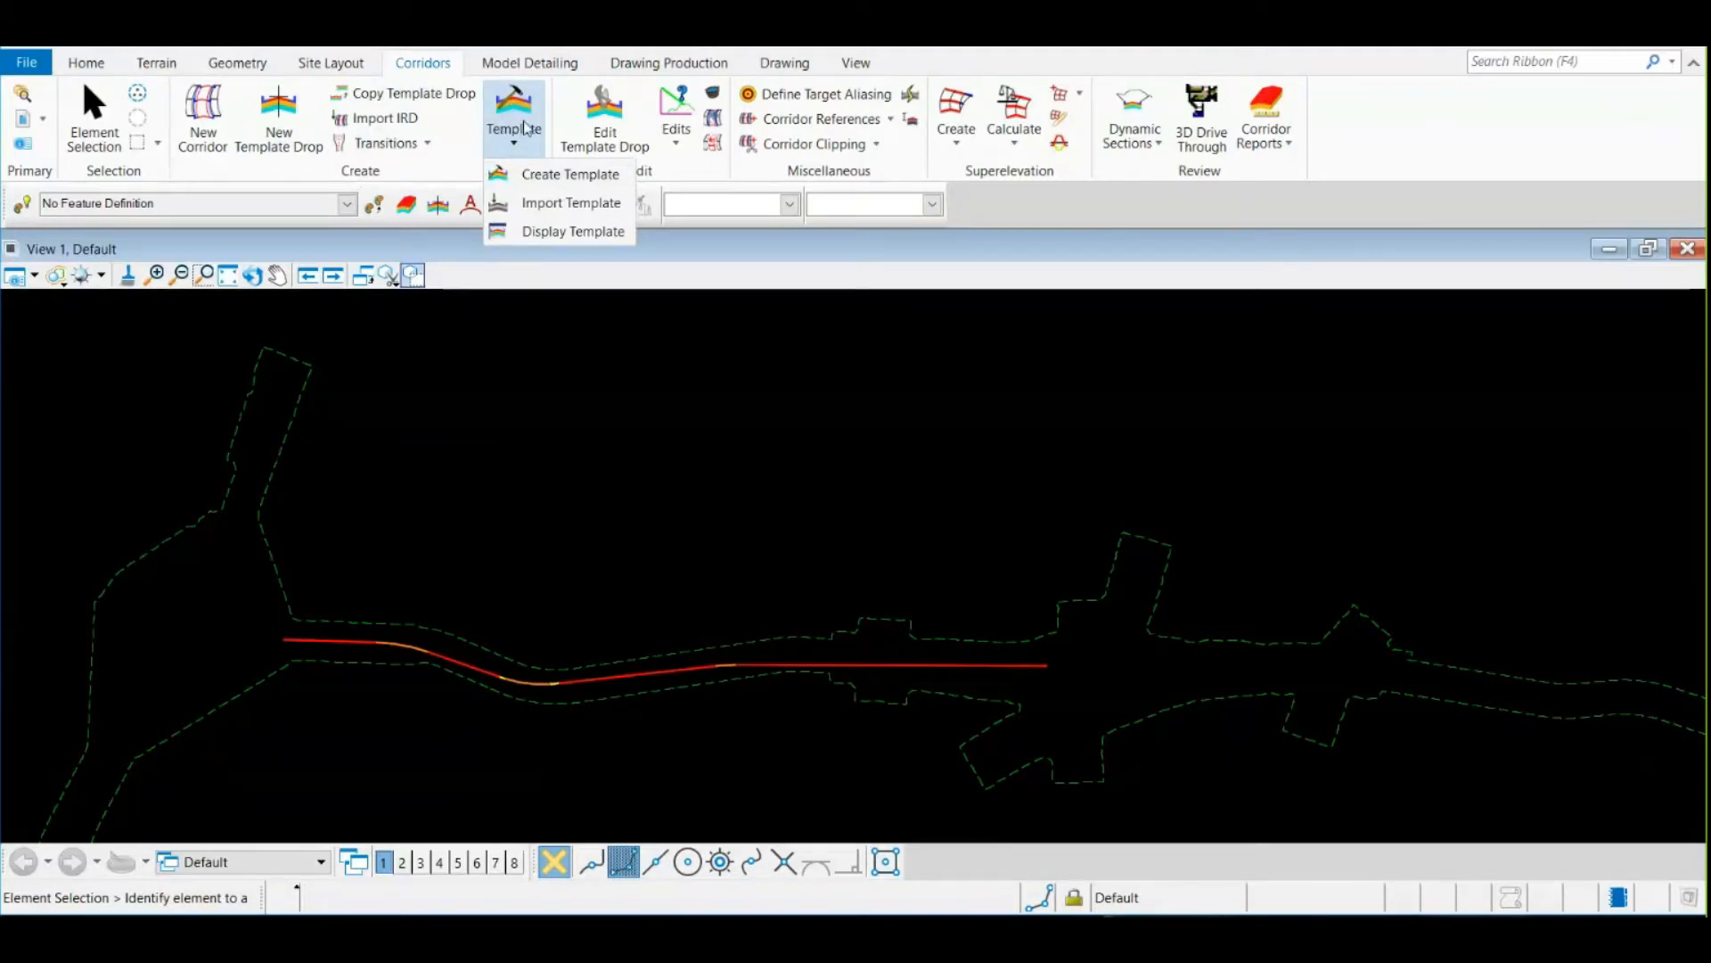
pyautogui.moveTo(569, 173)
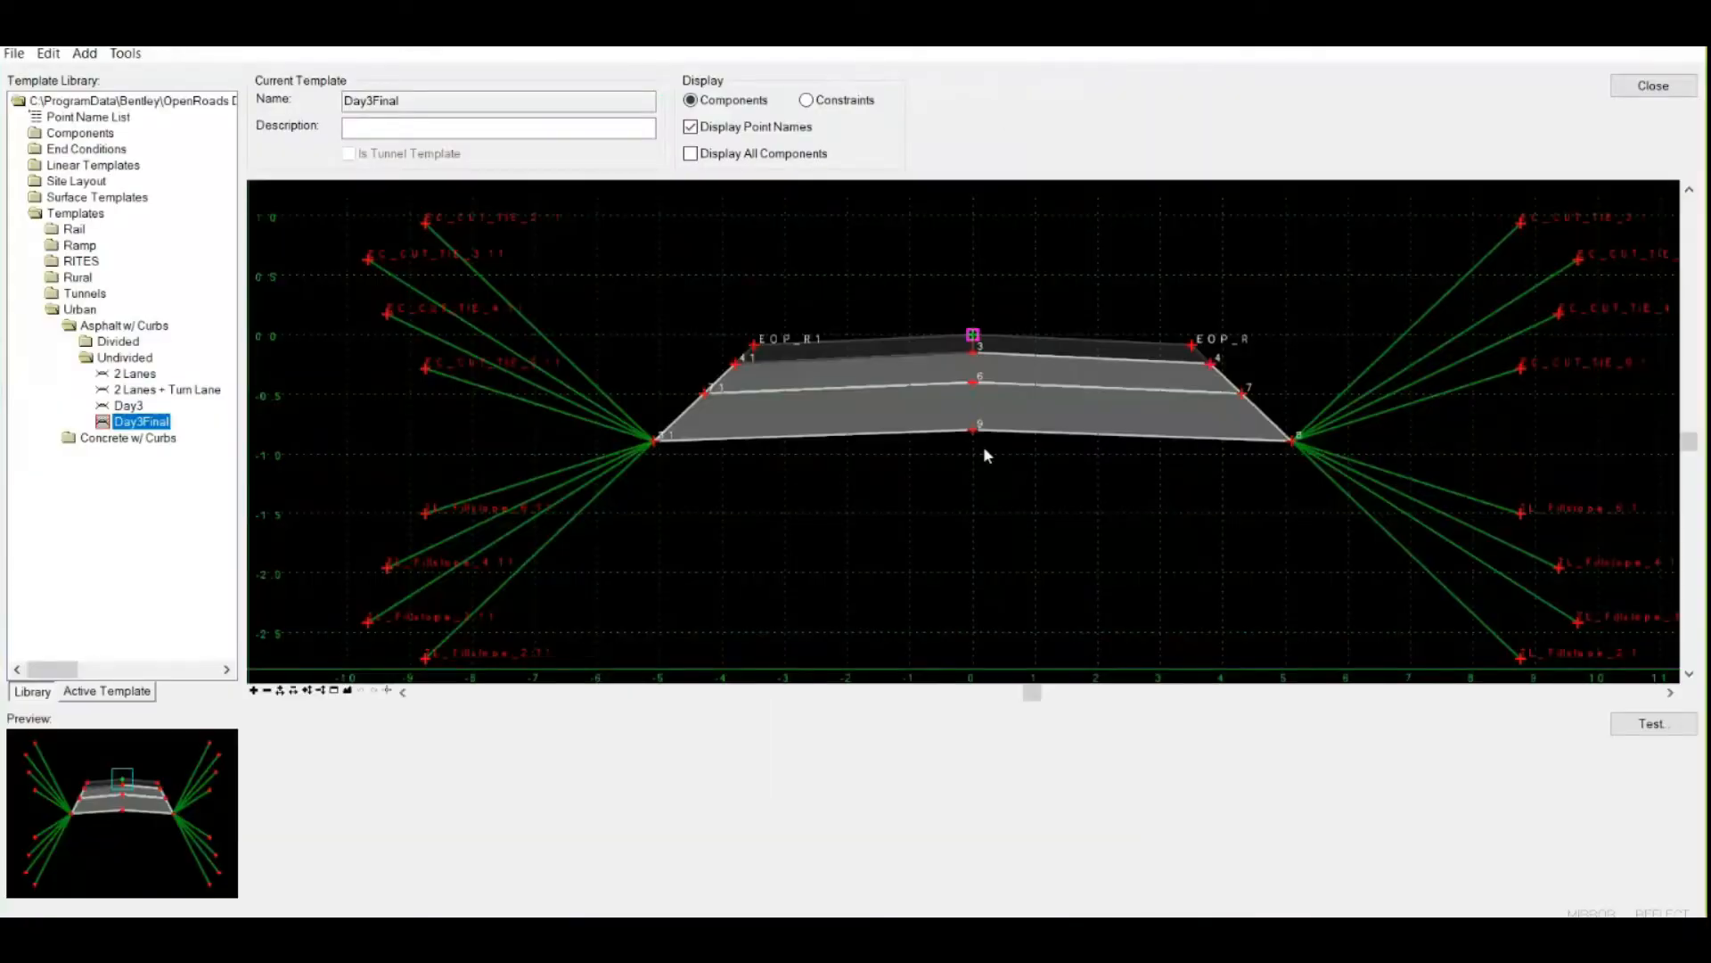
pyautogui.moveTo(1487, 244)
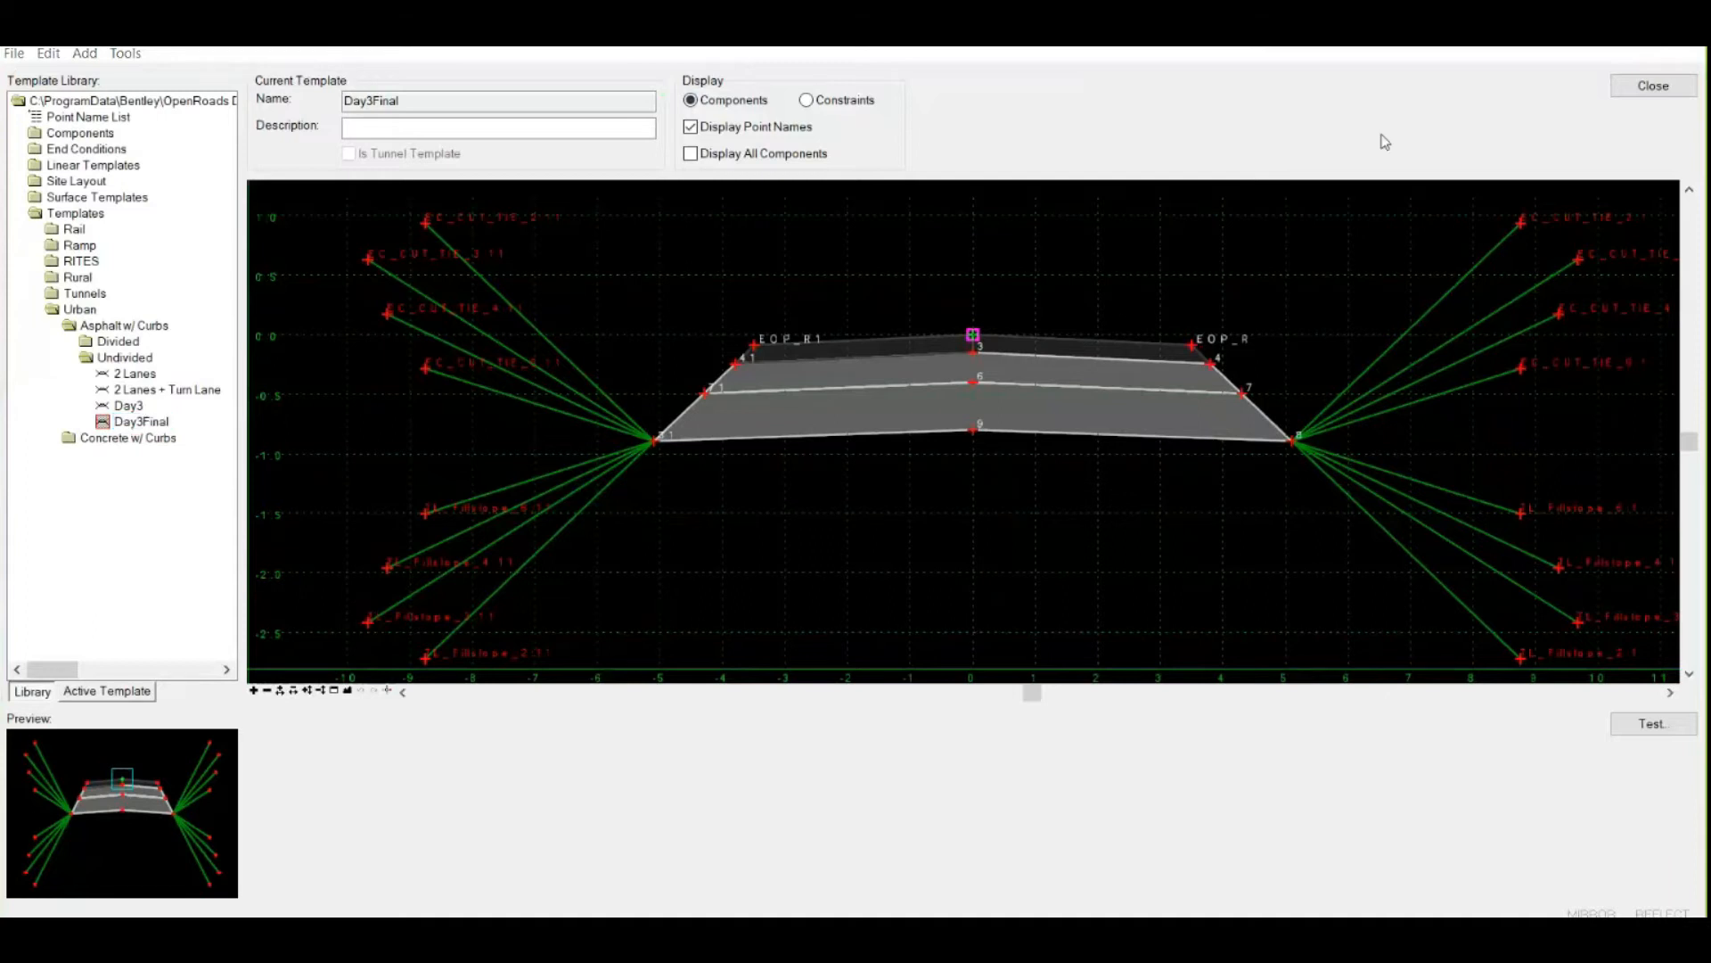
pyautogui.moveTo(1121, 307)
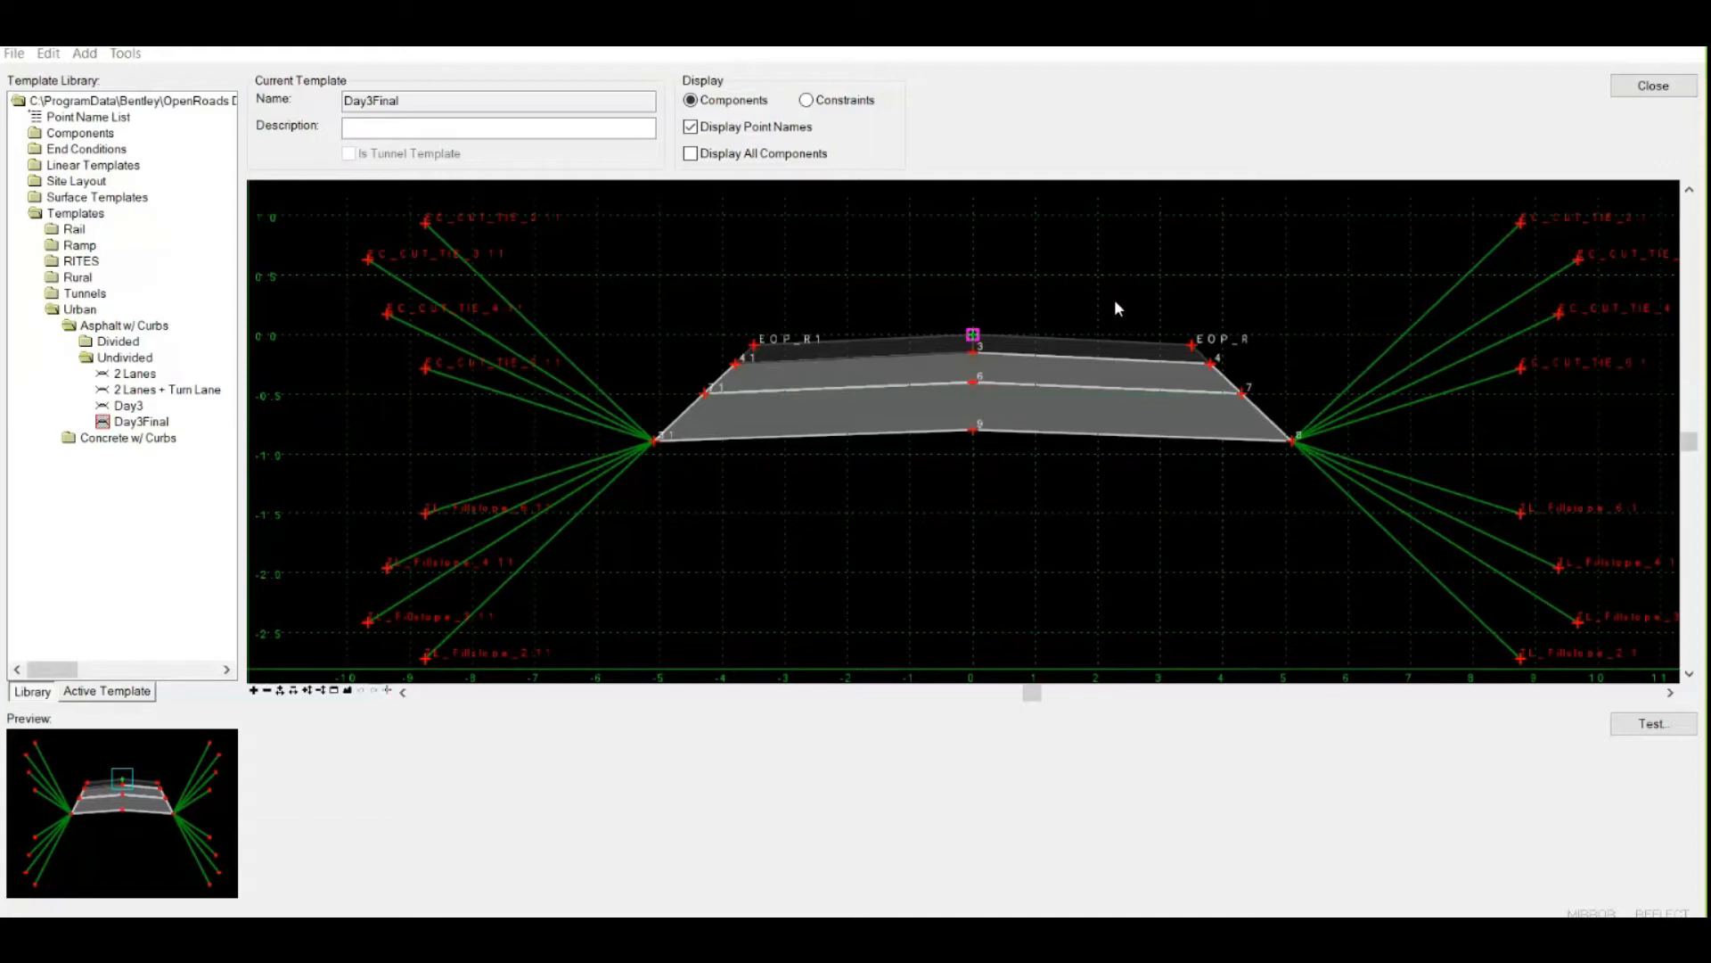
pyautogui.moveTo(1101, 305)
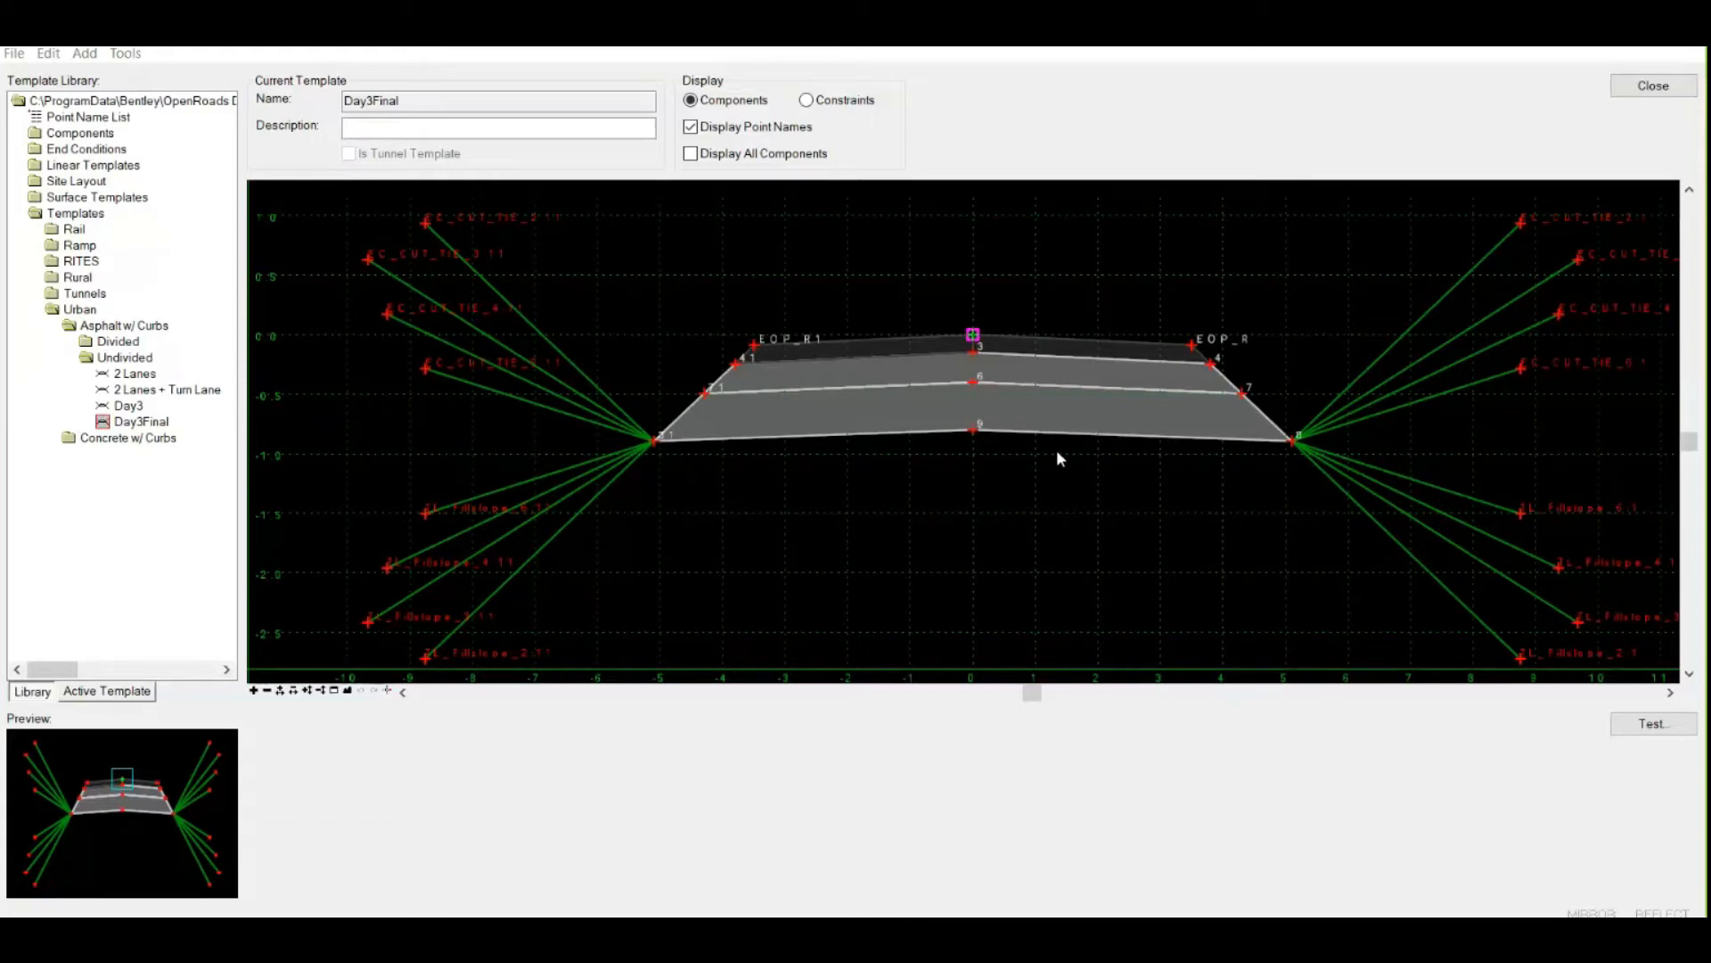
pyautogui.moveTo(1024, 514)
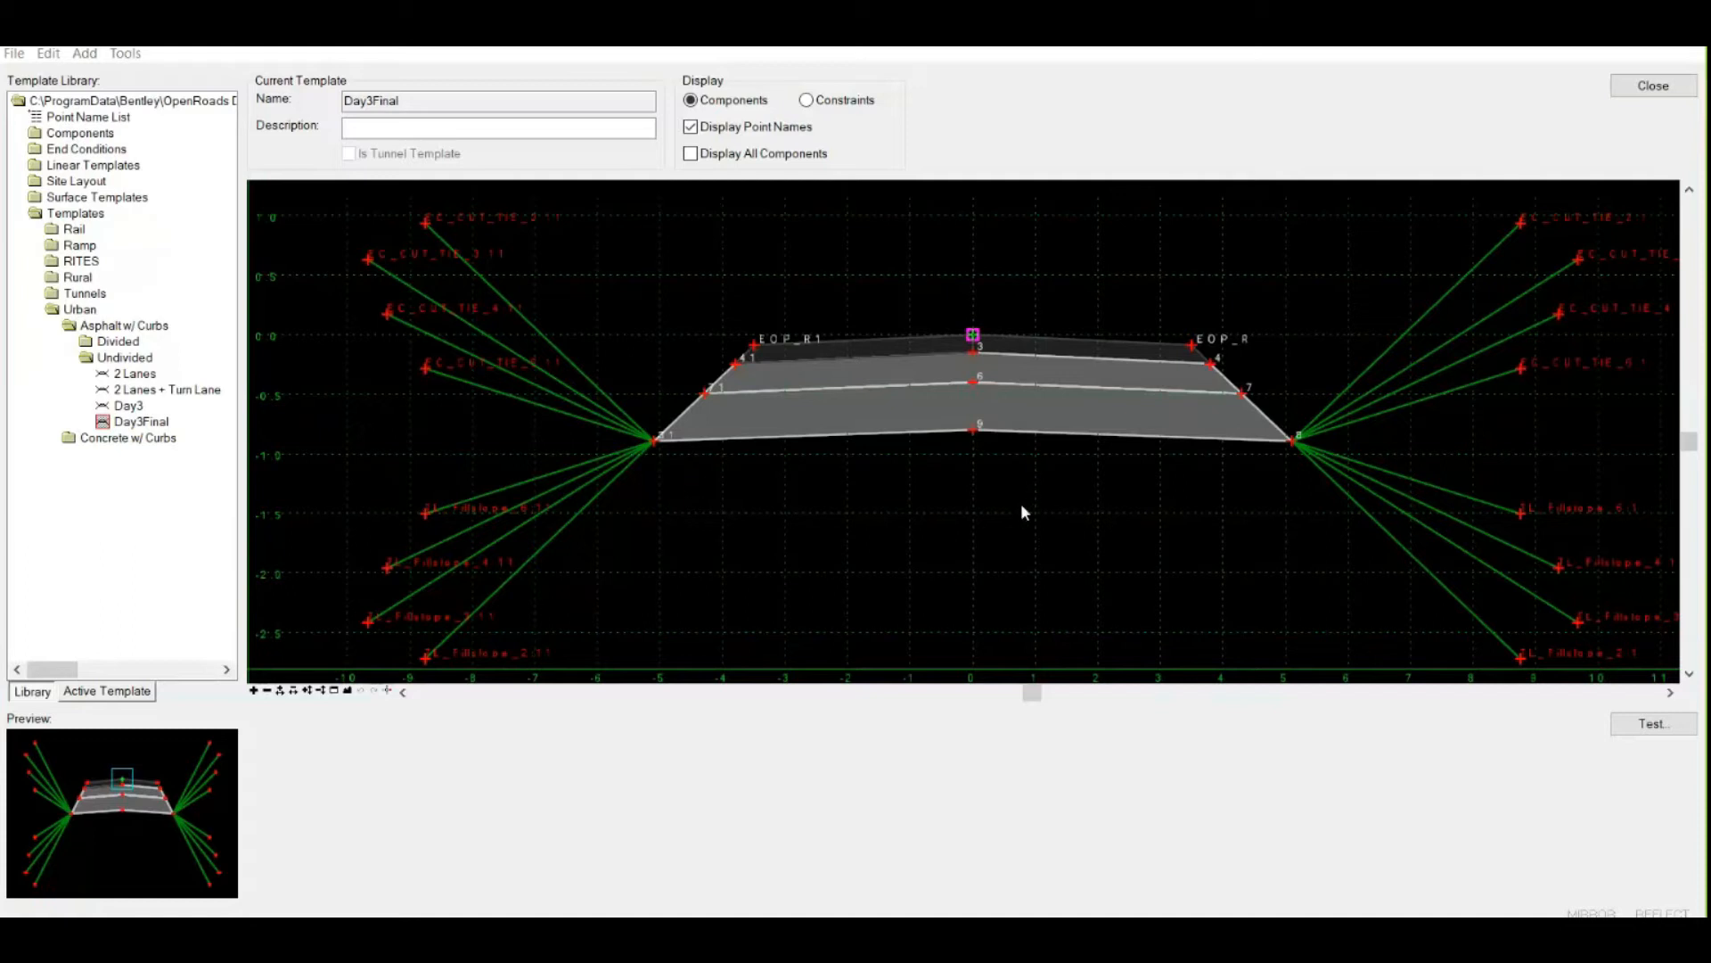
pyautogui.moveTo(1003, 492)
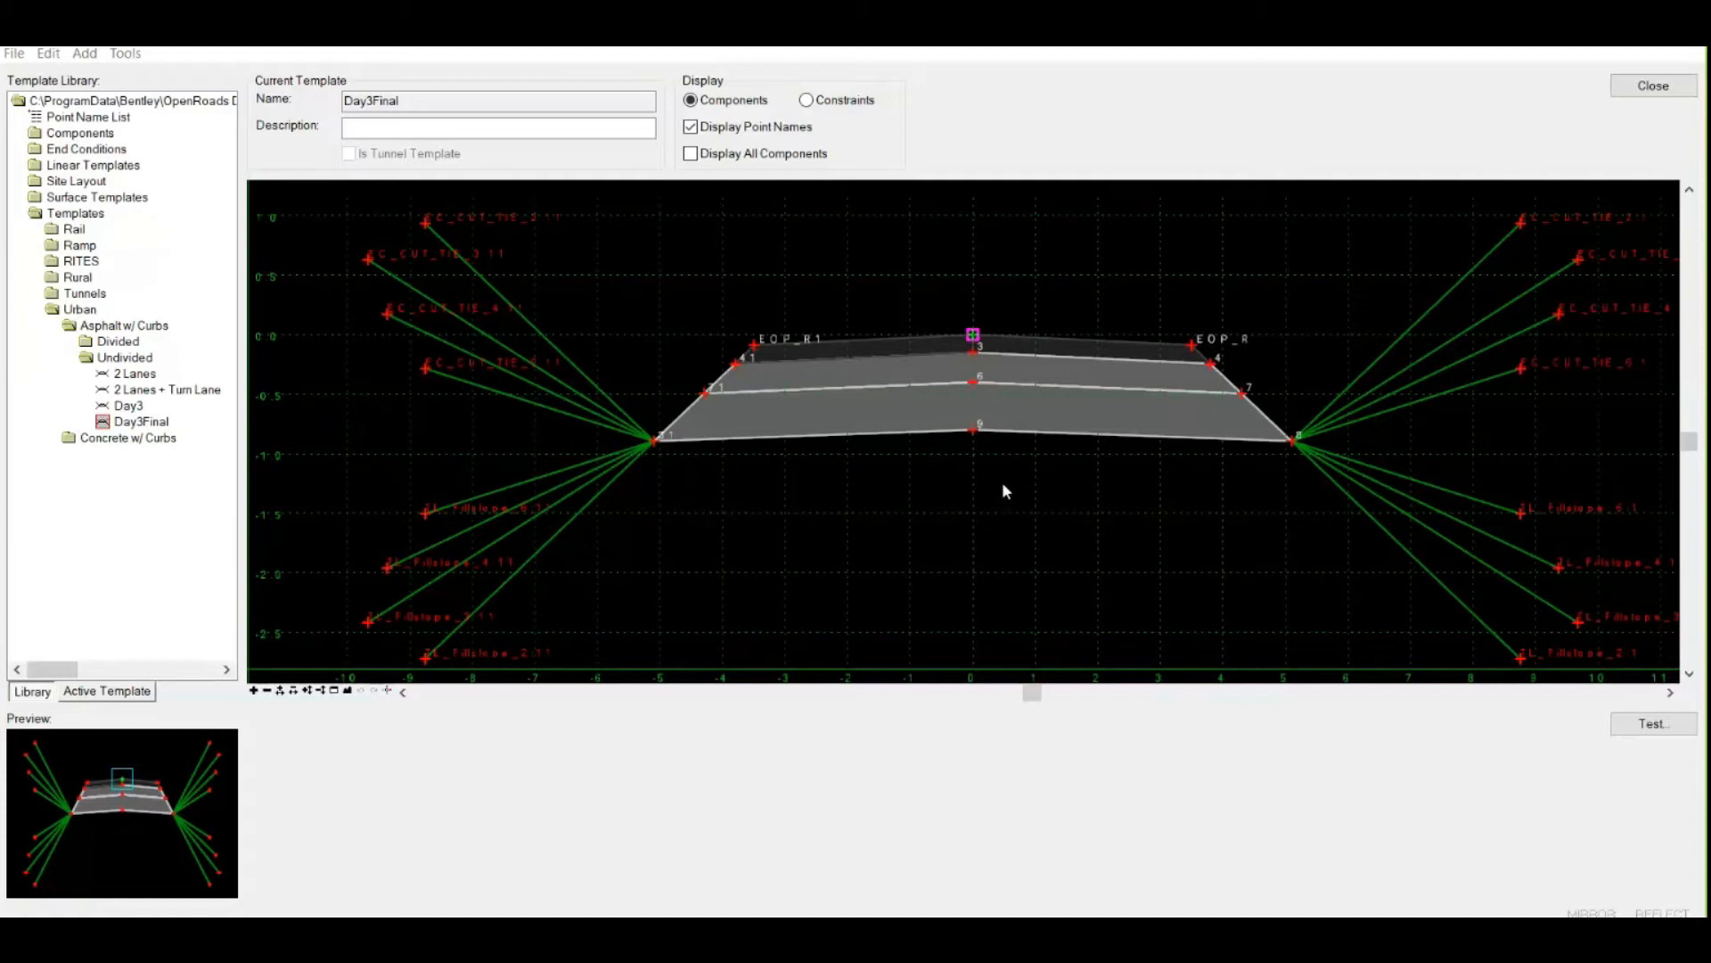
pyautogui.moveTo(991, 486)
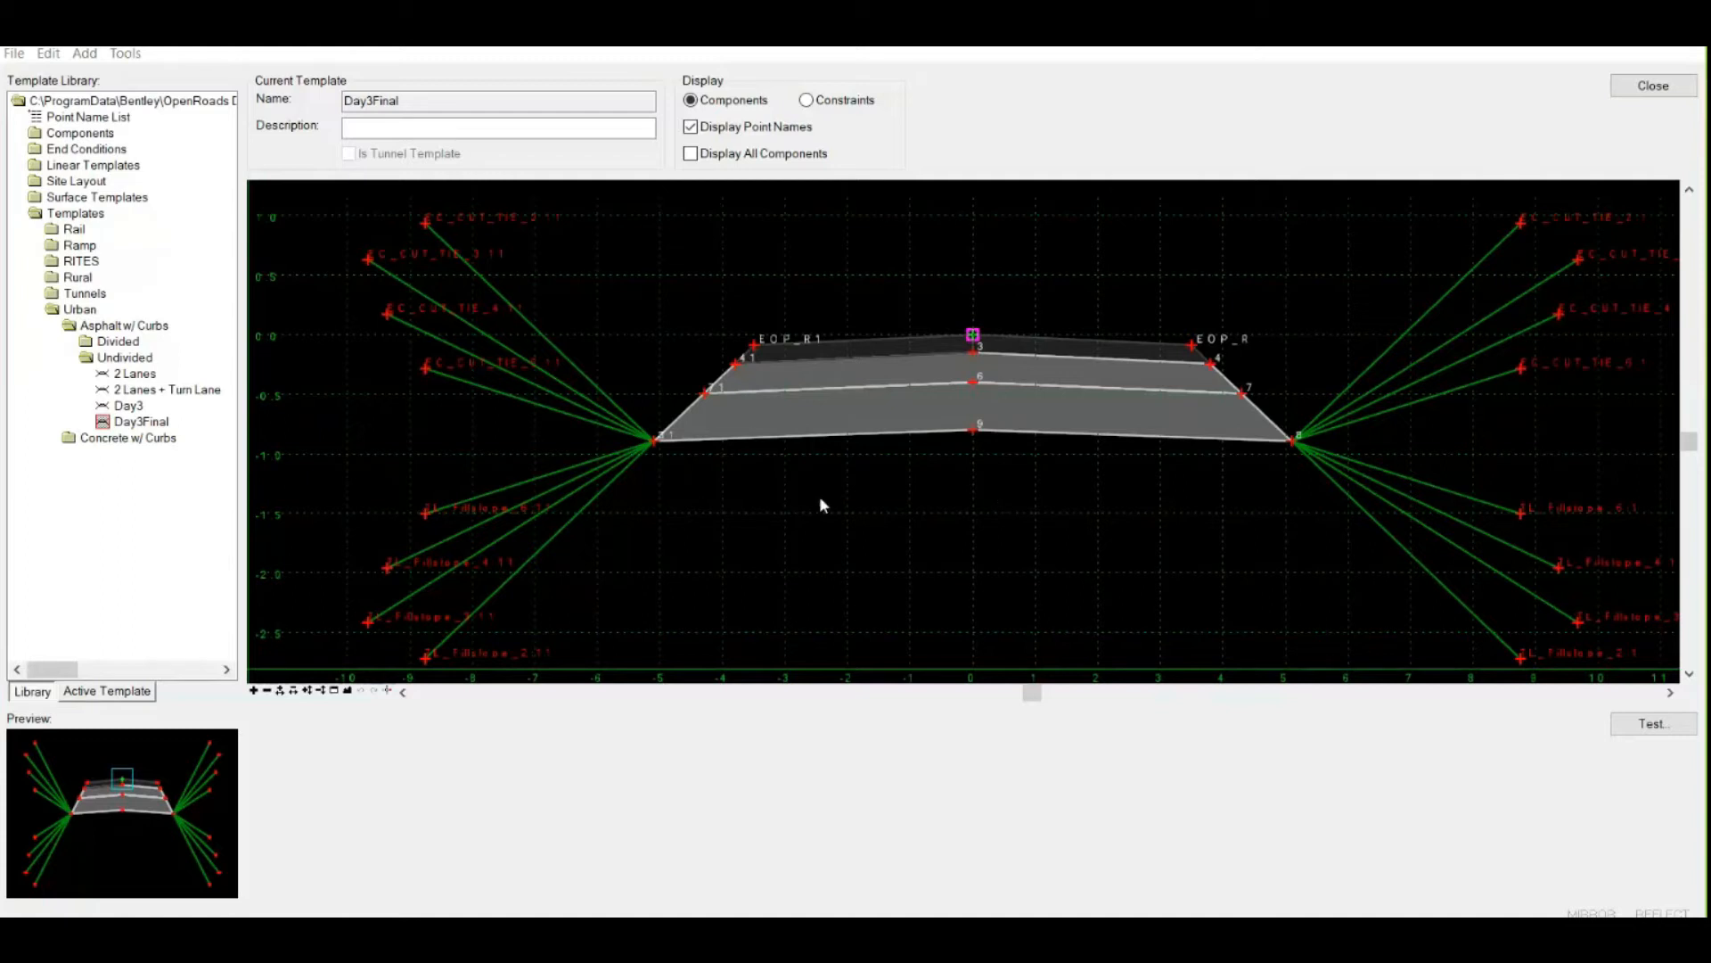
pyautogui.moveTo(777, 498)
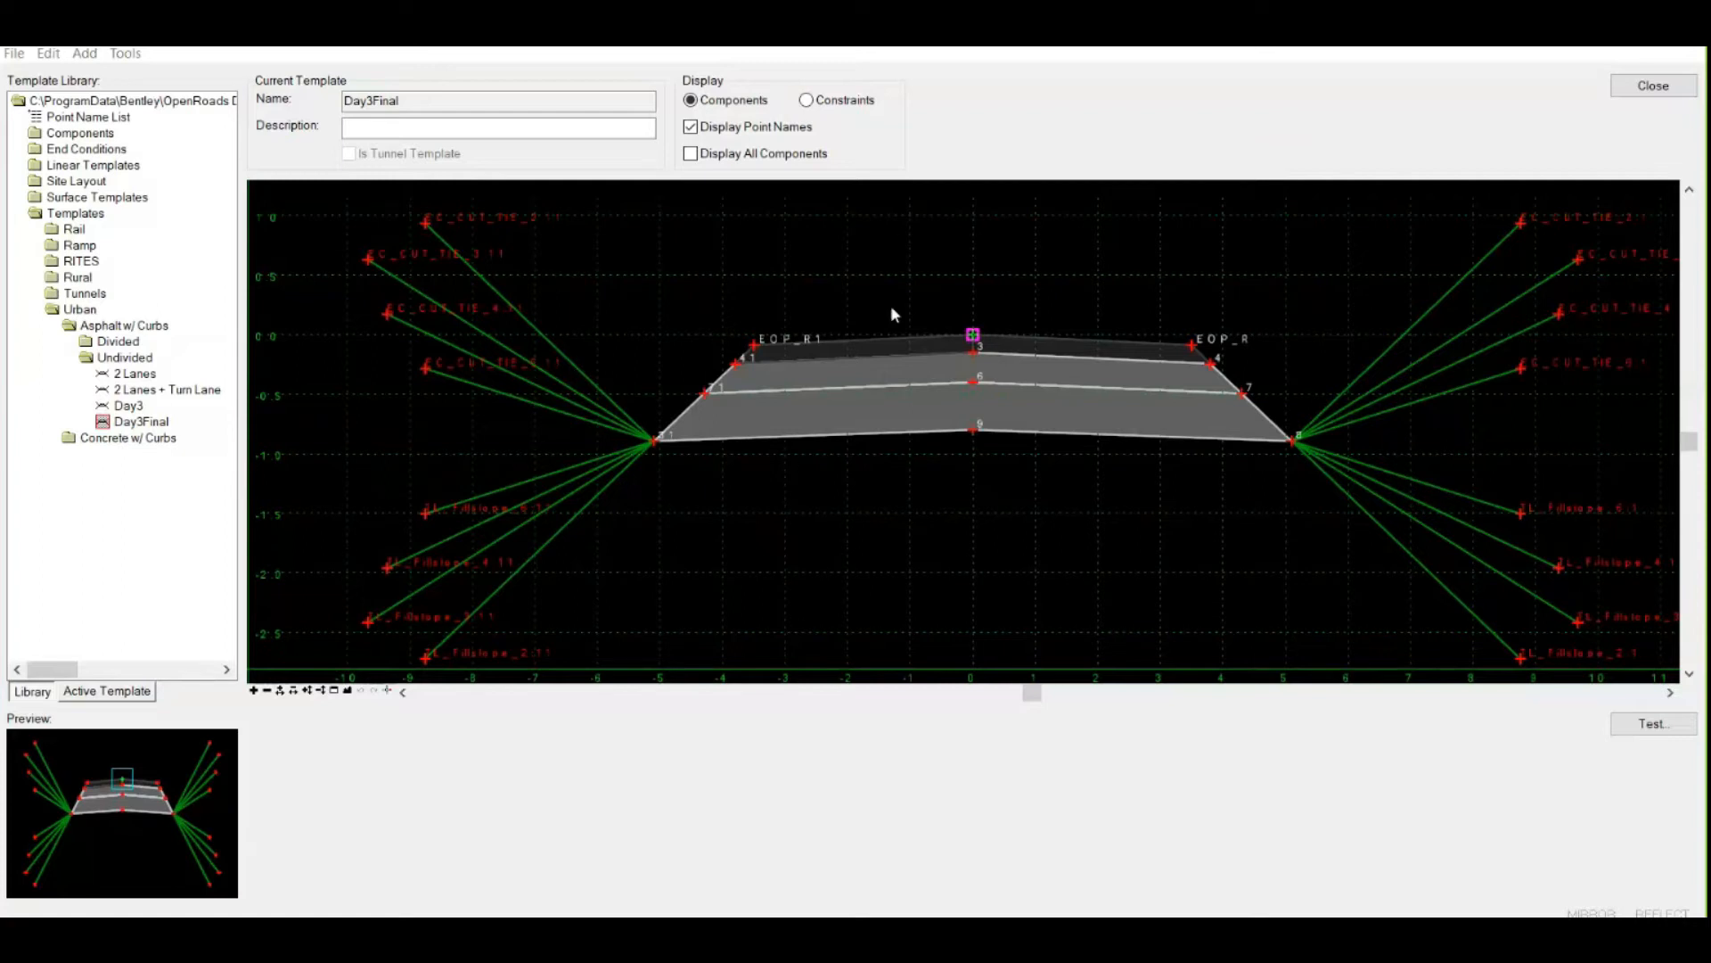
pyautogui.moveTo(1230, 381)
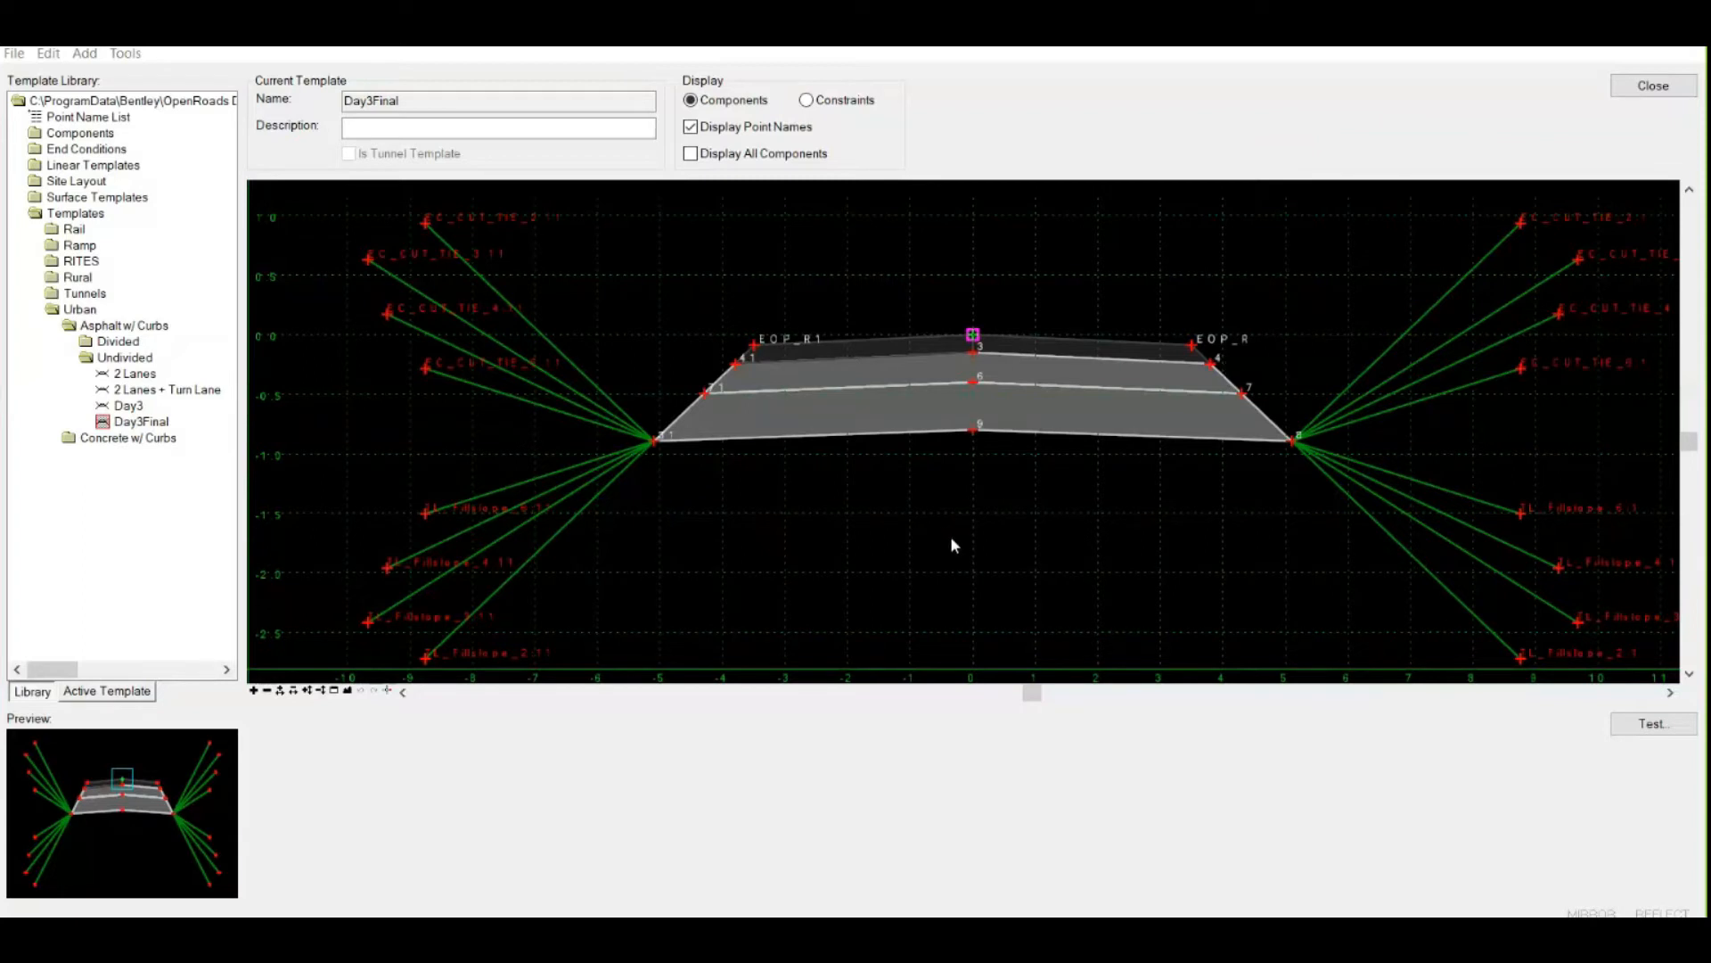
pyautogui.moveTo(936, 231)
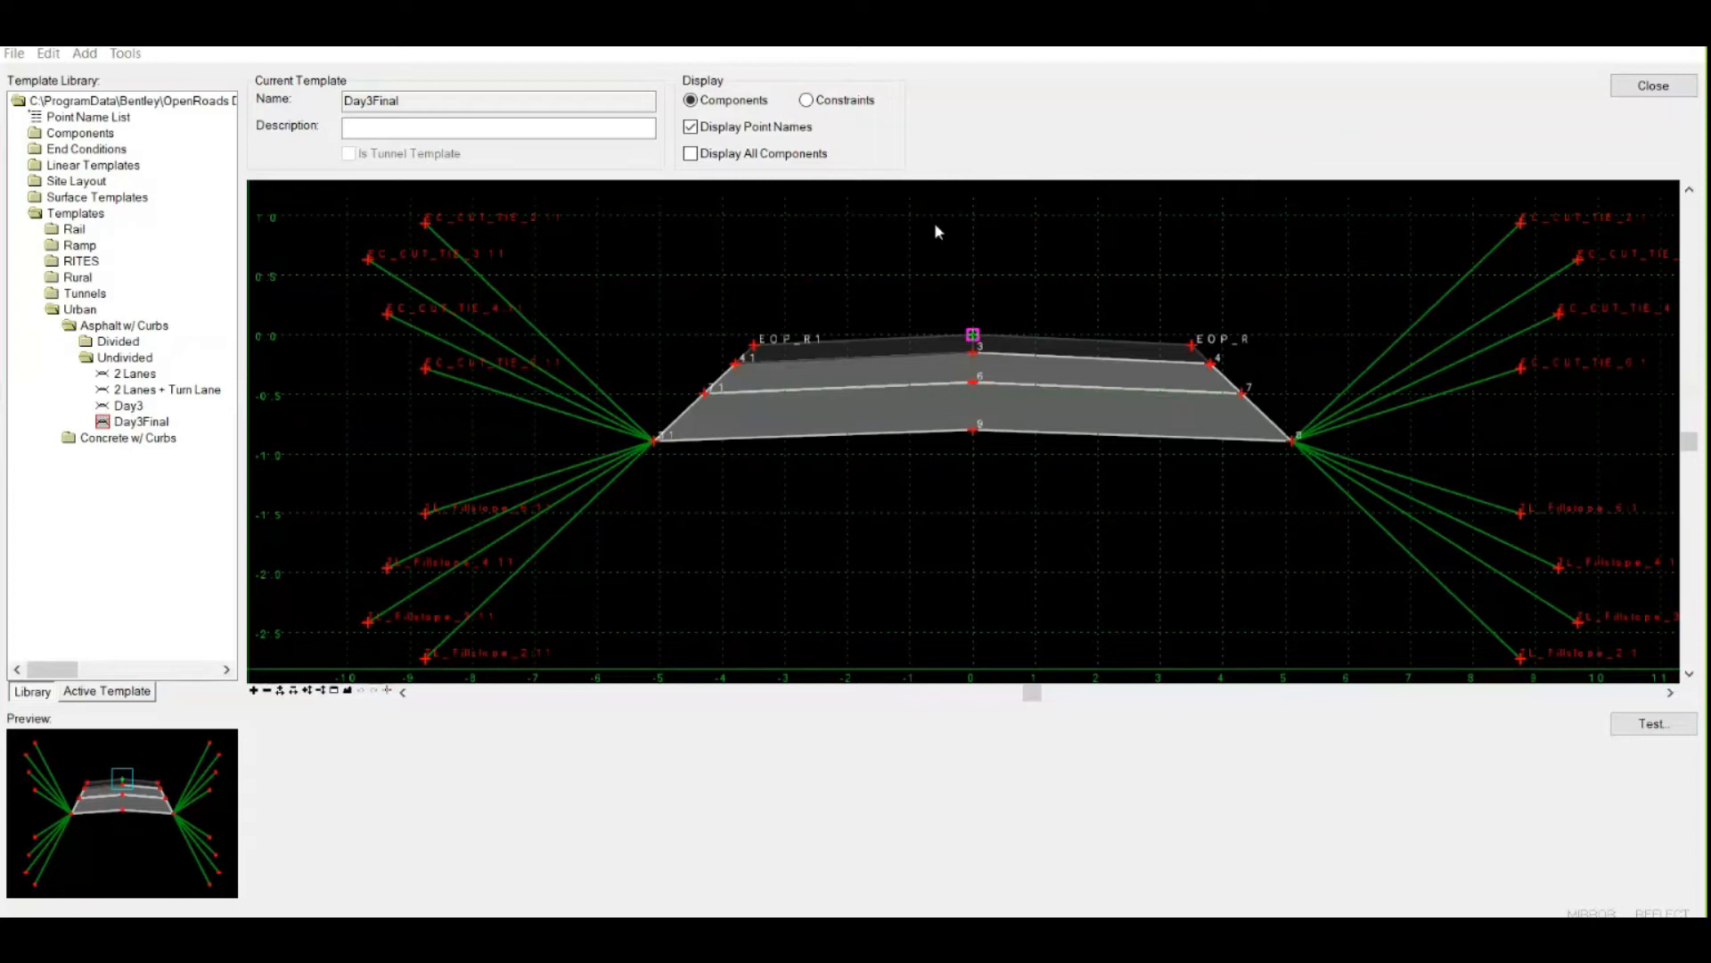
pyautogui.moveTo(267, 367)
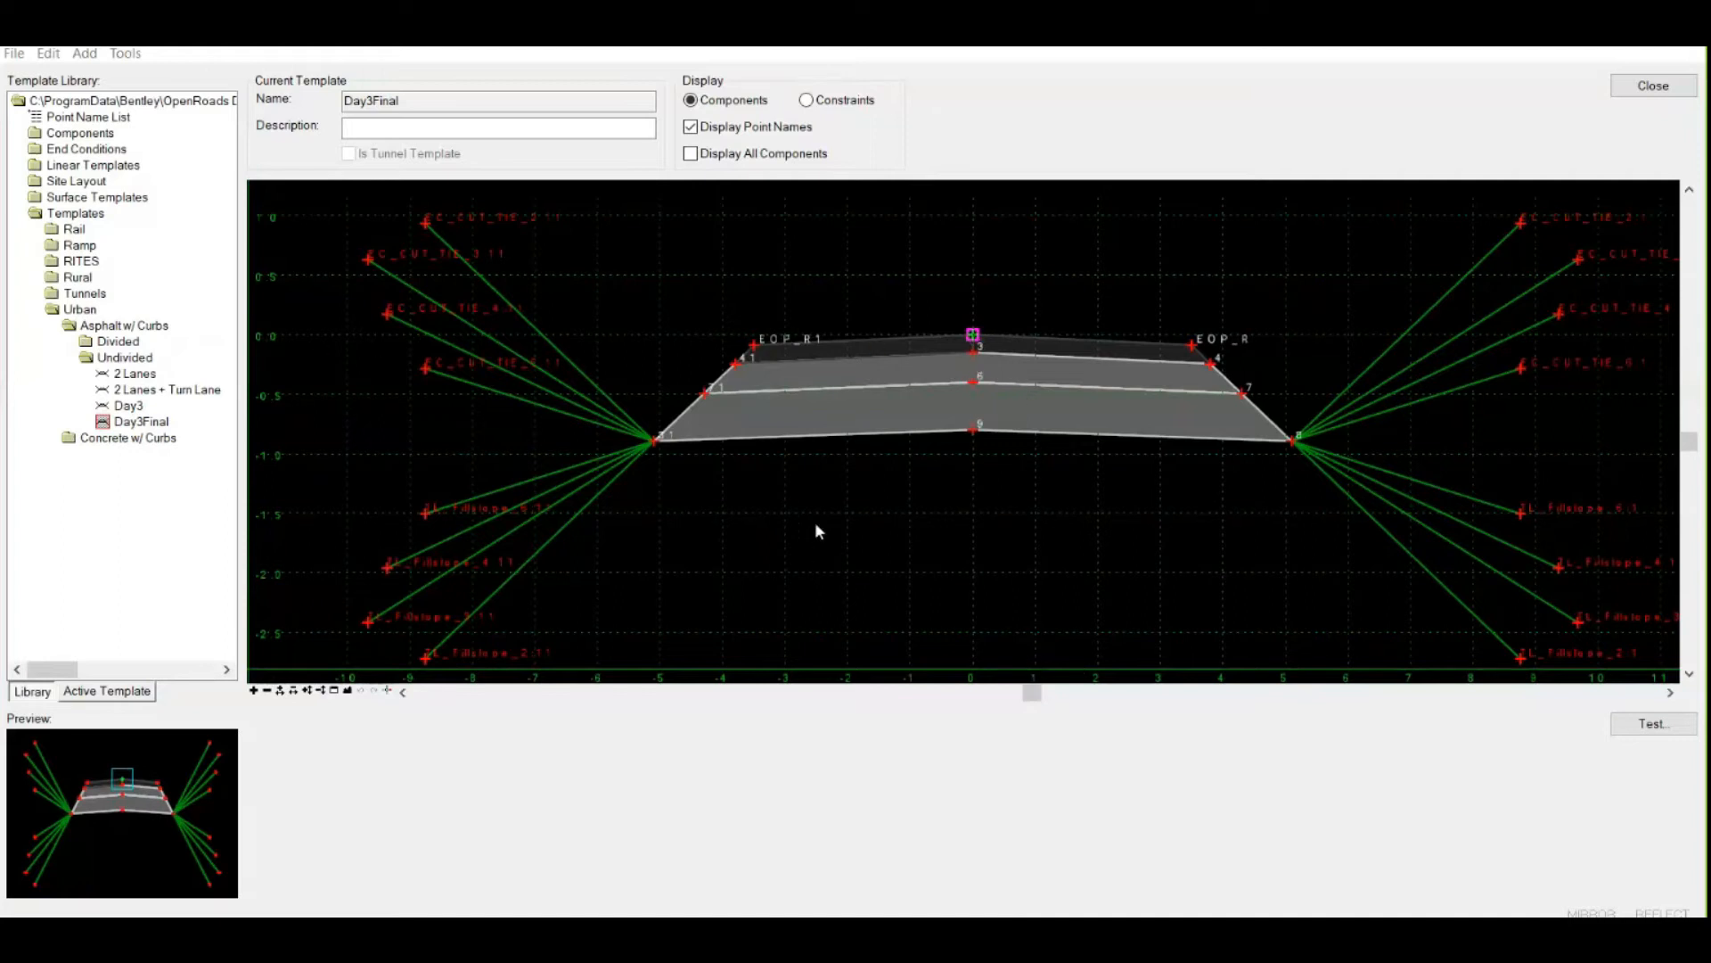
pyautogui.moveTo(590, 525)
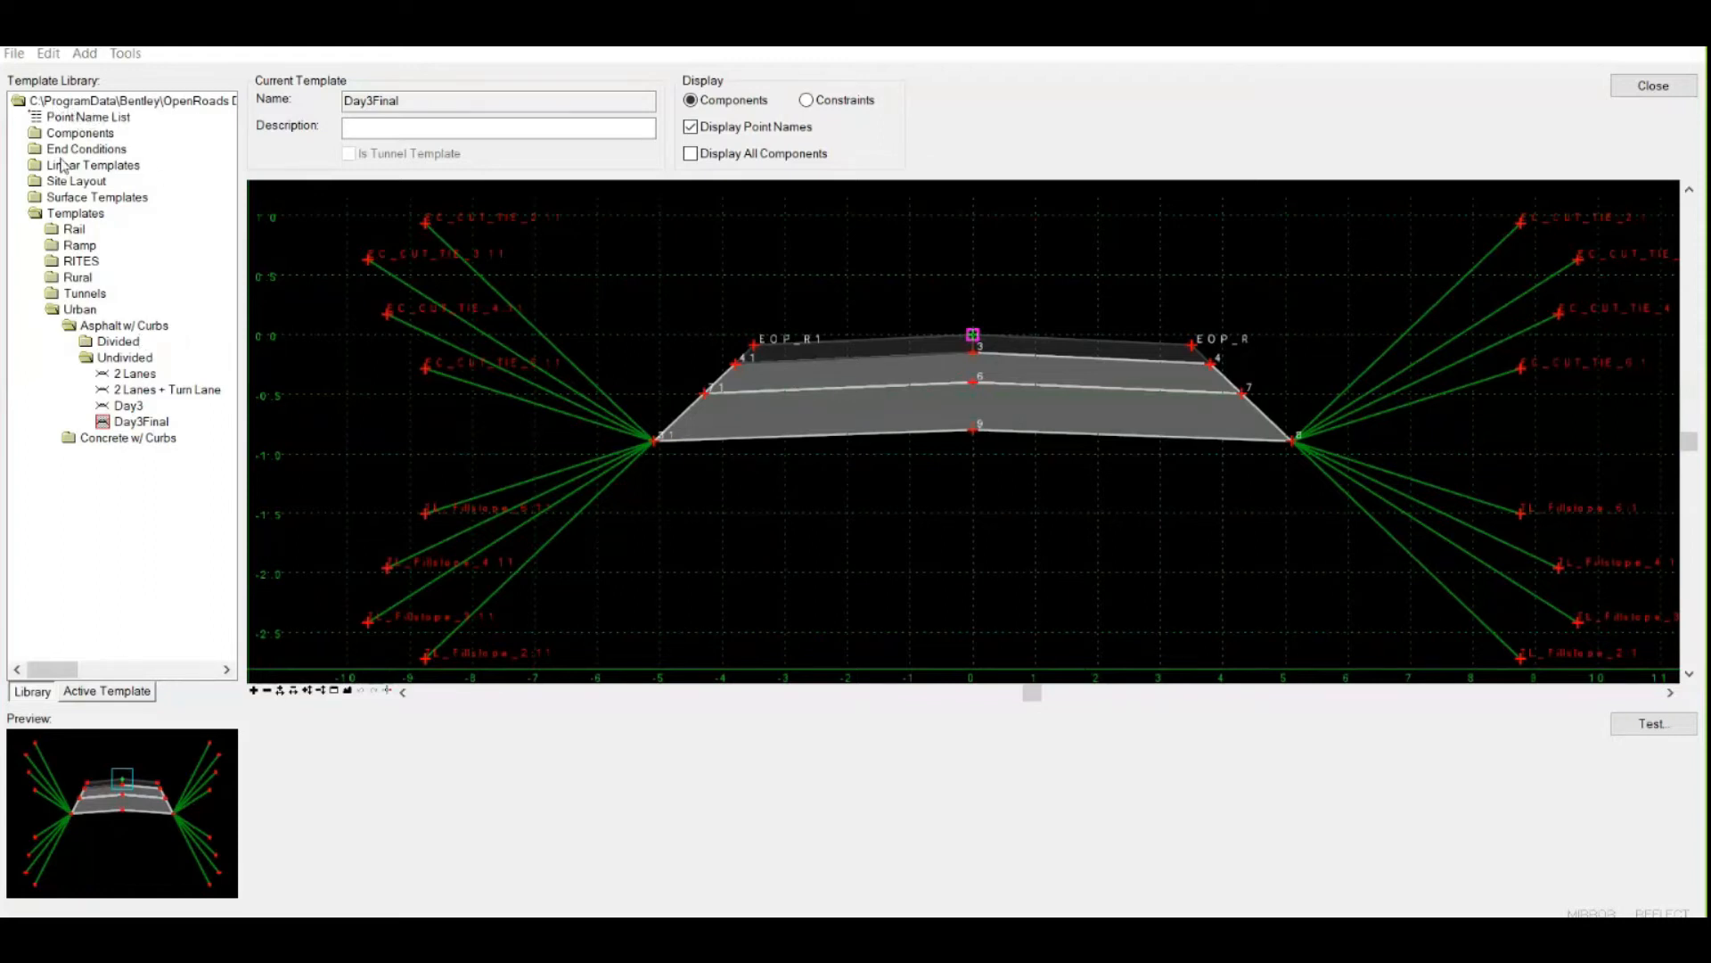
pyautogui.moveTo(172, 181)
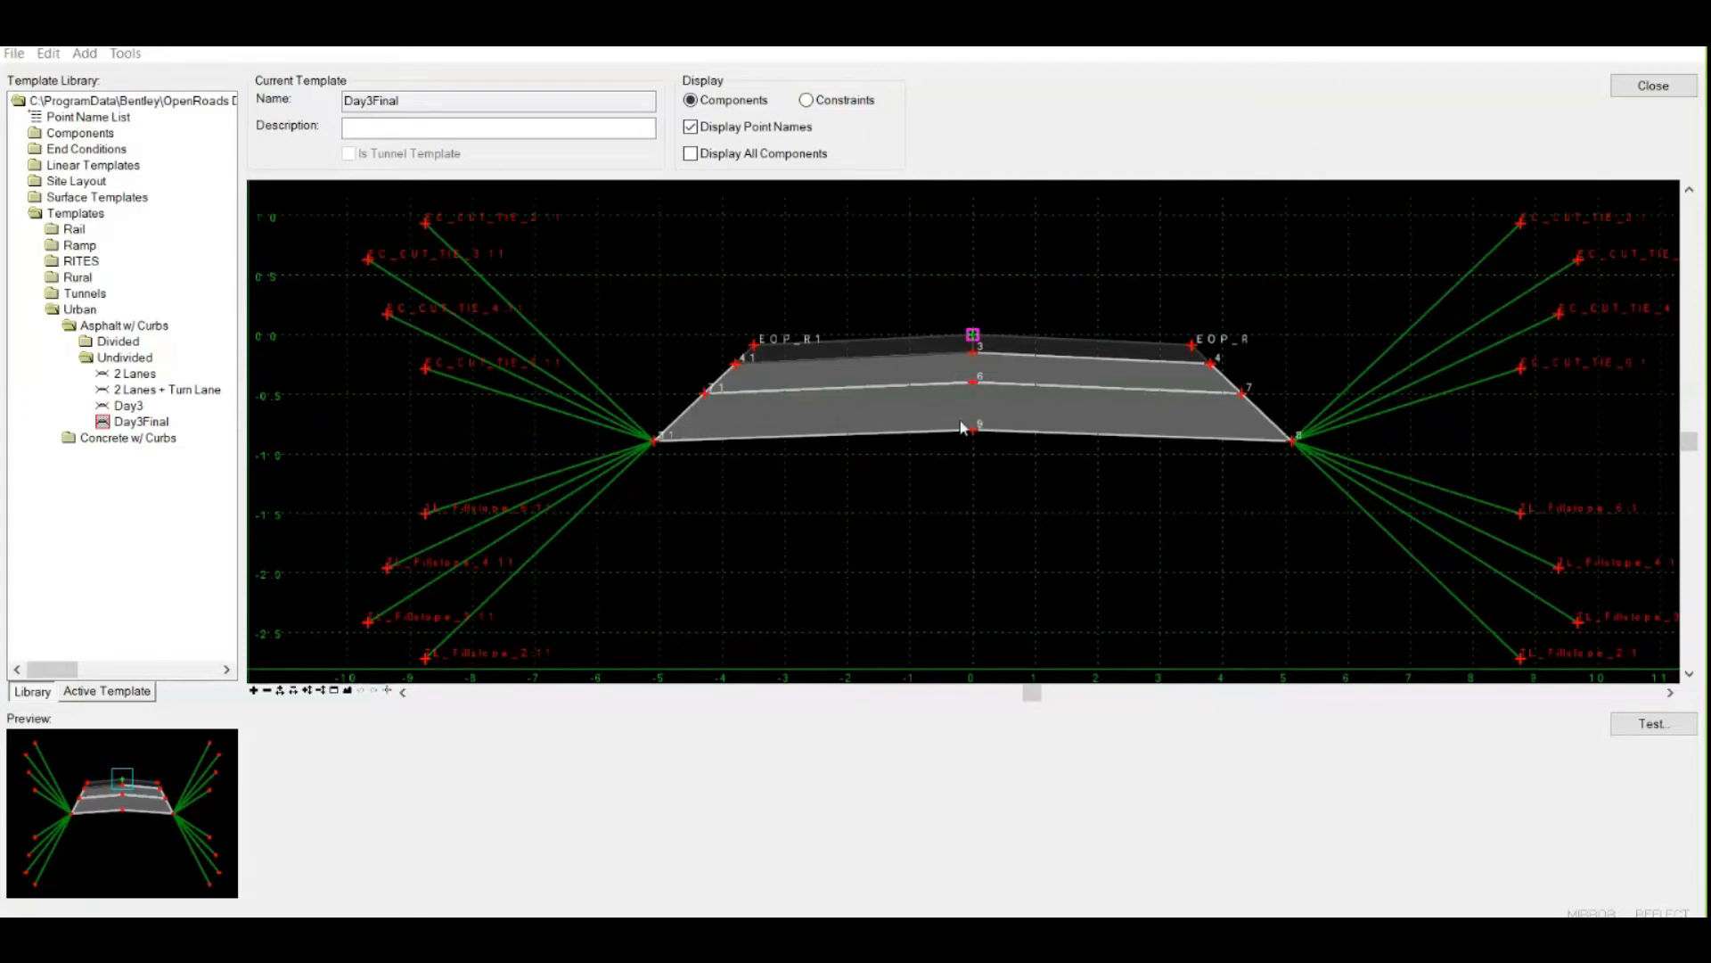
pyautogui.moveTo(921, 239)
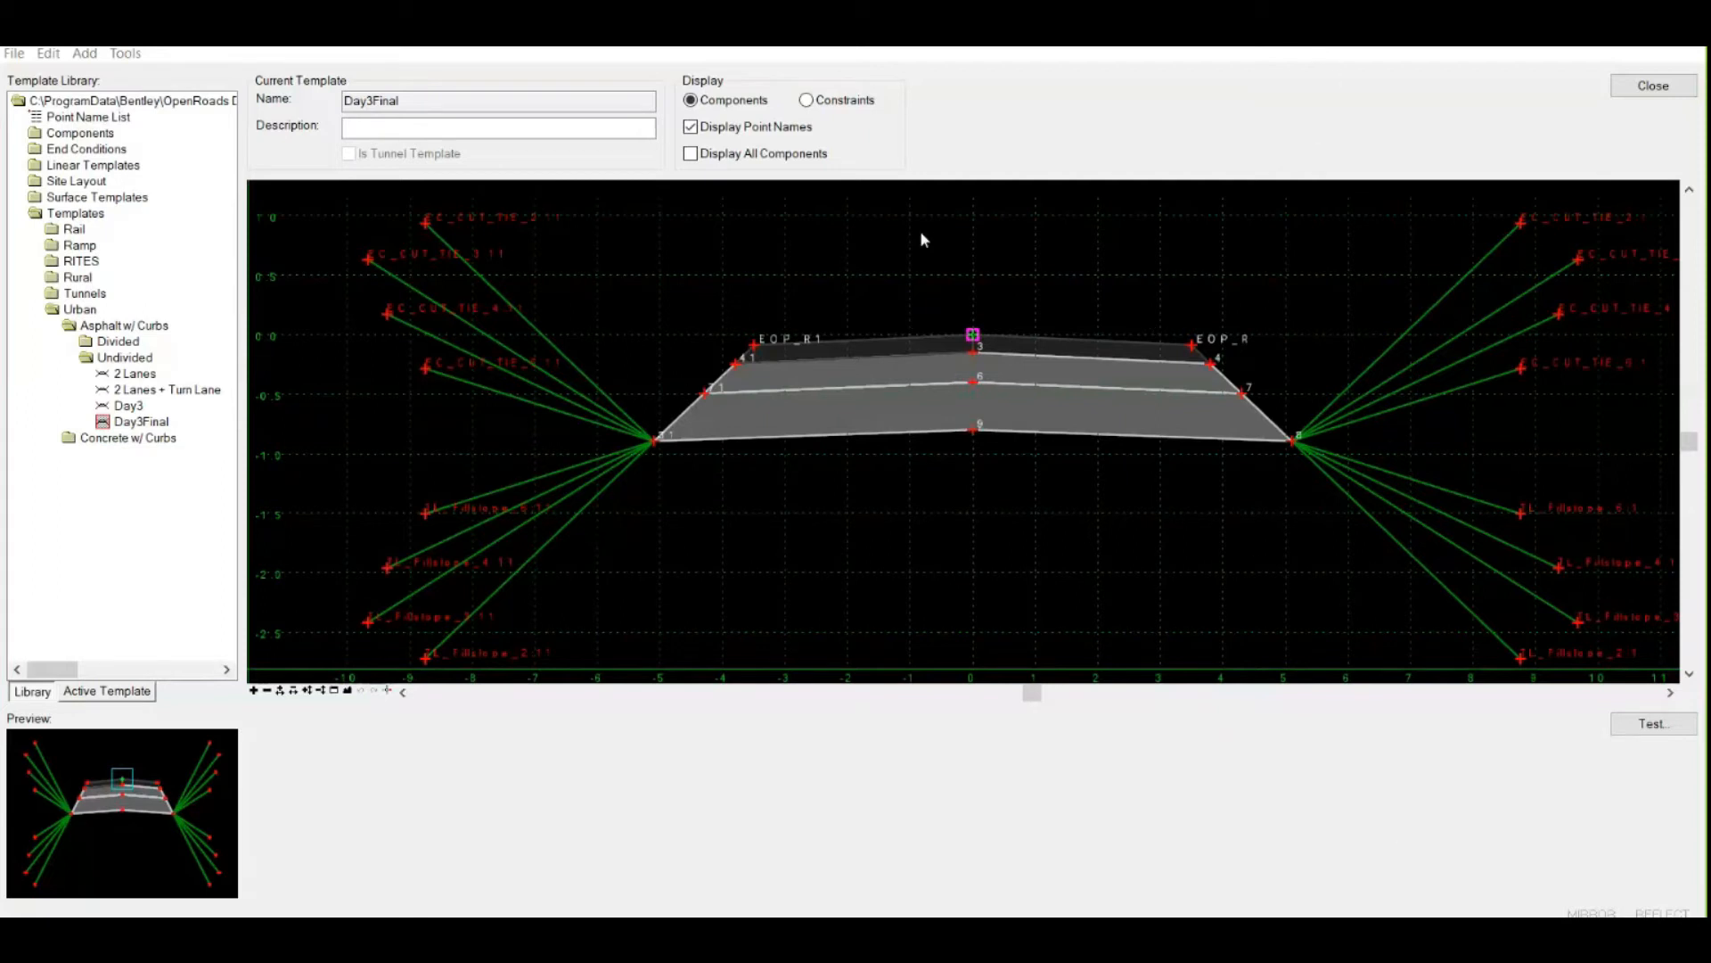
pyautogui.click(141, 420)
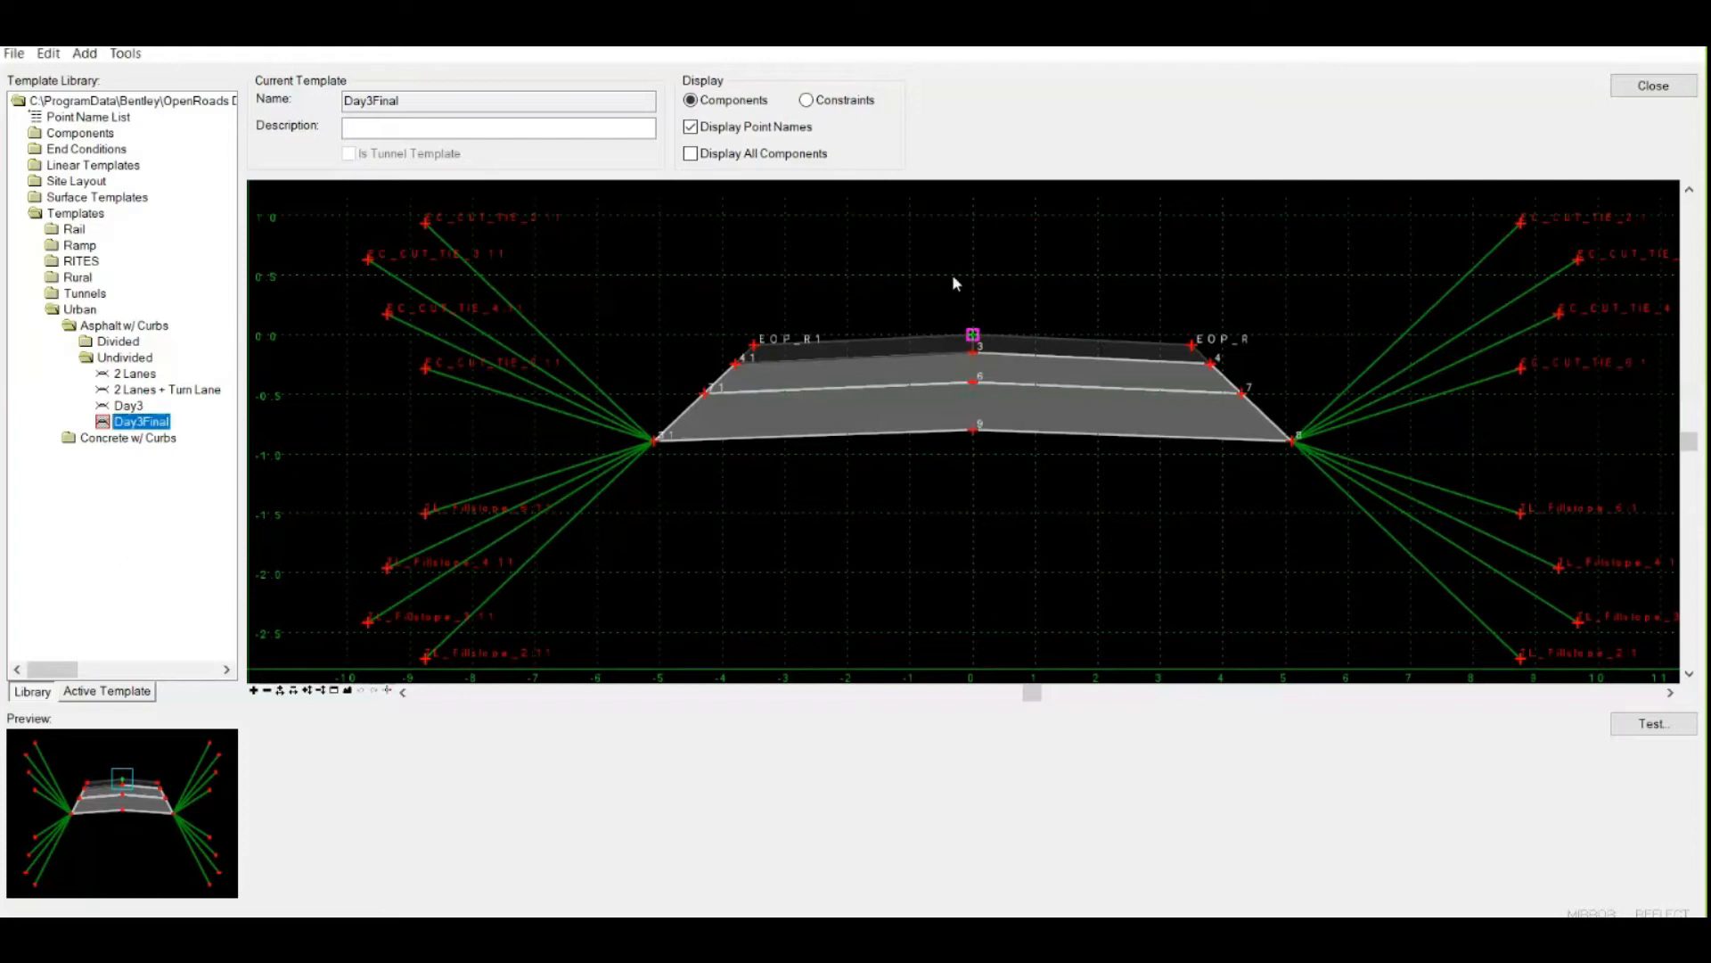
pyautogui.moveTo(759, 665)
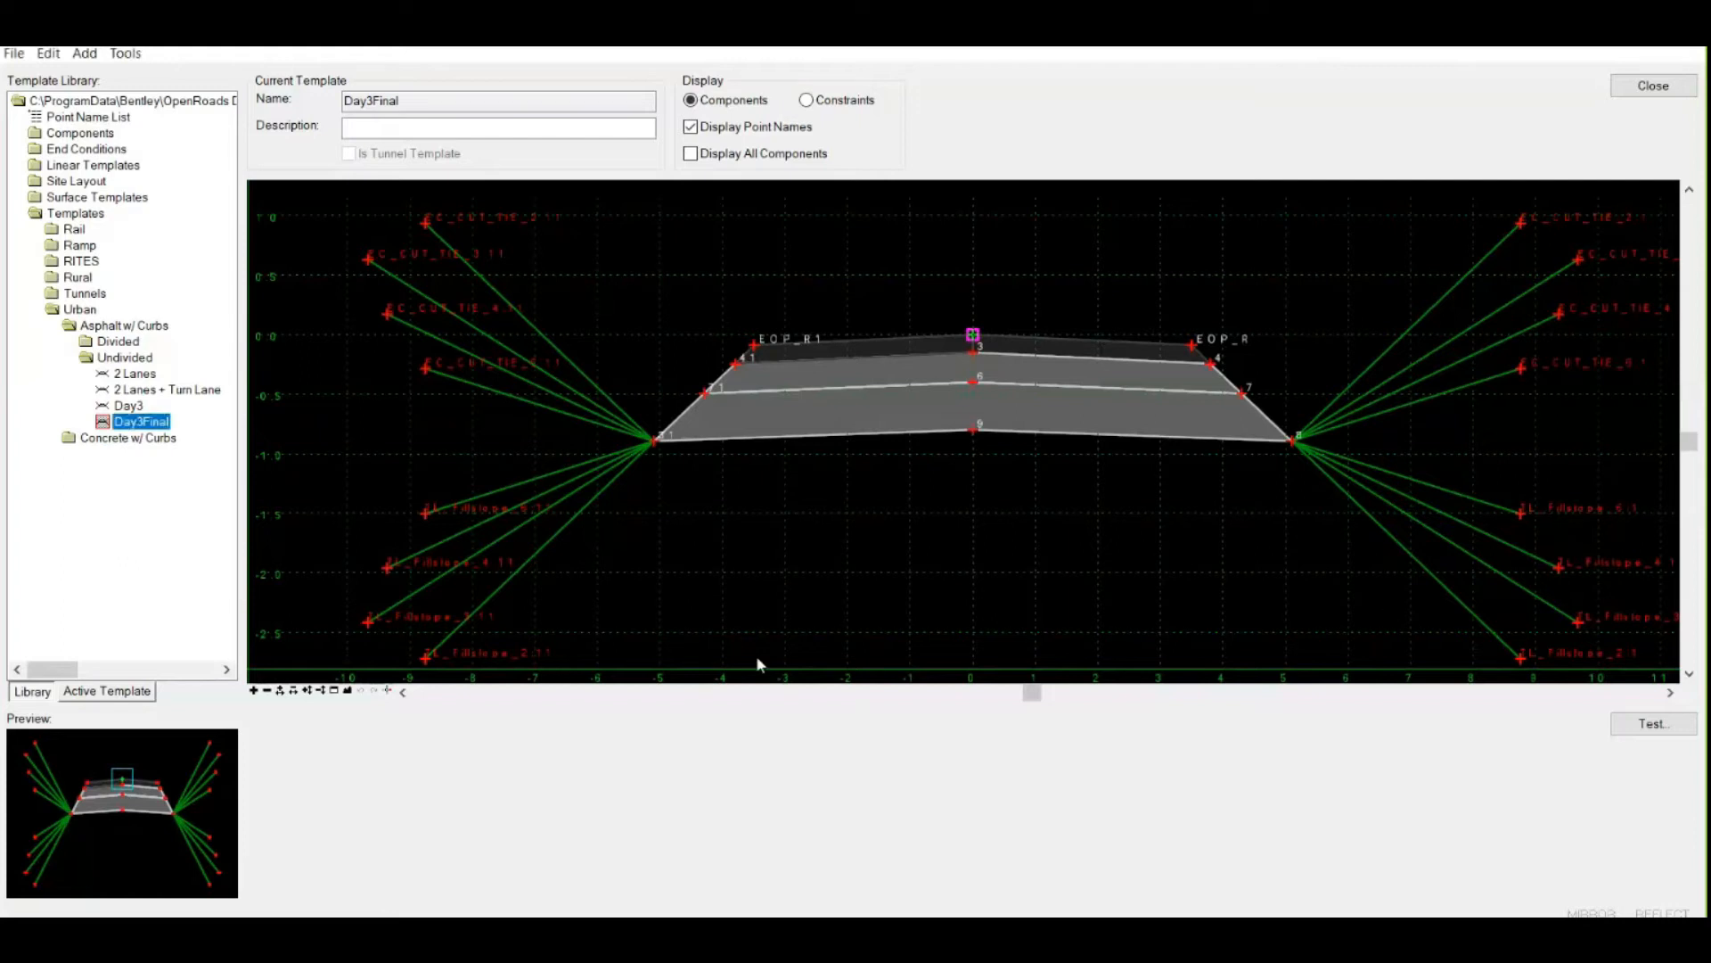
pyautogui.moveTo(893, 301)
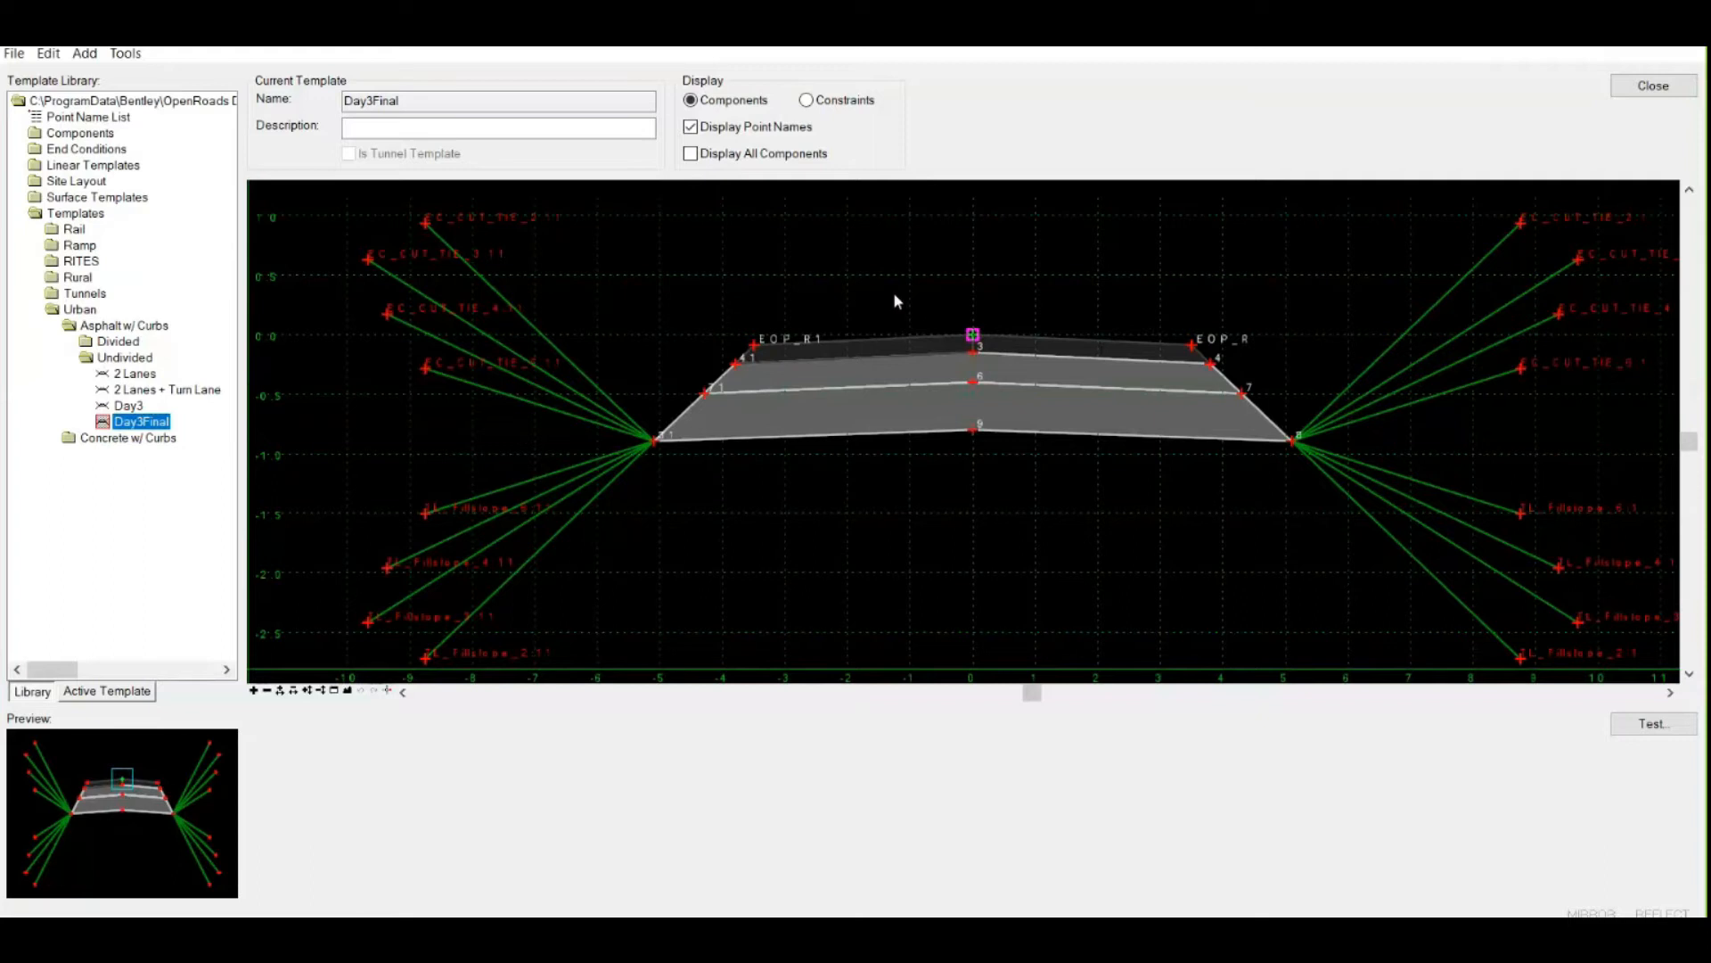
pyautogui.moveTo(838, 344)
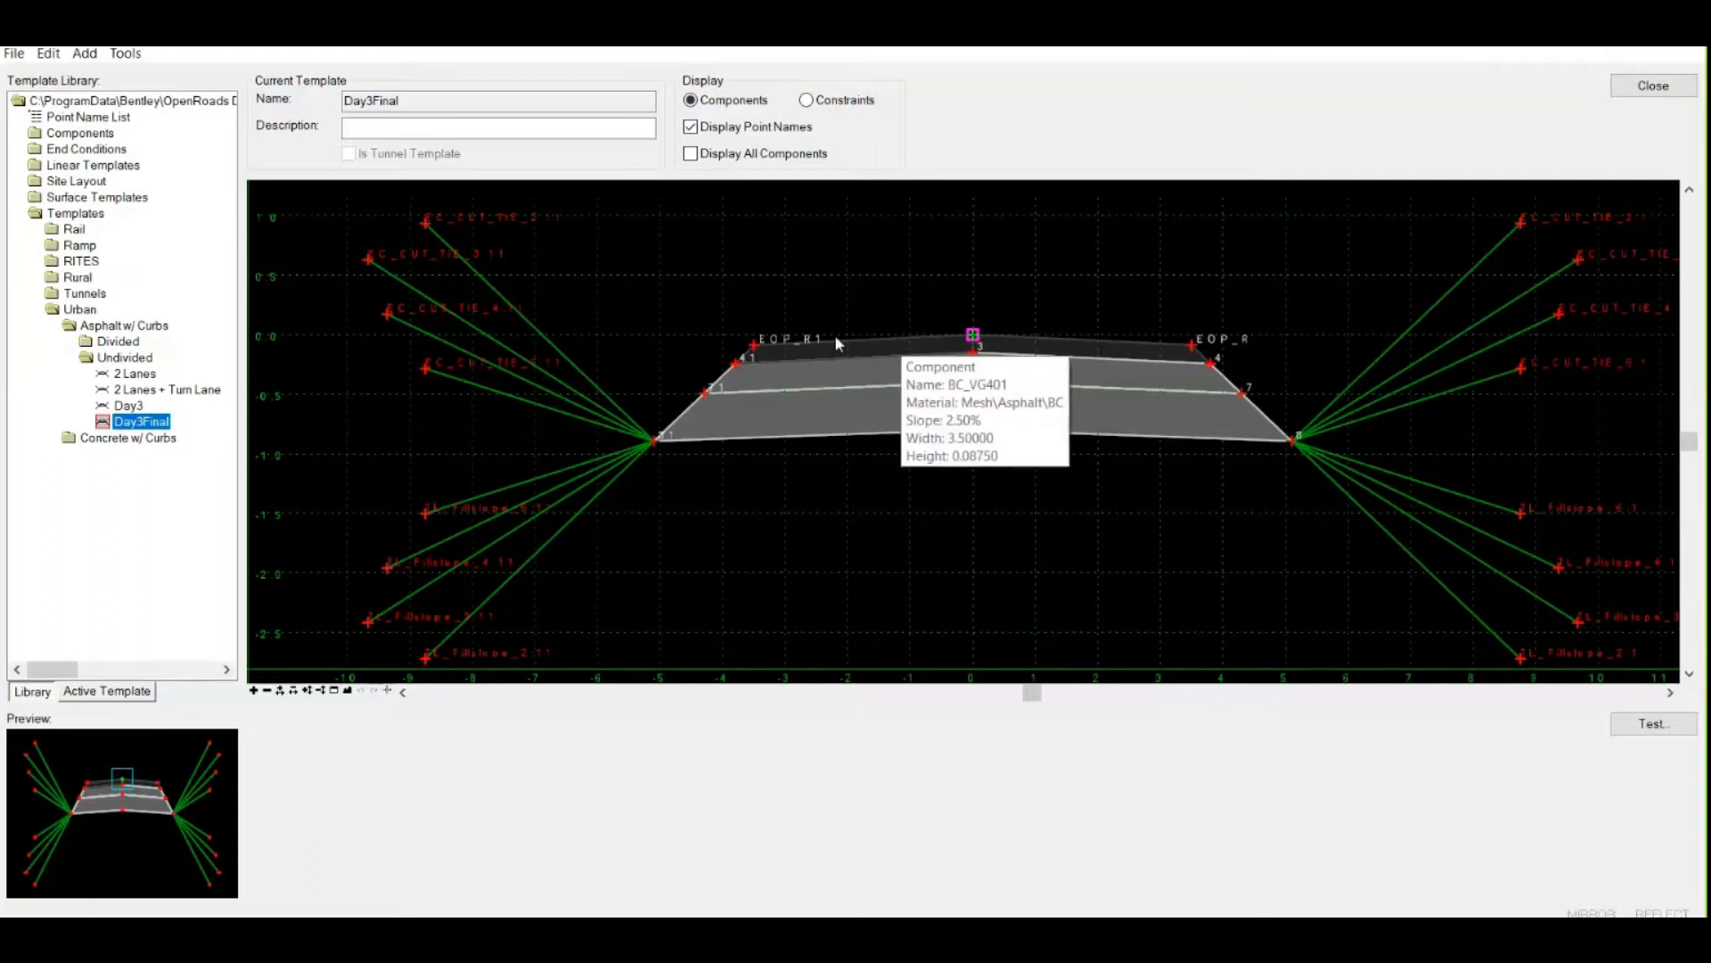
pyautogui.moveTo(161, 466)
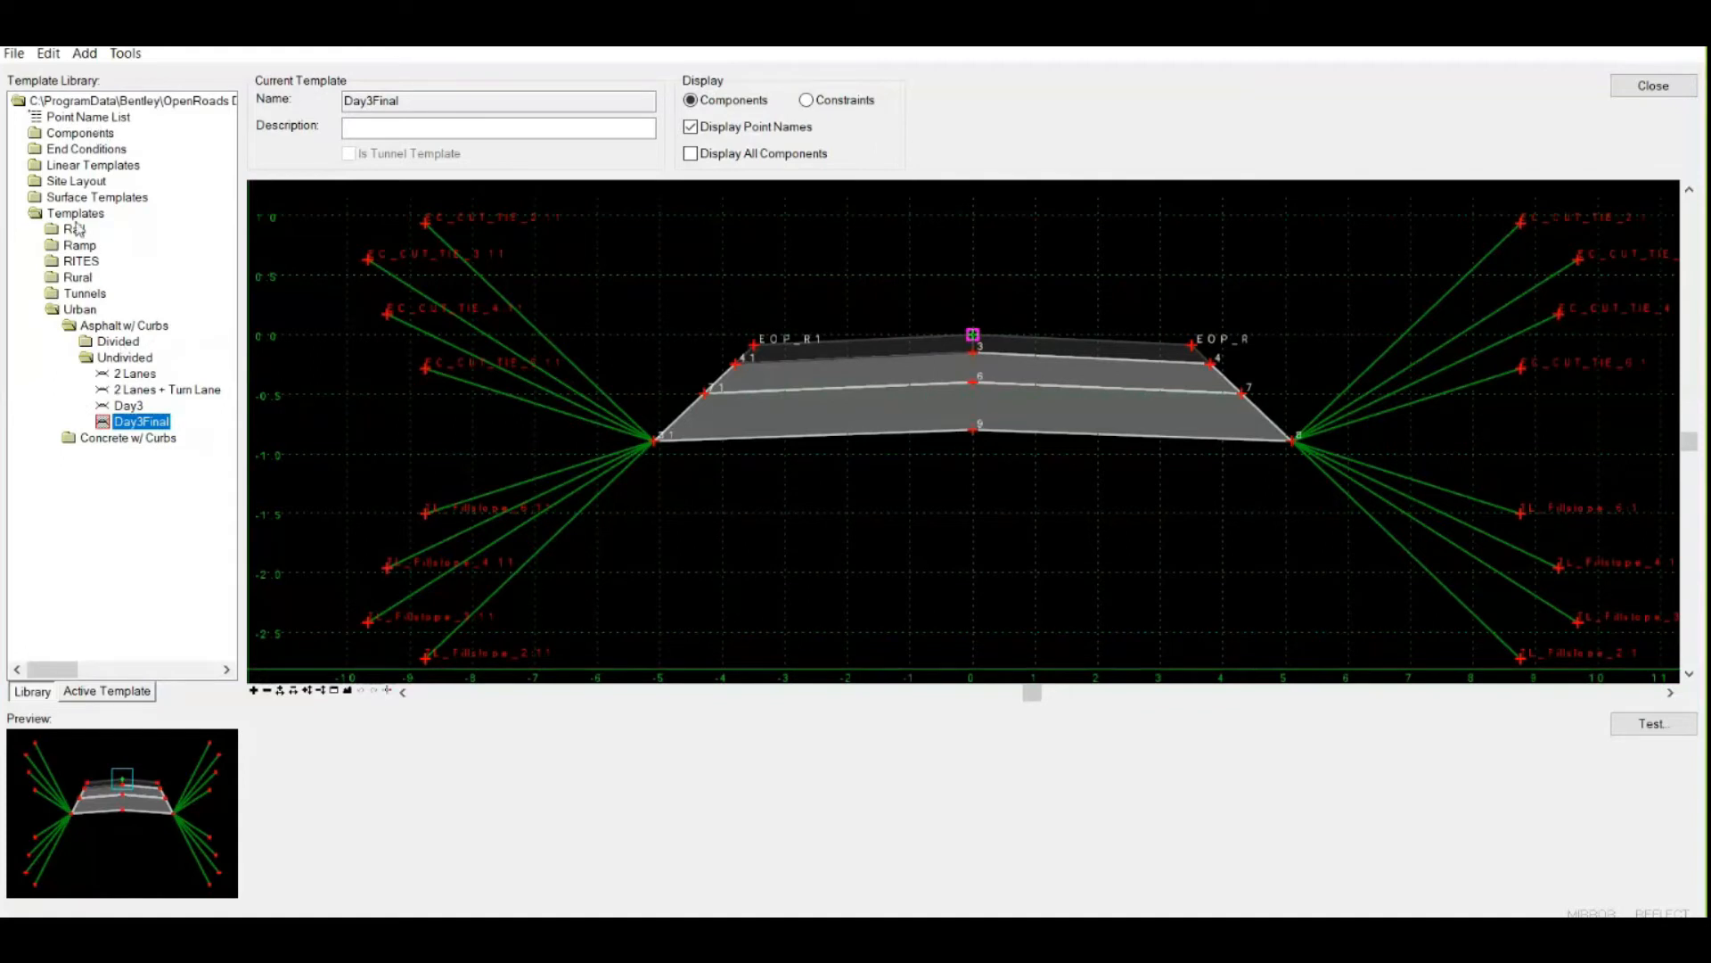
# Step: Collapse Urban, expand Rural asphalt-shoulder templates and load the Undivided 2 Lanes template
pyautogui.click(77, 212)
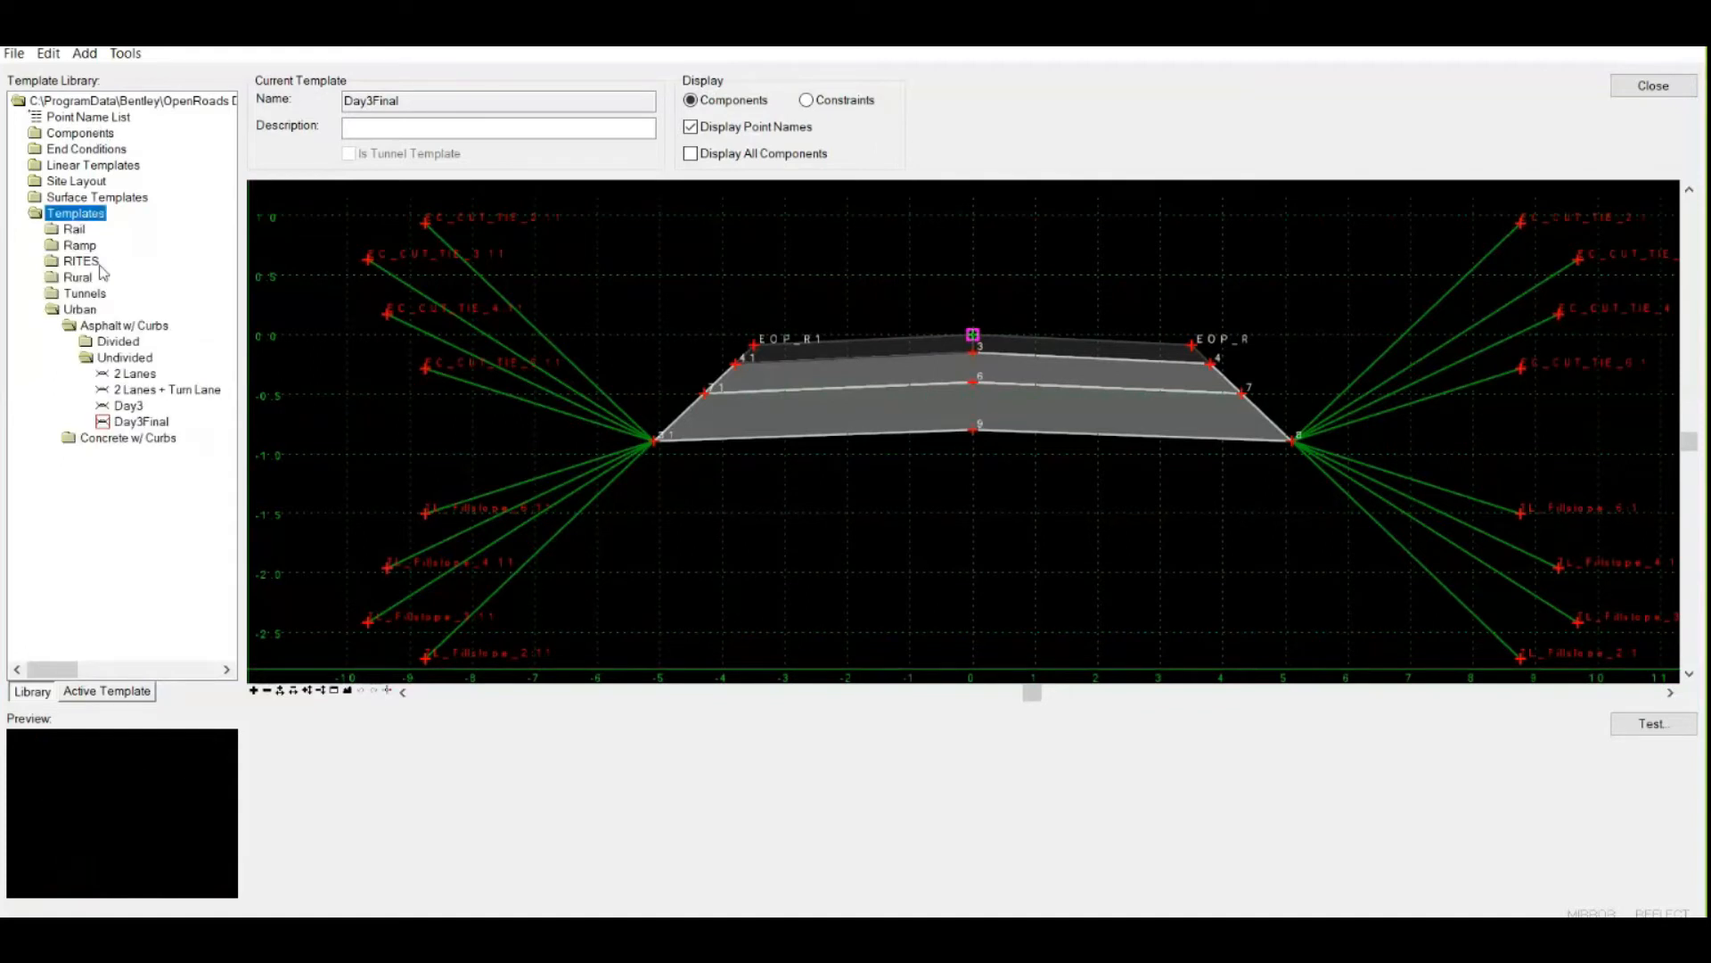
pyautogui.click(76, 277)
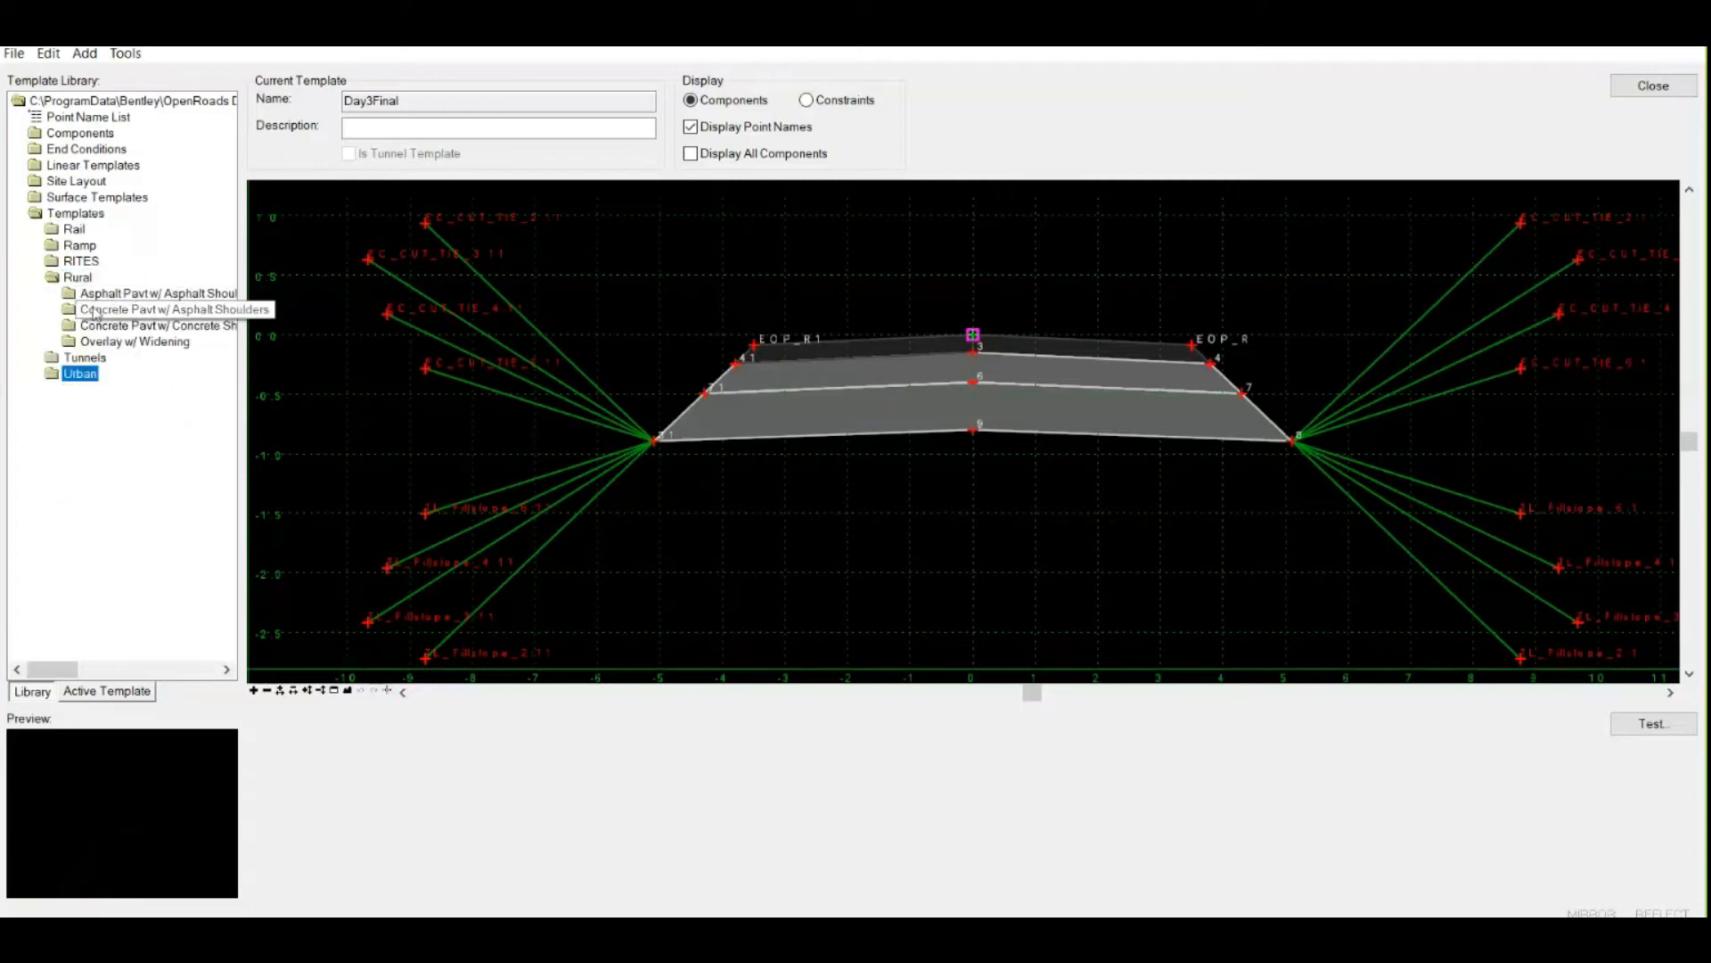
pyautogui.click(70, 293)
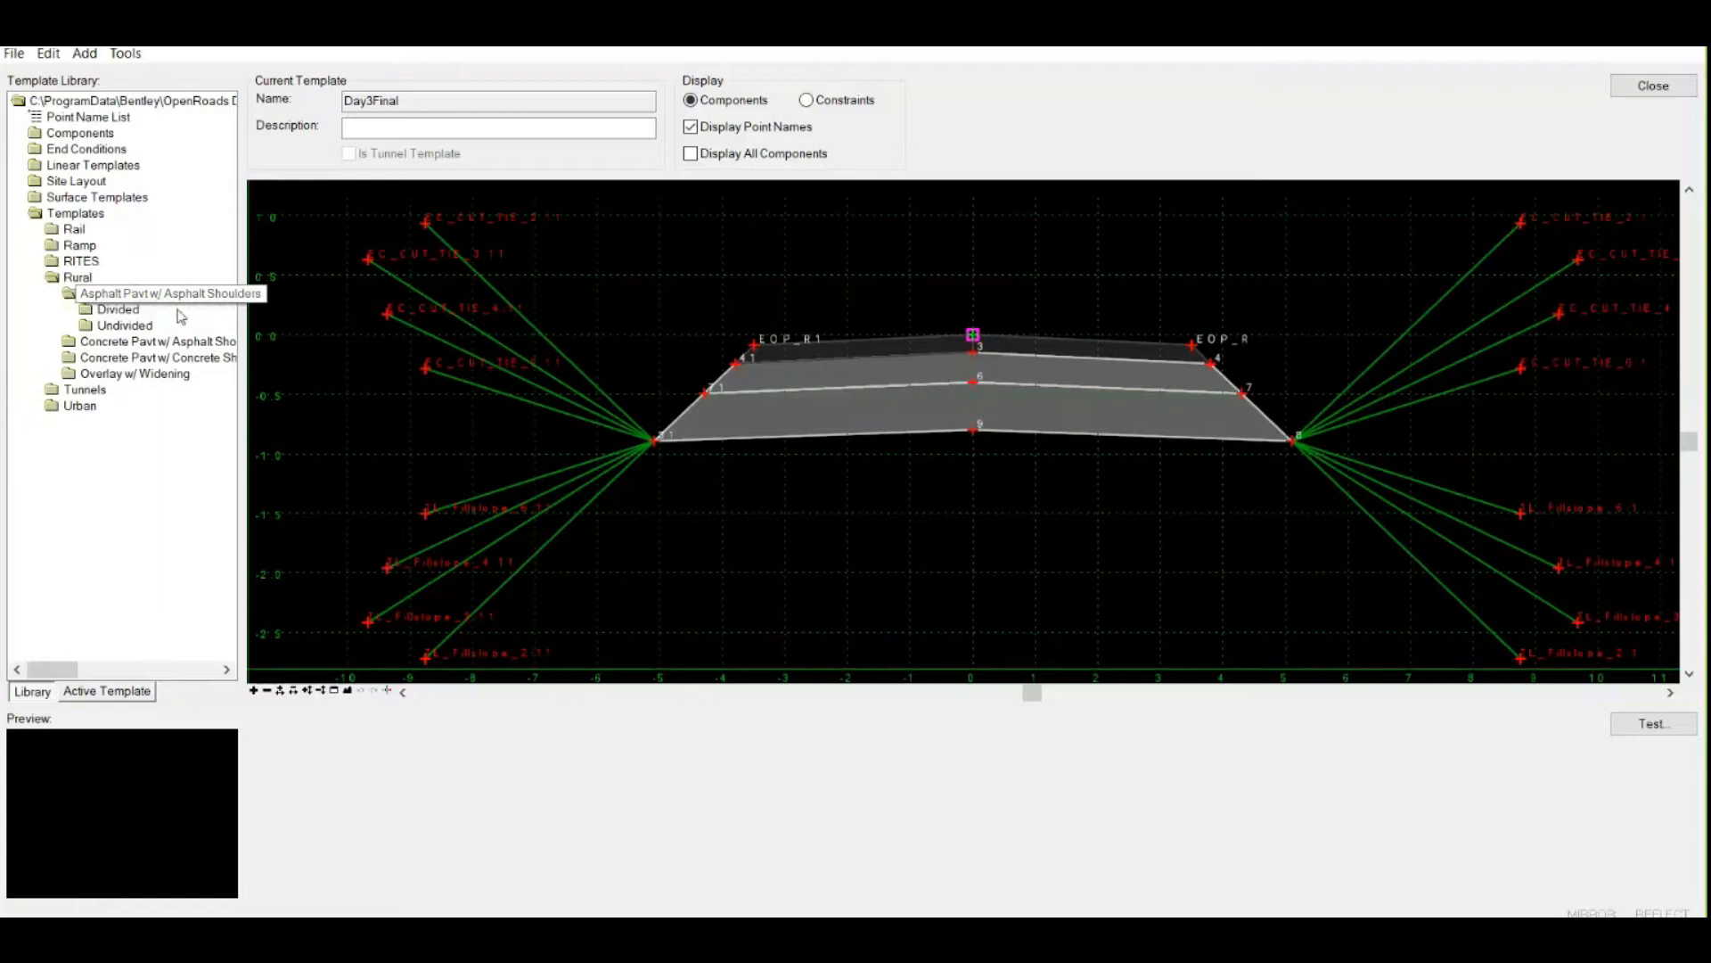
pyautogui.click(125, 324)
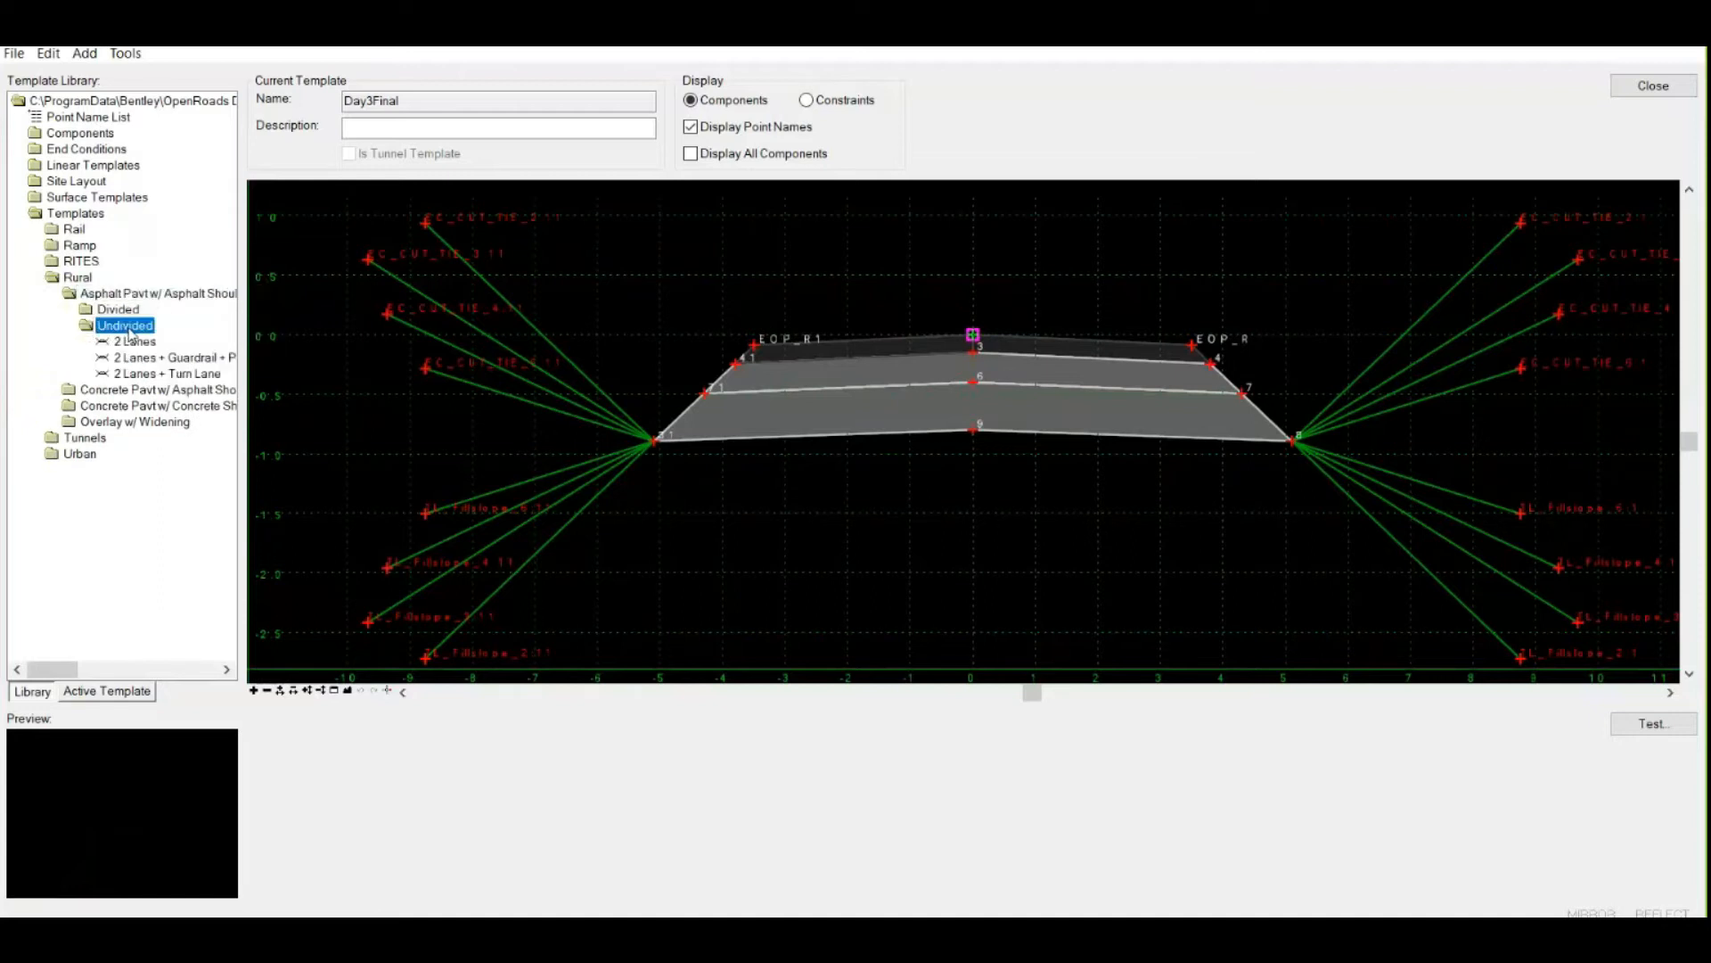
pyautogui.click(130, 340)
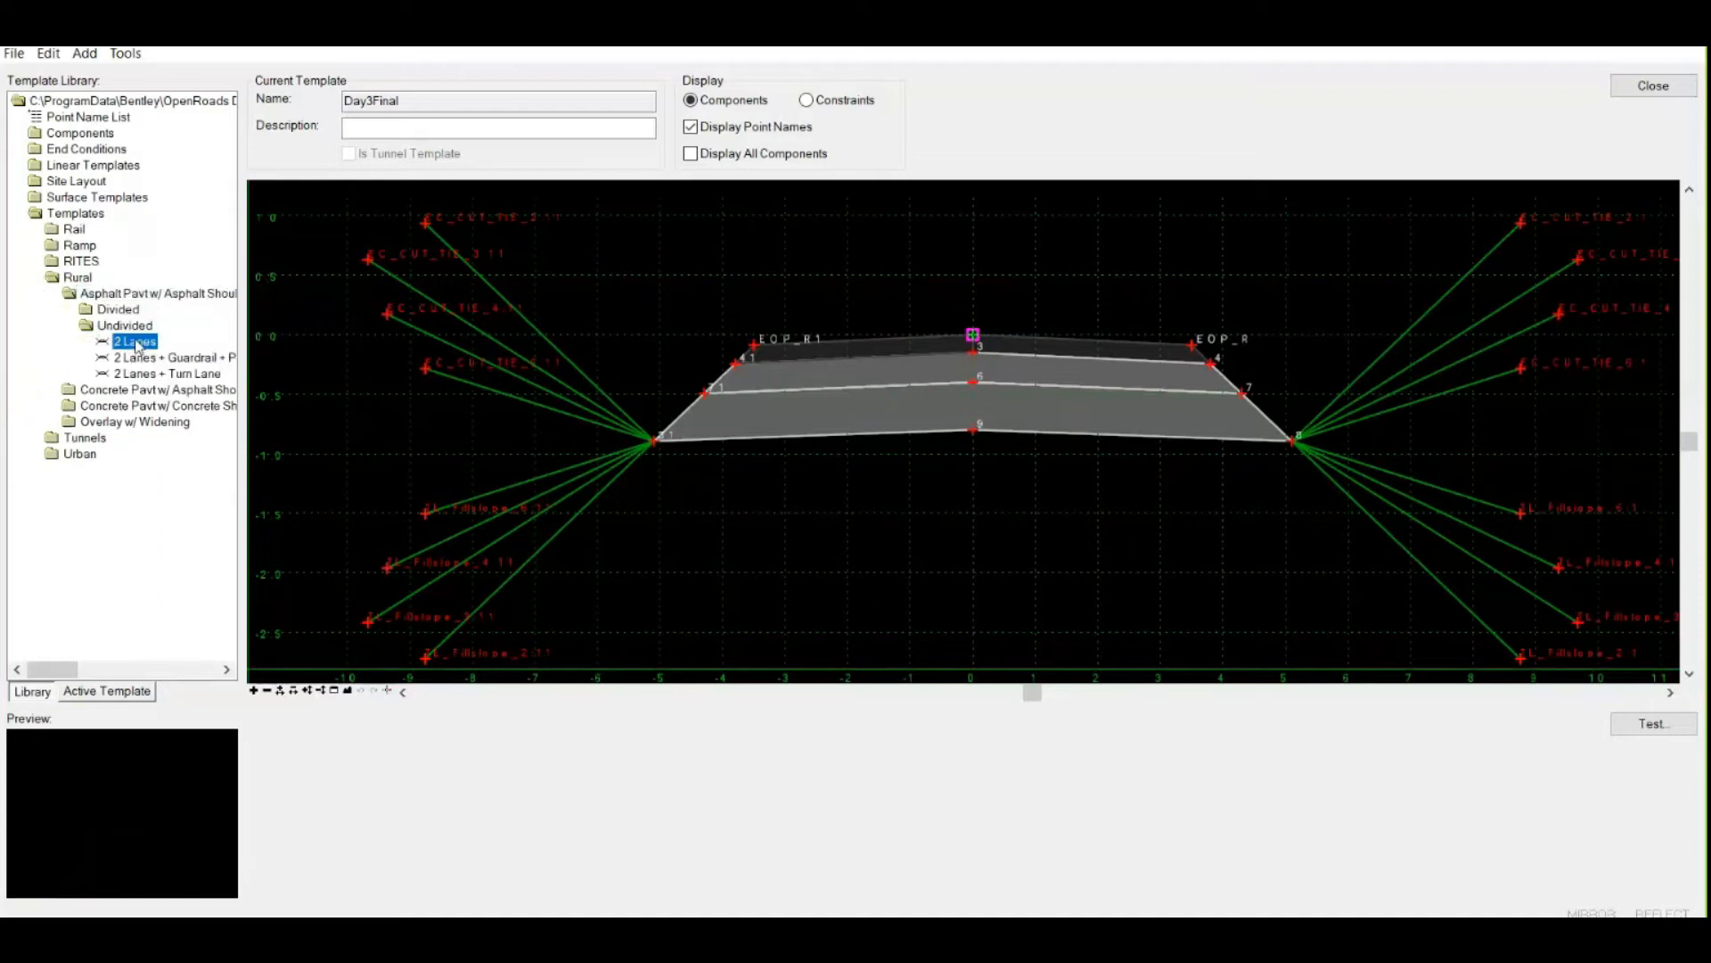
pyautogui.click(133, 340)
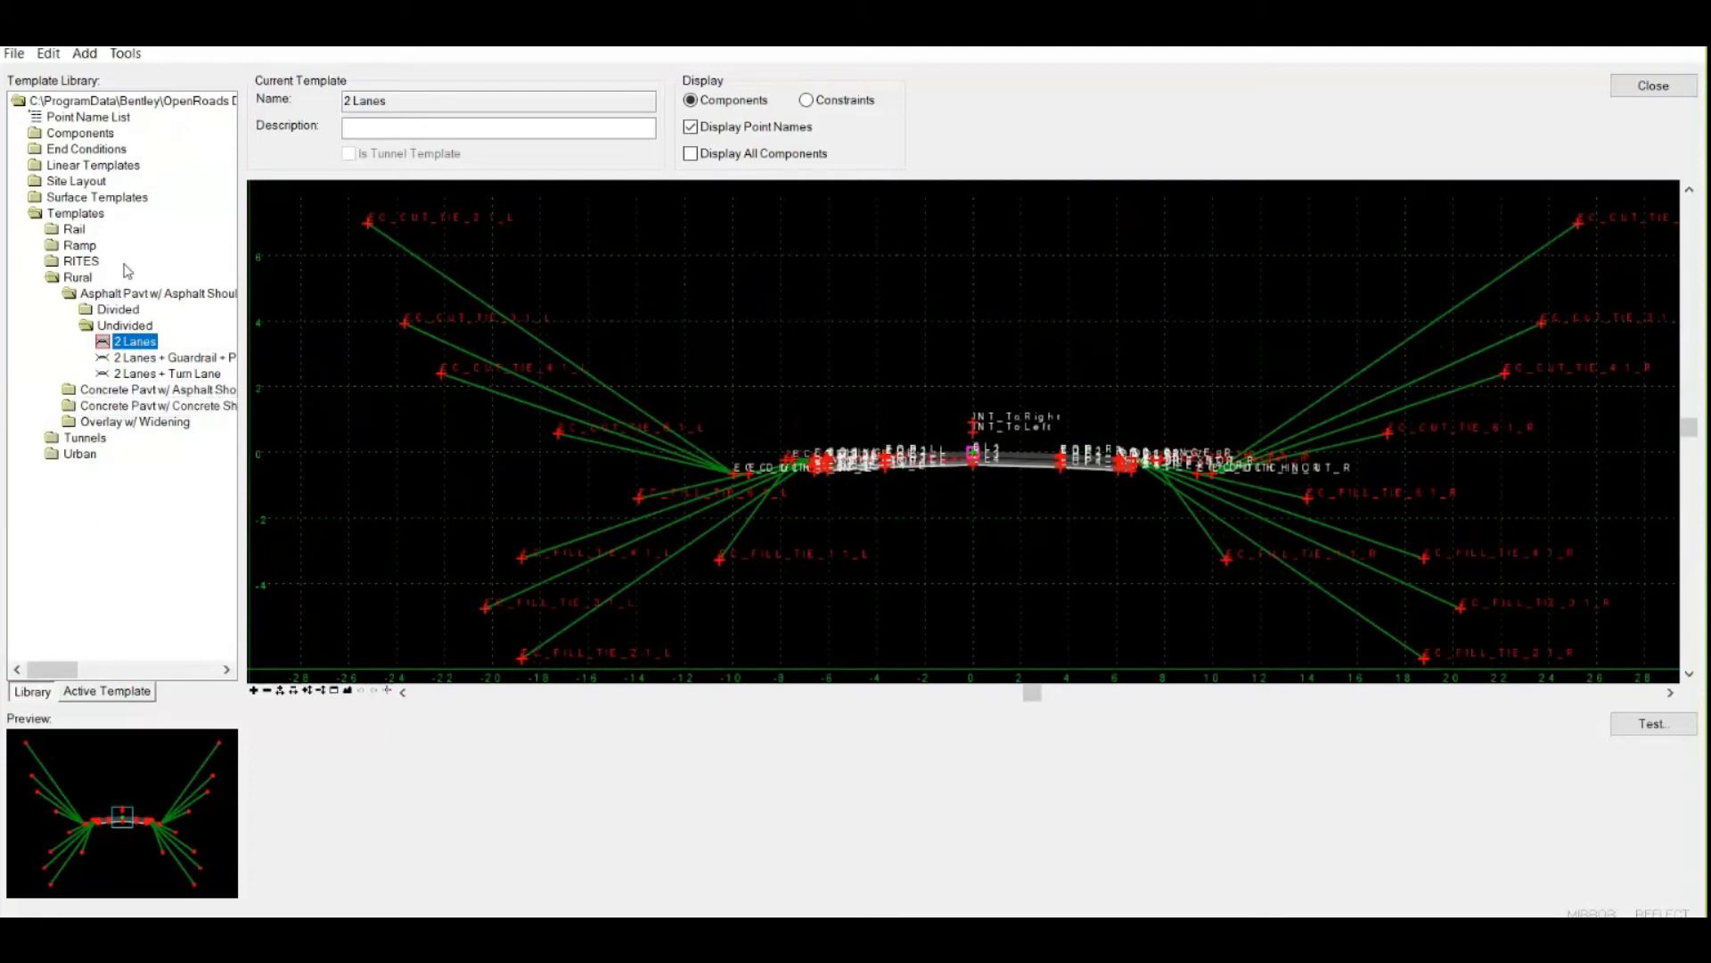
# Step: Expand Divided and load the 4 Lanes Inside Edge PGL template, then reselect Undivided
pyautogui.click(118, 309)
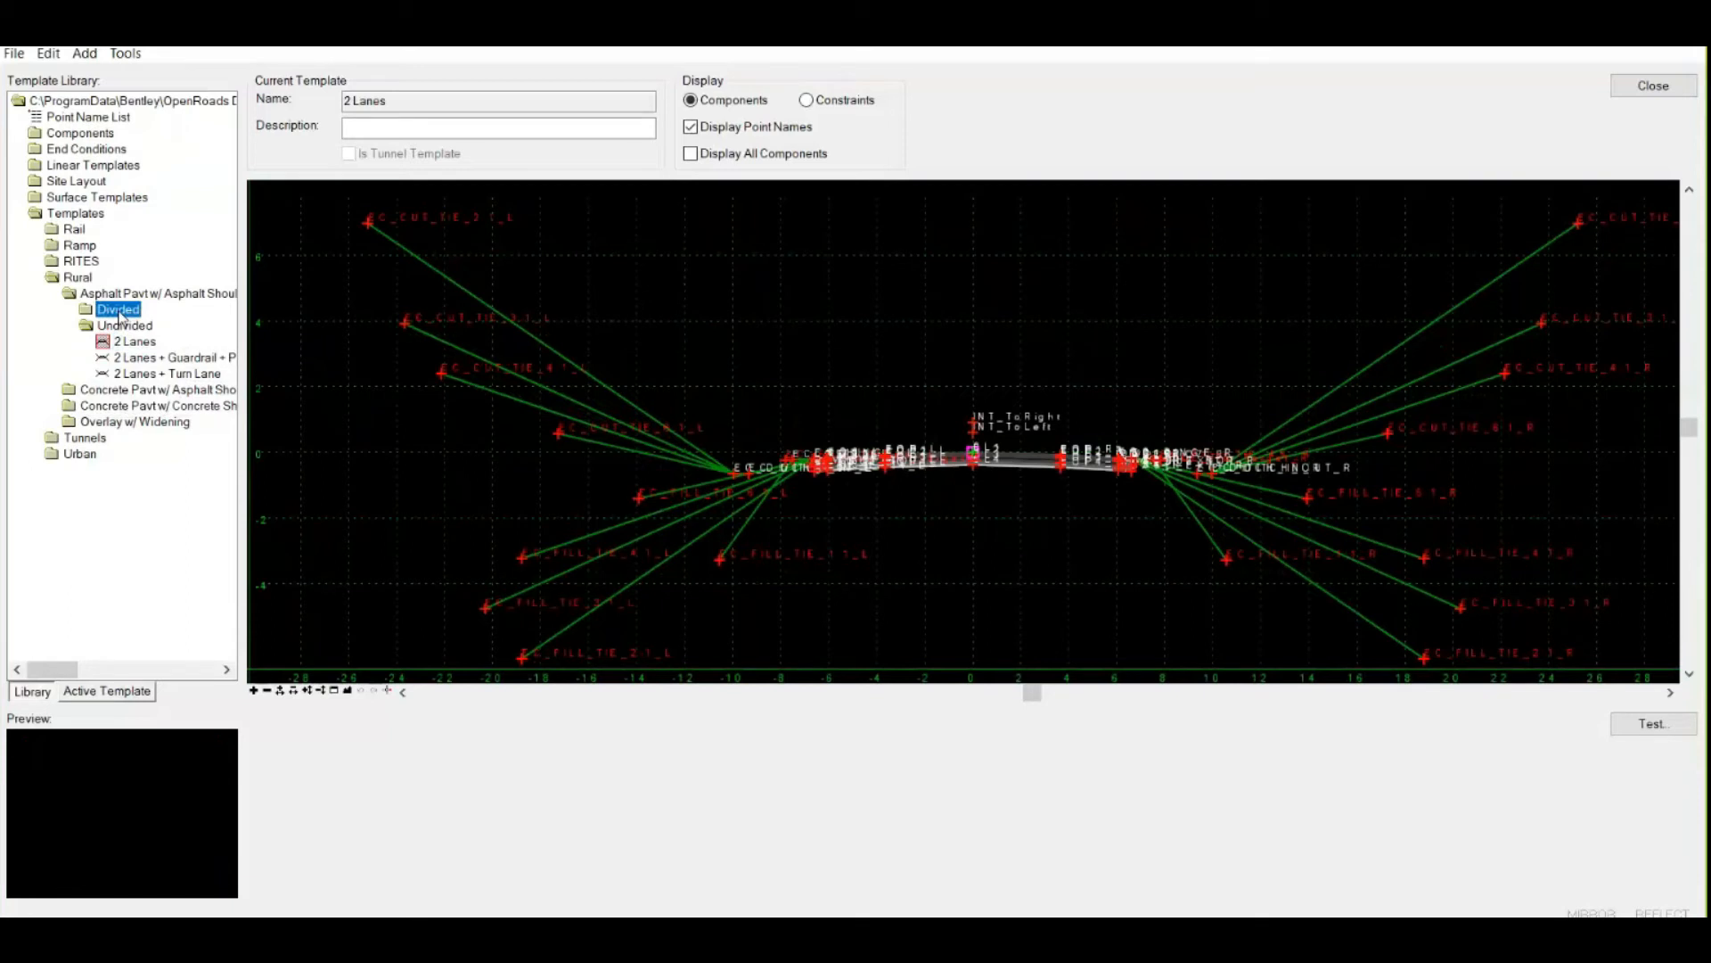
pyautogui.click(166, 324)
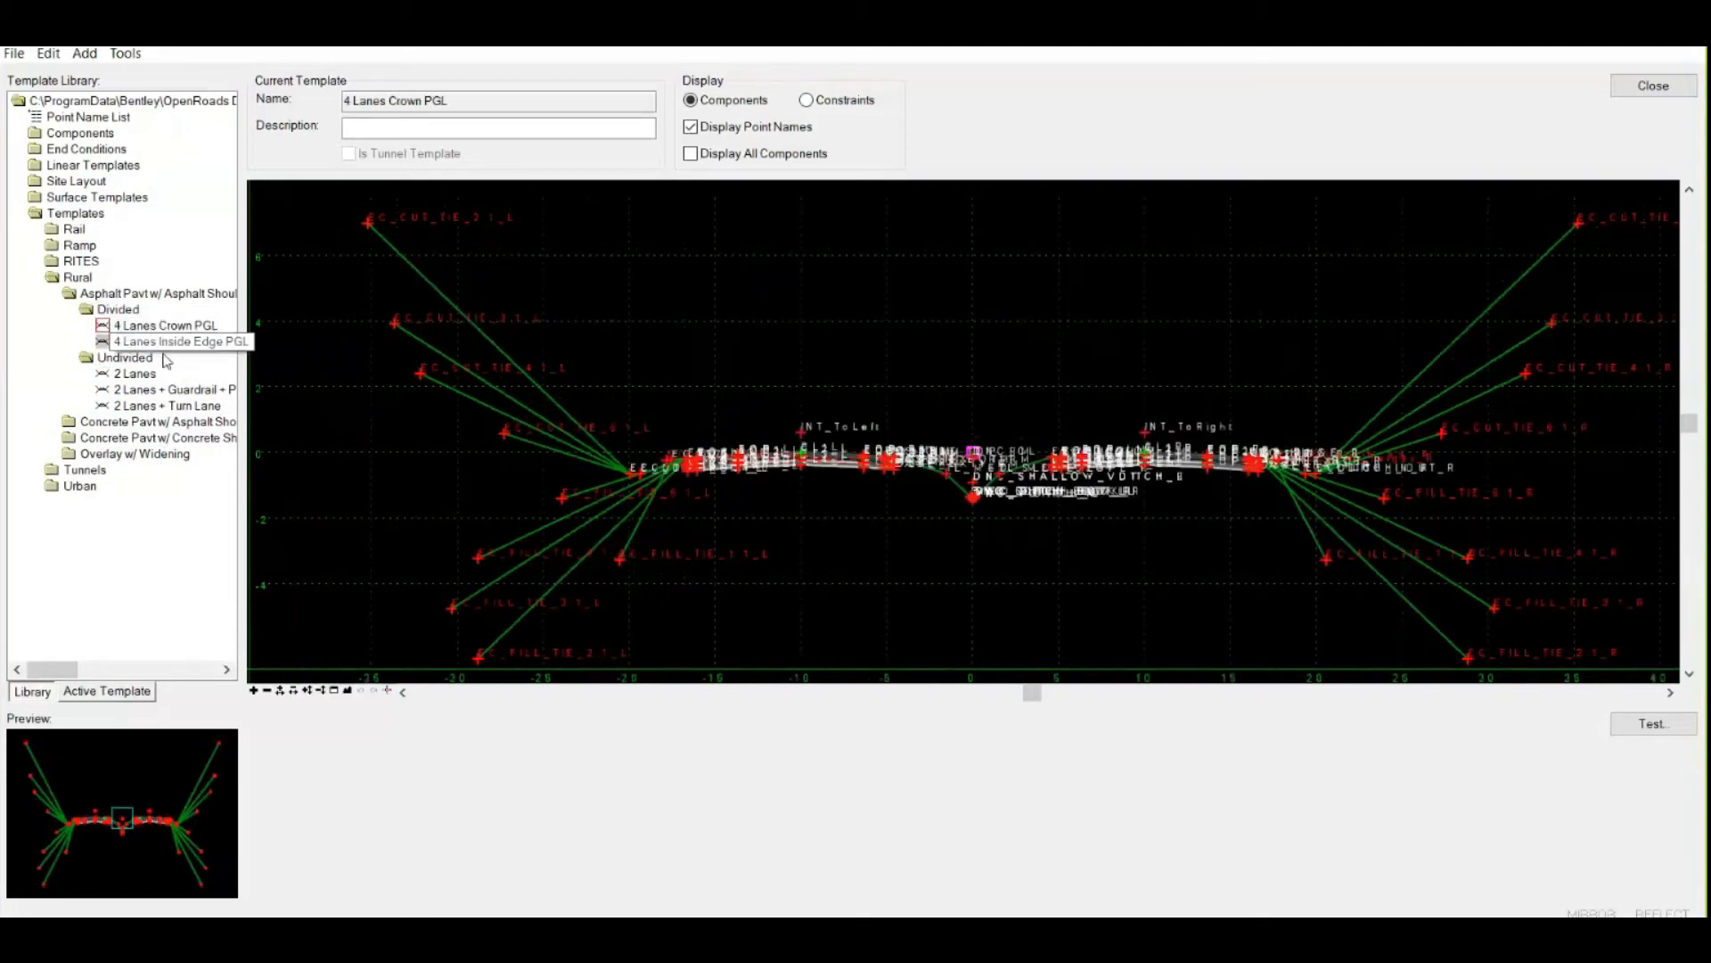
pyautogui.click(164, 325)
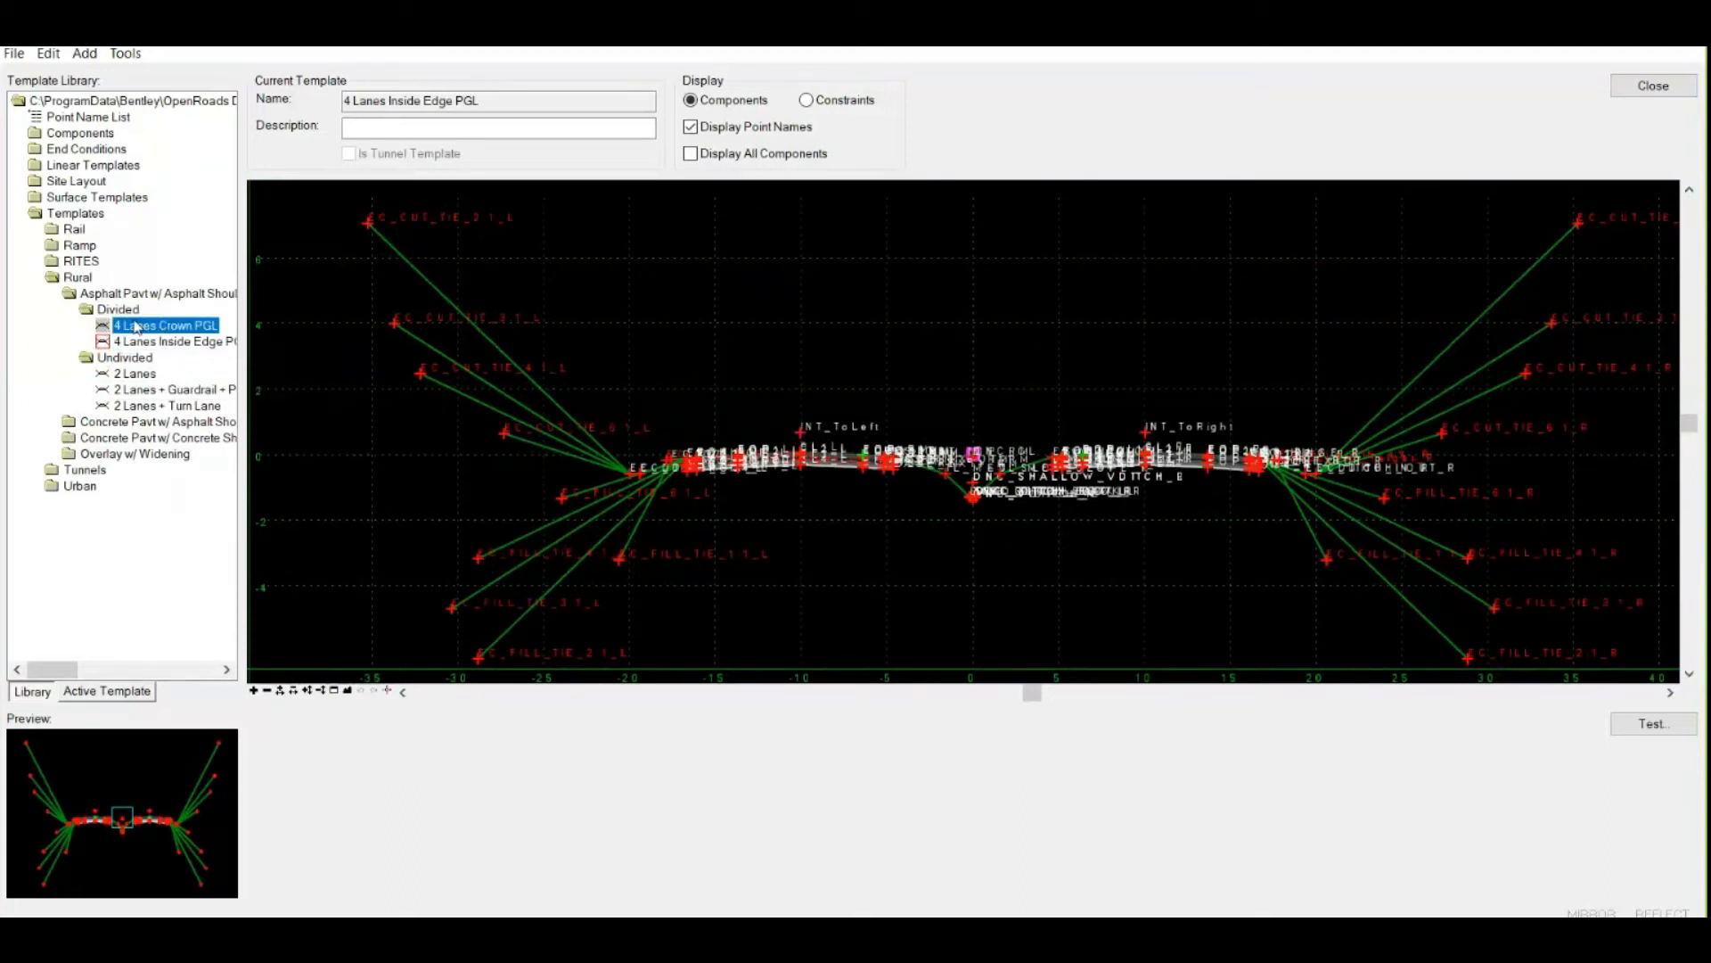
pyautogui.click(125, 324)
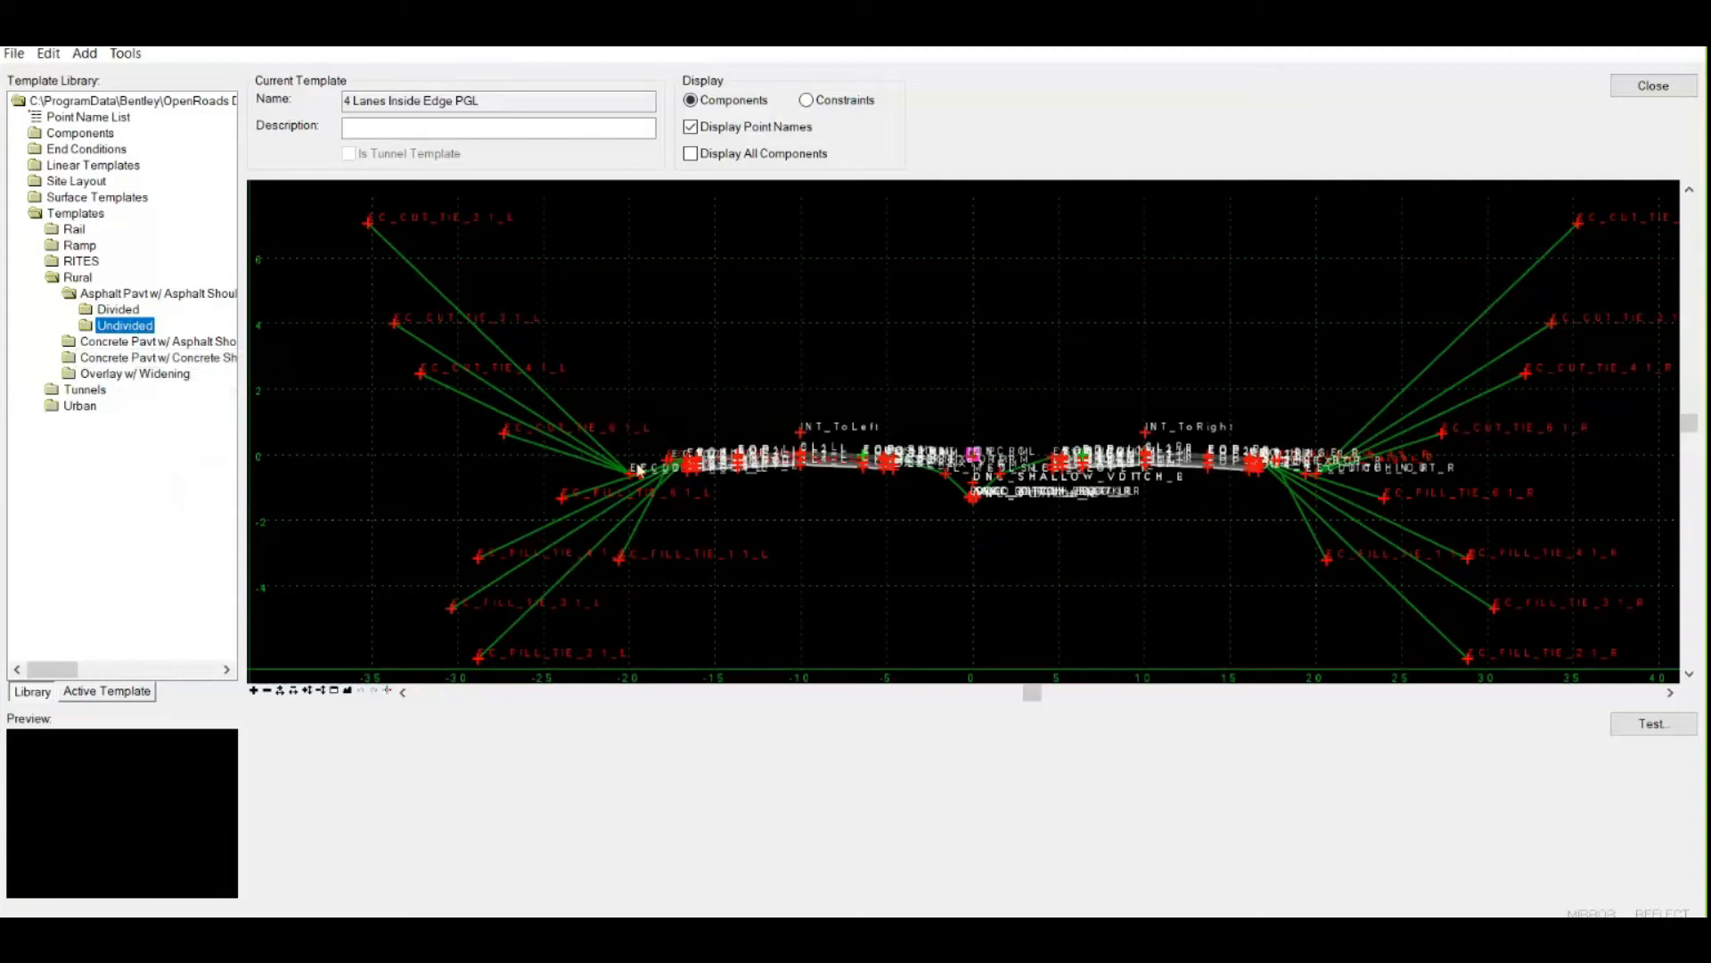
pyautogui.moveTo(573, 437)
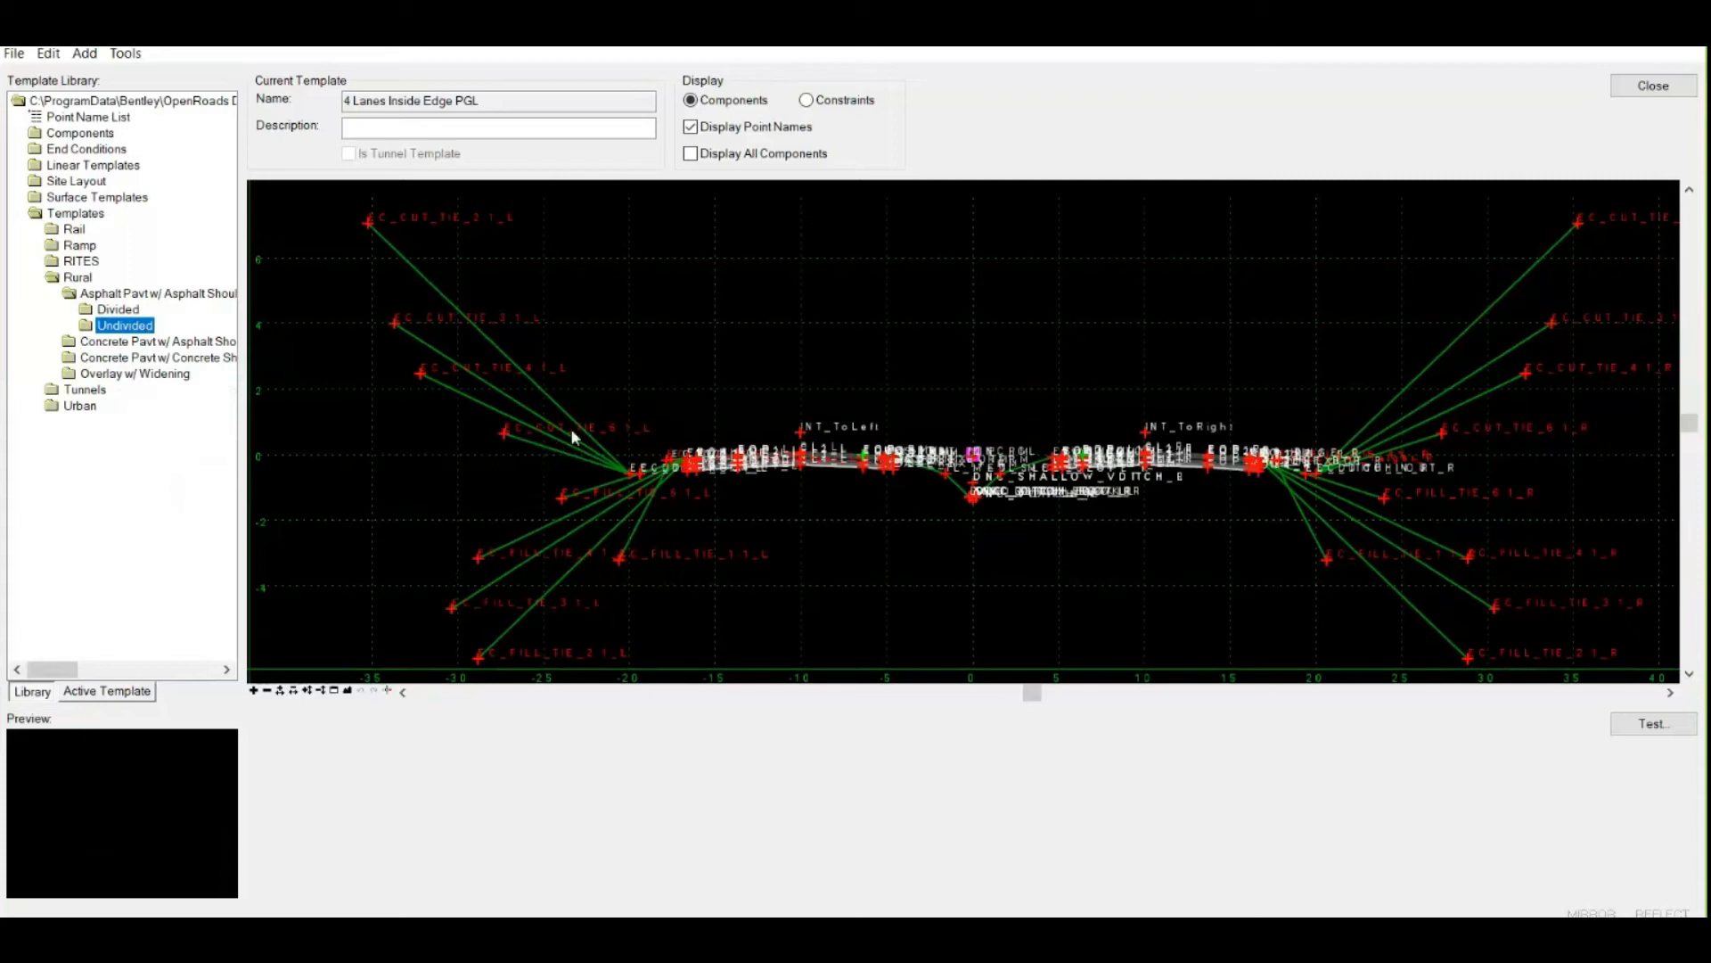
pyautogui.moveTo(952, 440)
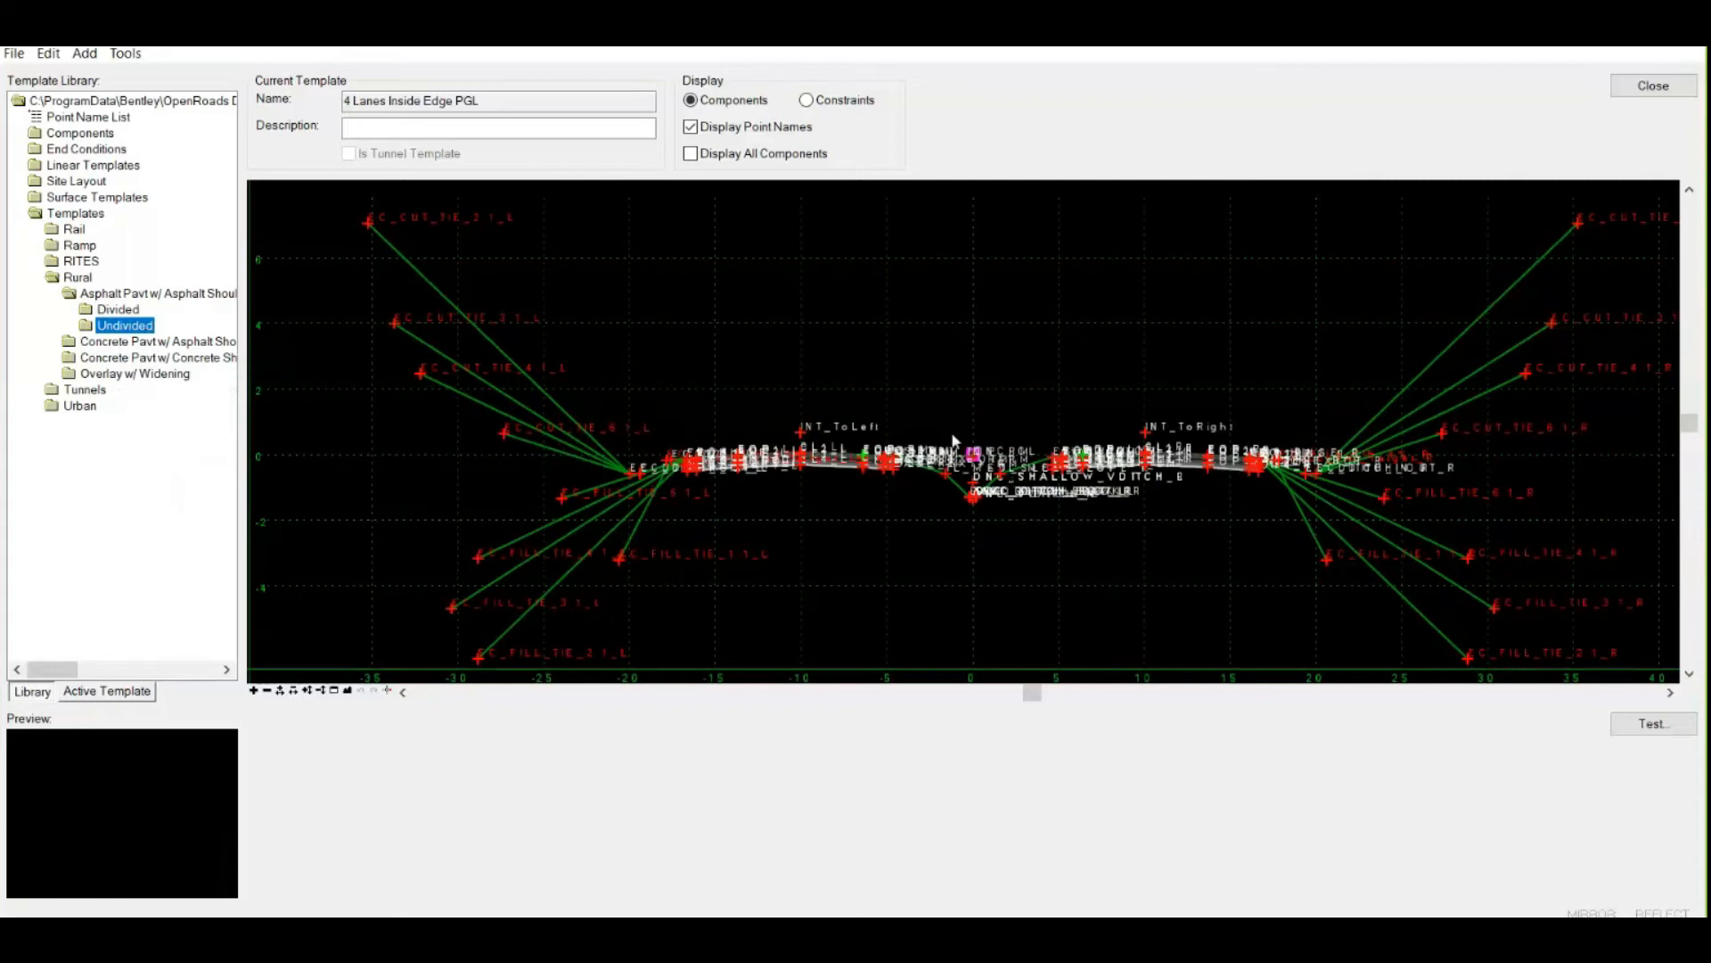
# Step: Toggle point-name display in the cross-section preview off
pyautogui.click(690, 127)
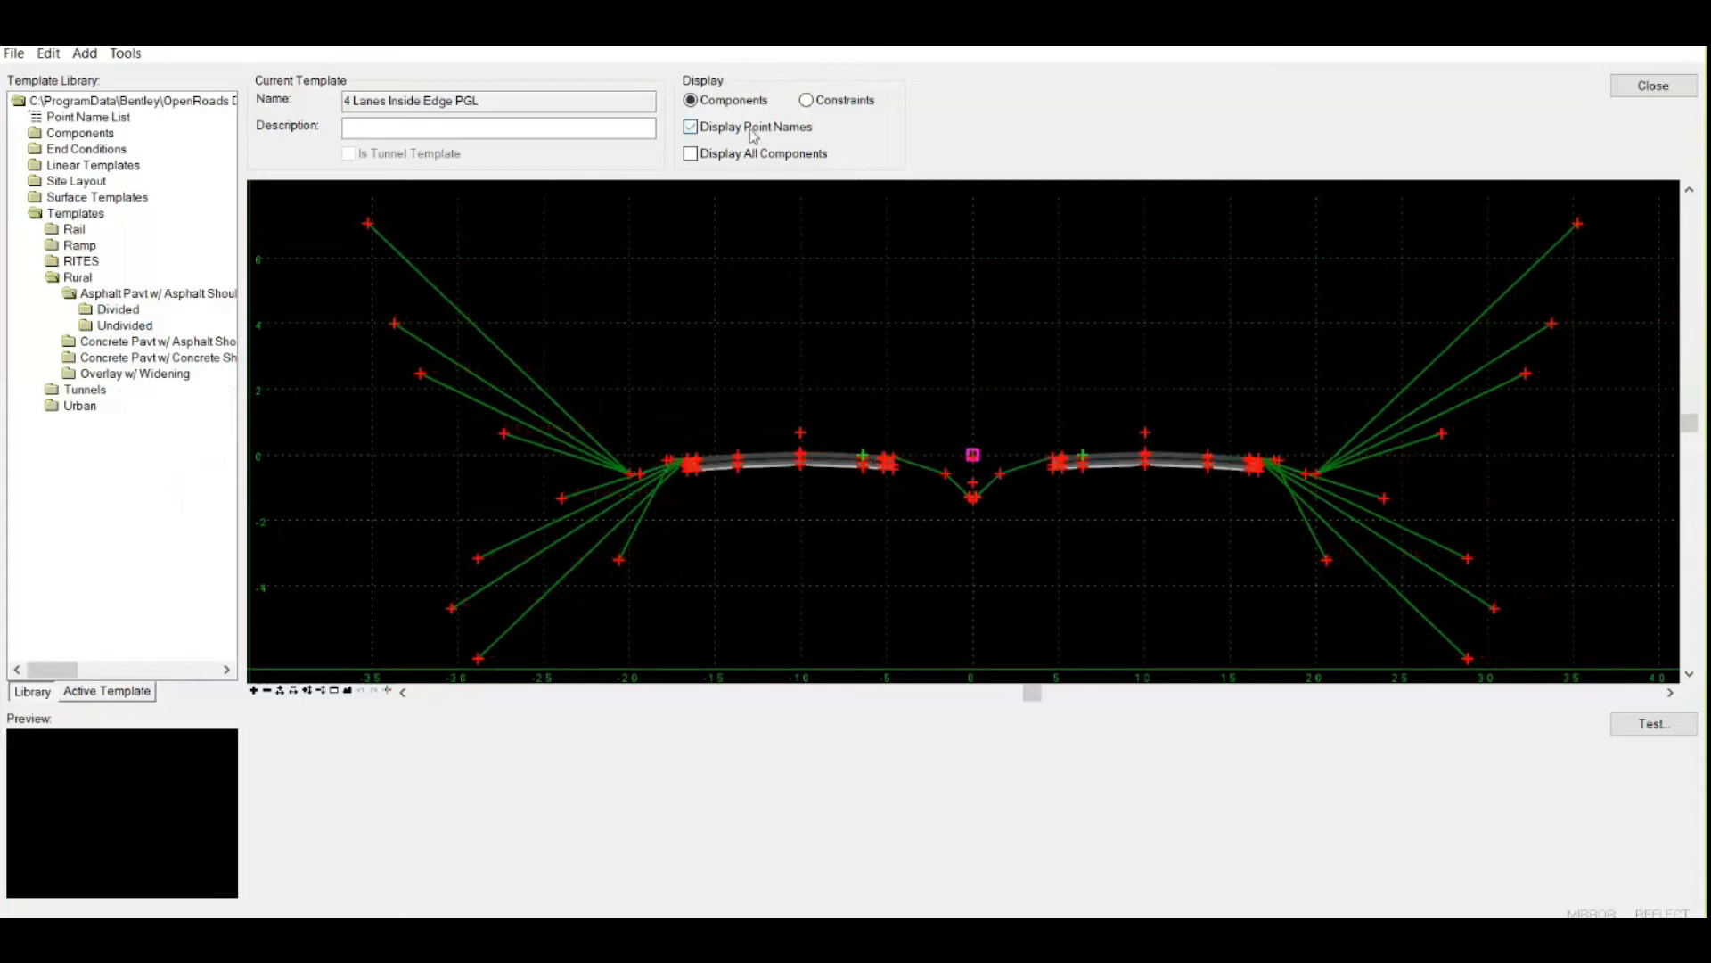
pyautogui.click(690, 126)
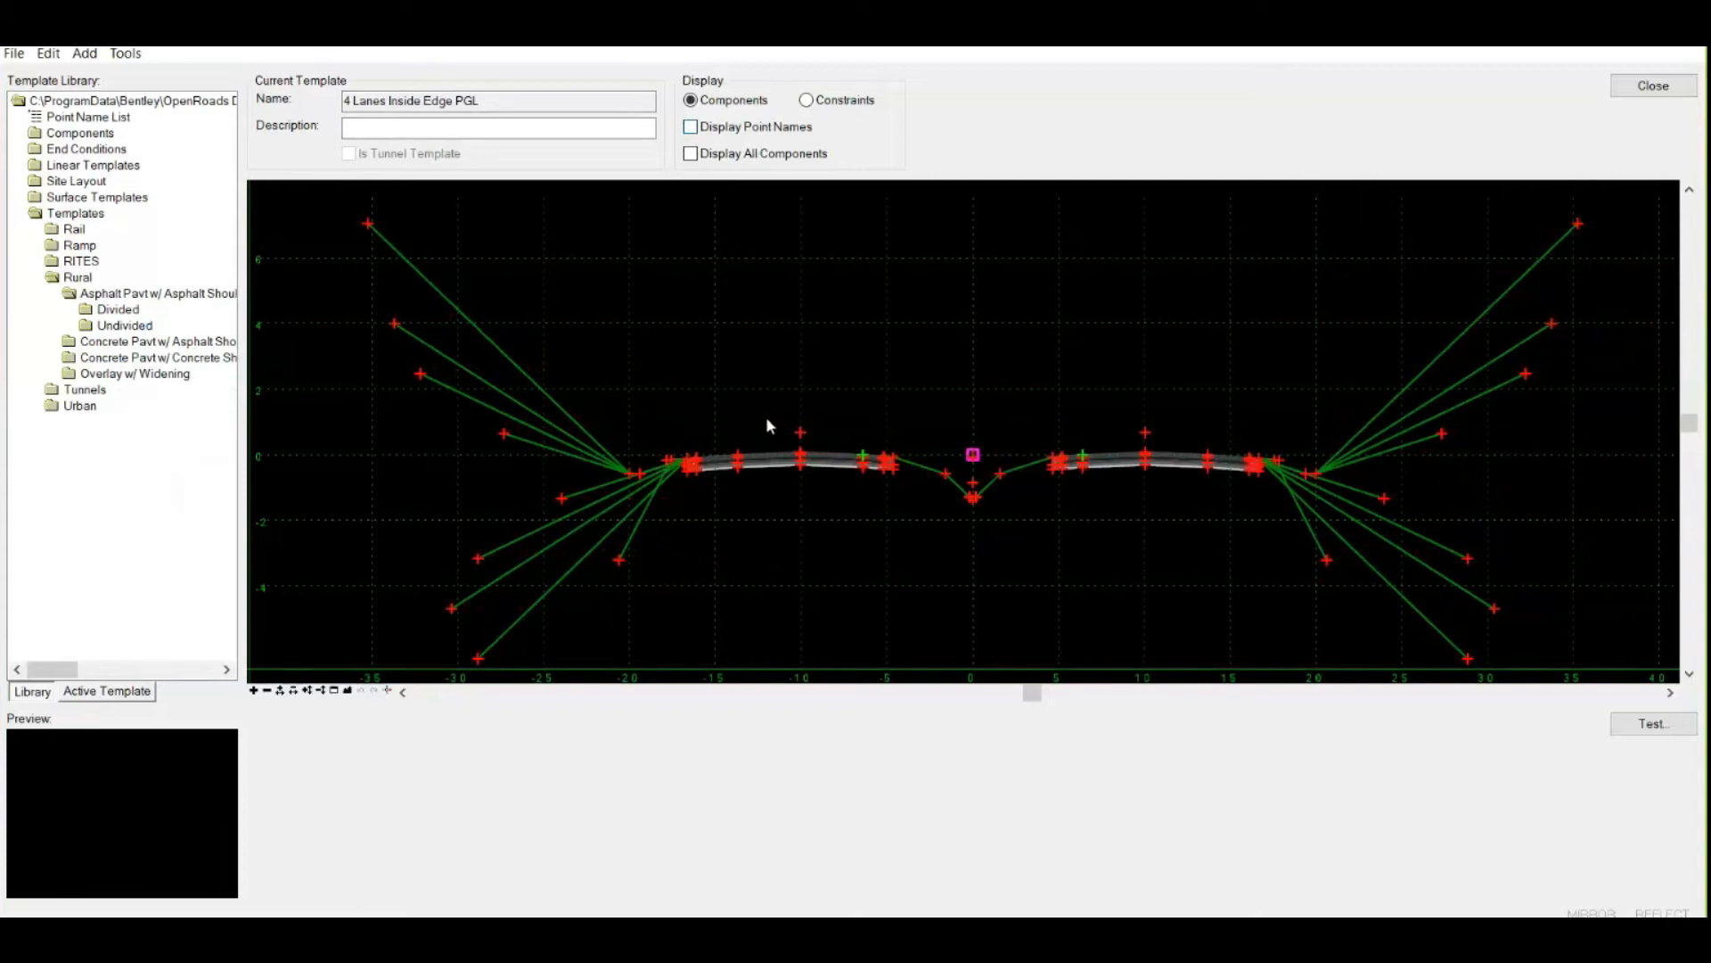
pyautogui.moveTo(866, 514)
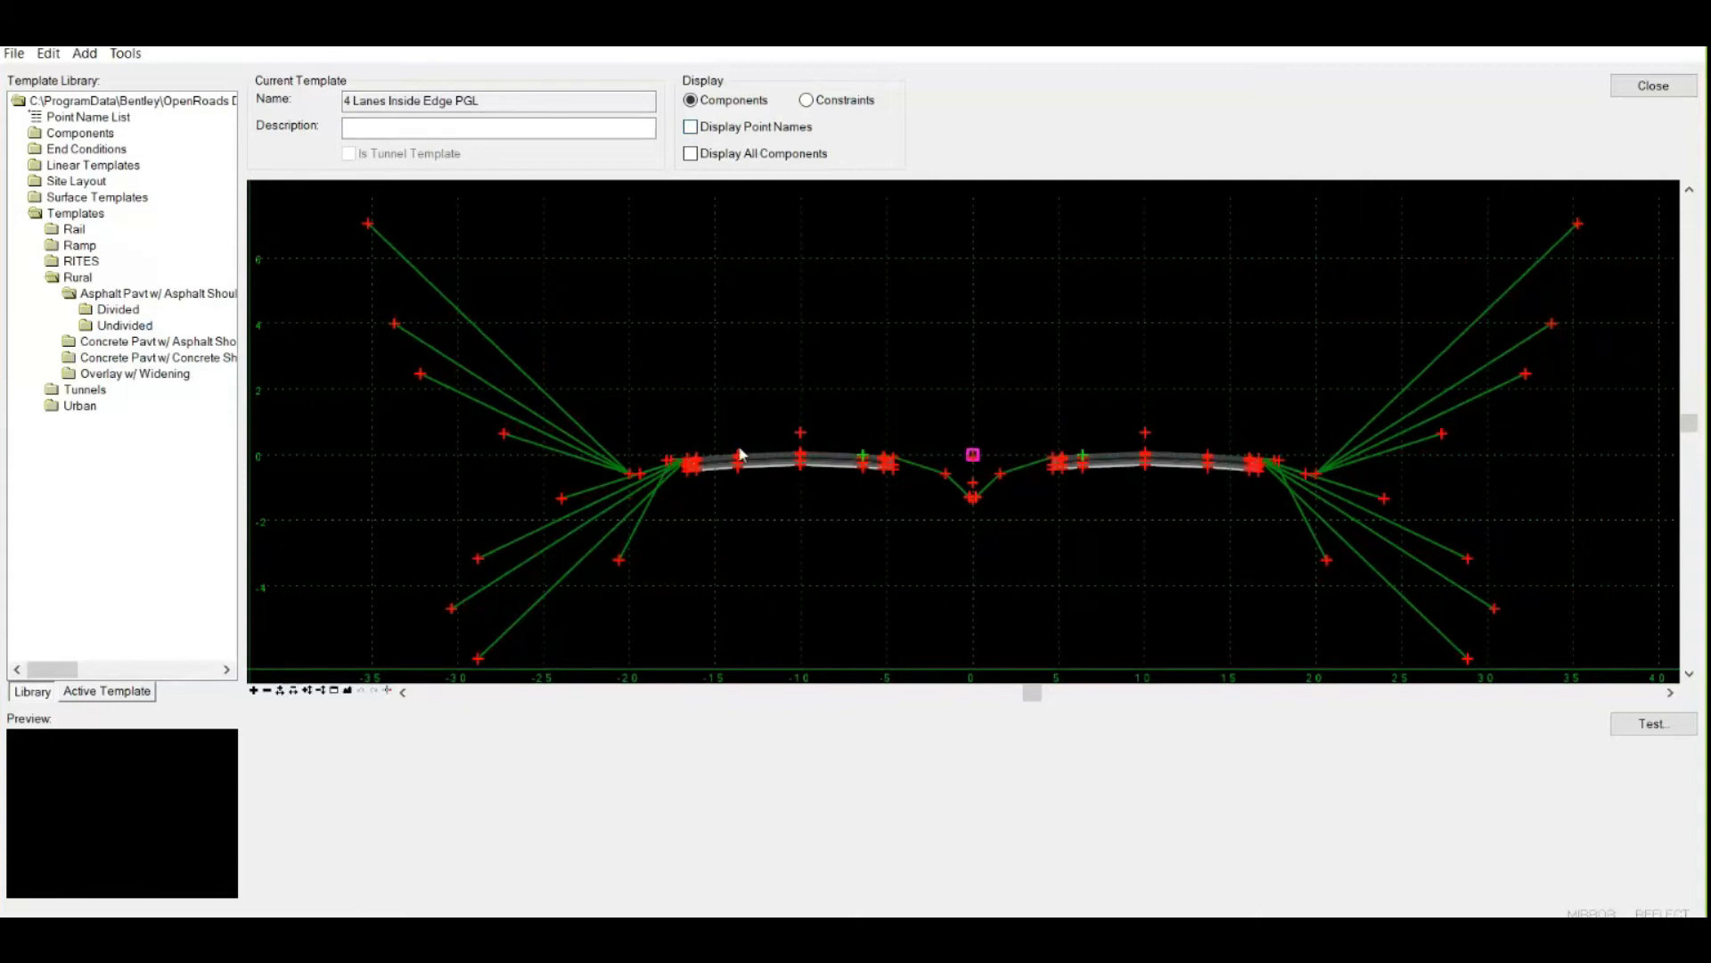
pyautogui.moveTo(606, 489)
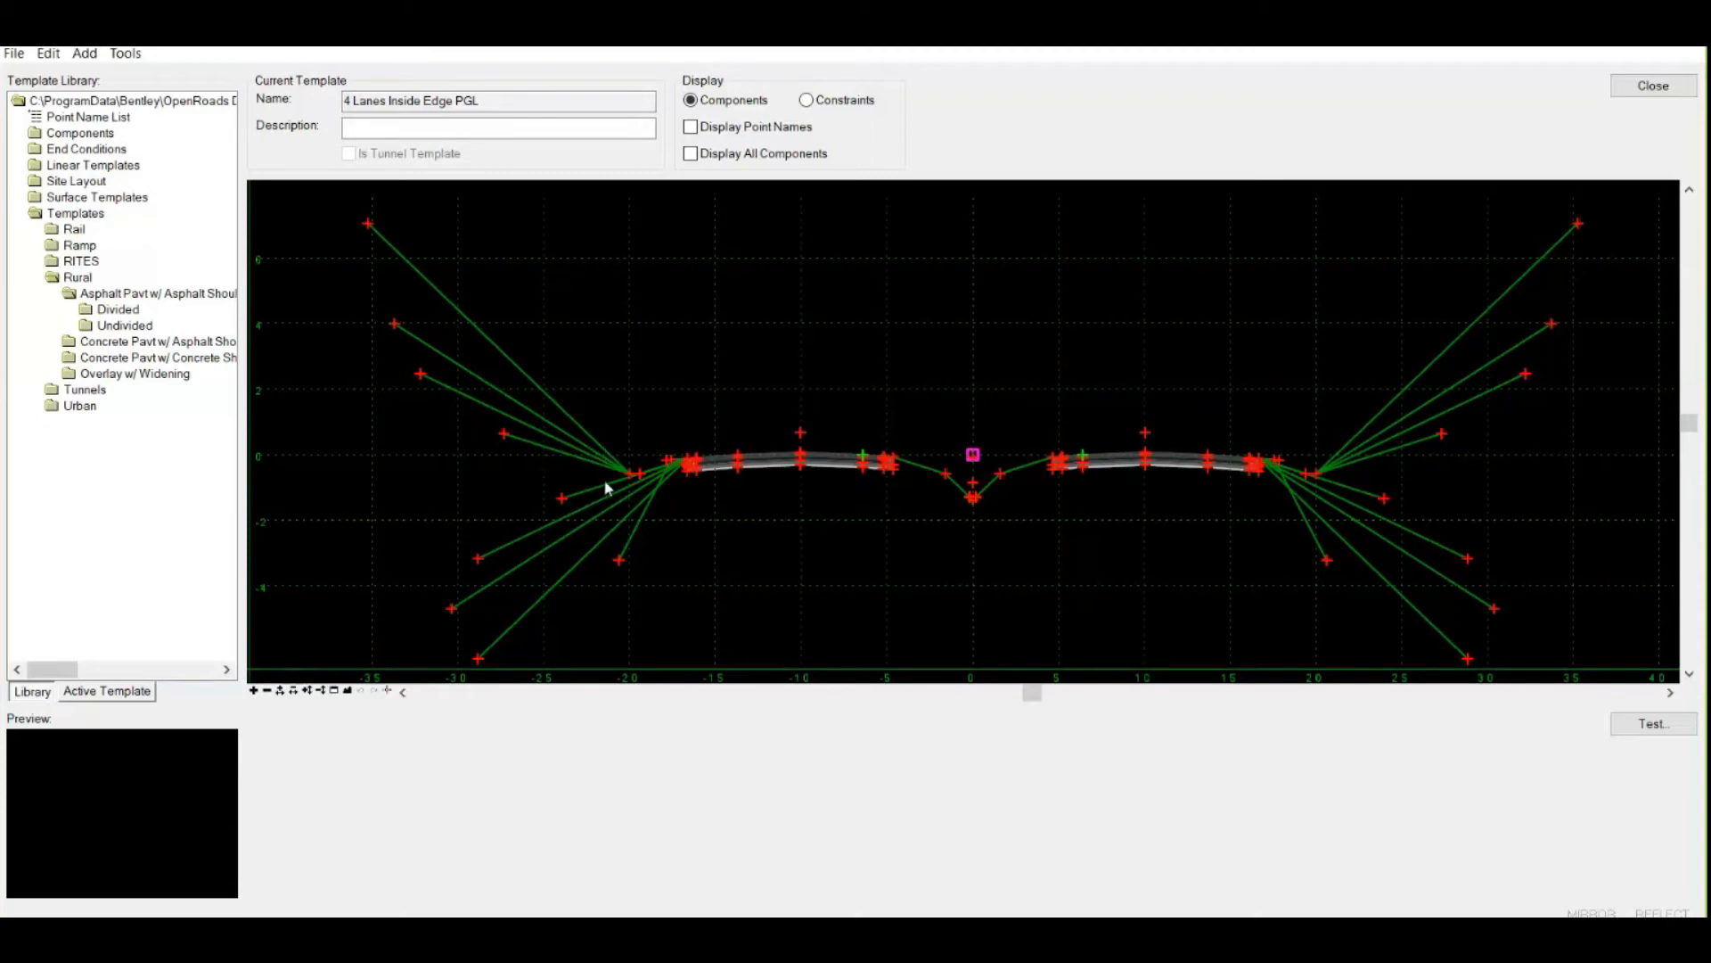
pyautogui.moveTo(549, 558)
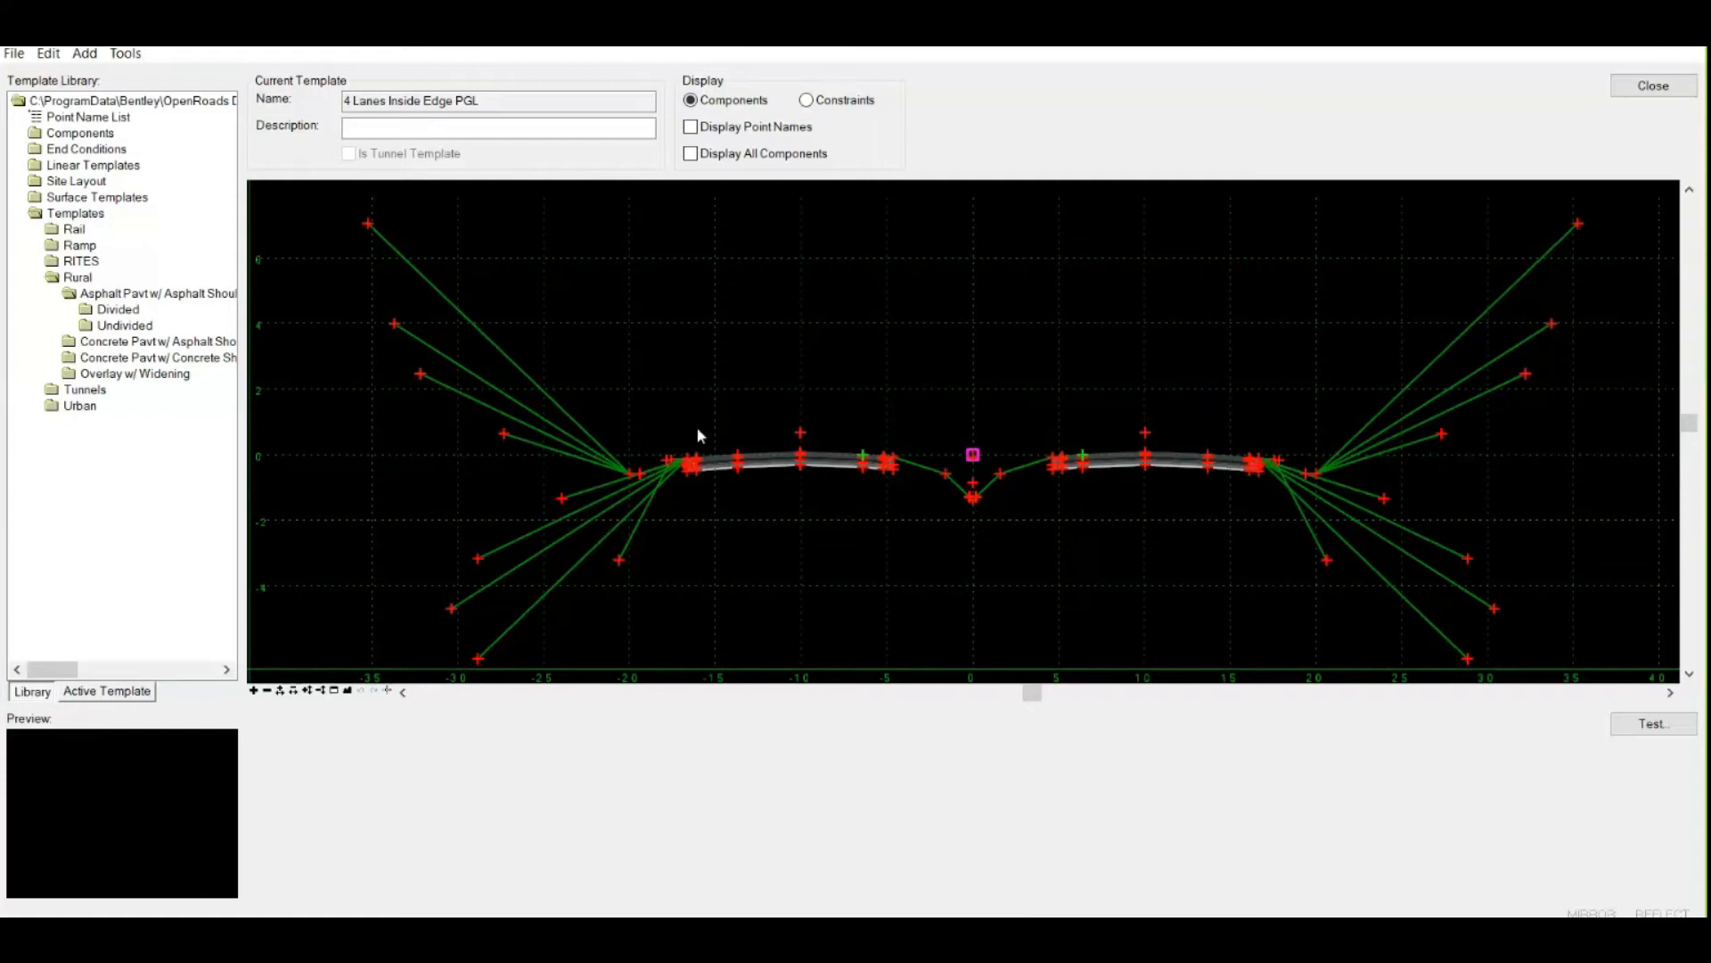
pyautogui.moveTo(638, 412)
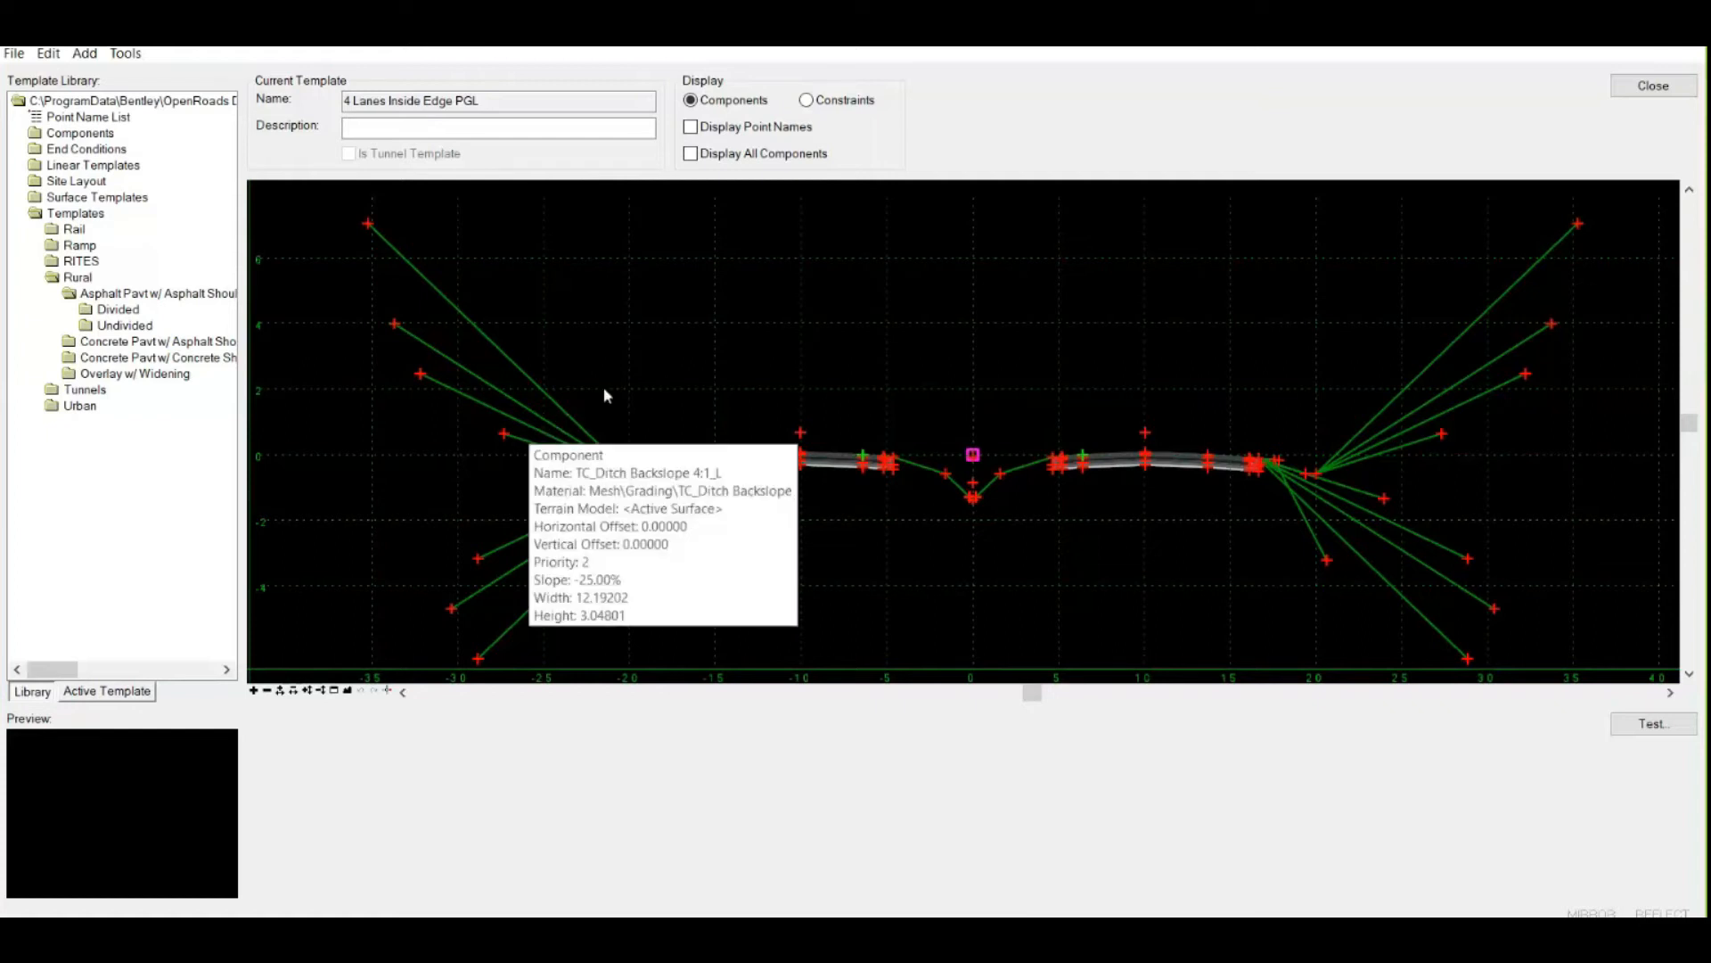
pyautogui.moveTo(888, 232)
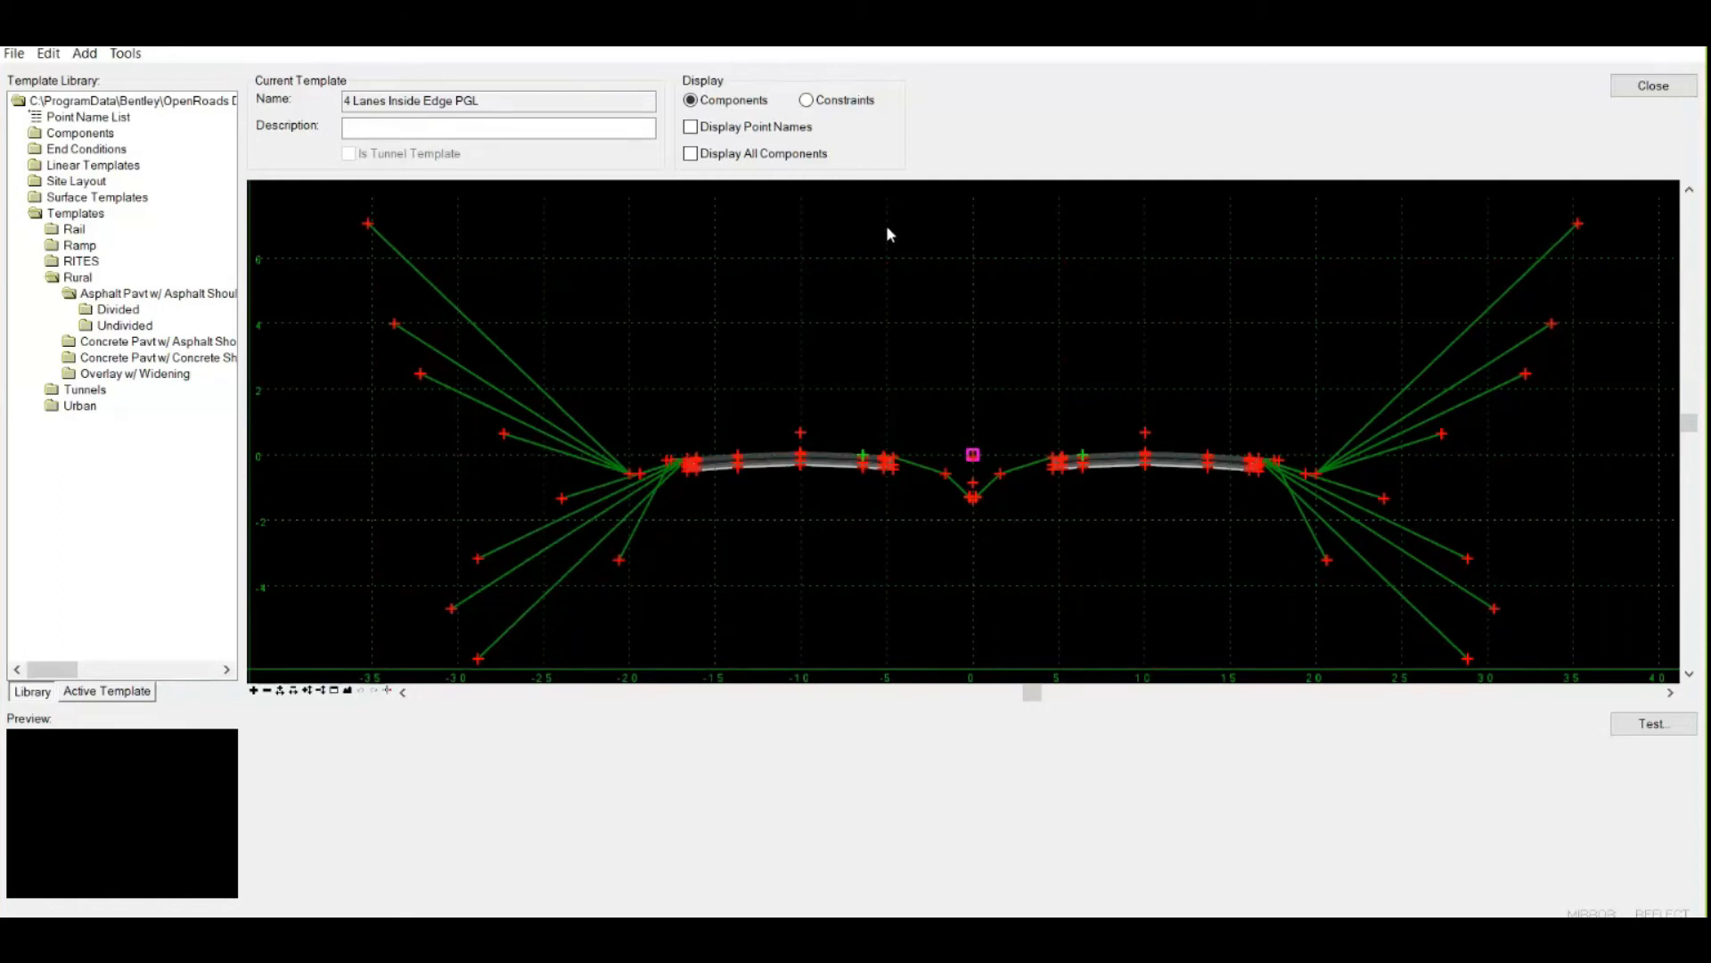
pyautogui.moveTo(653, 501)
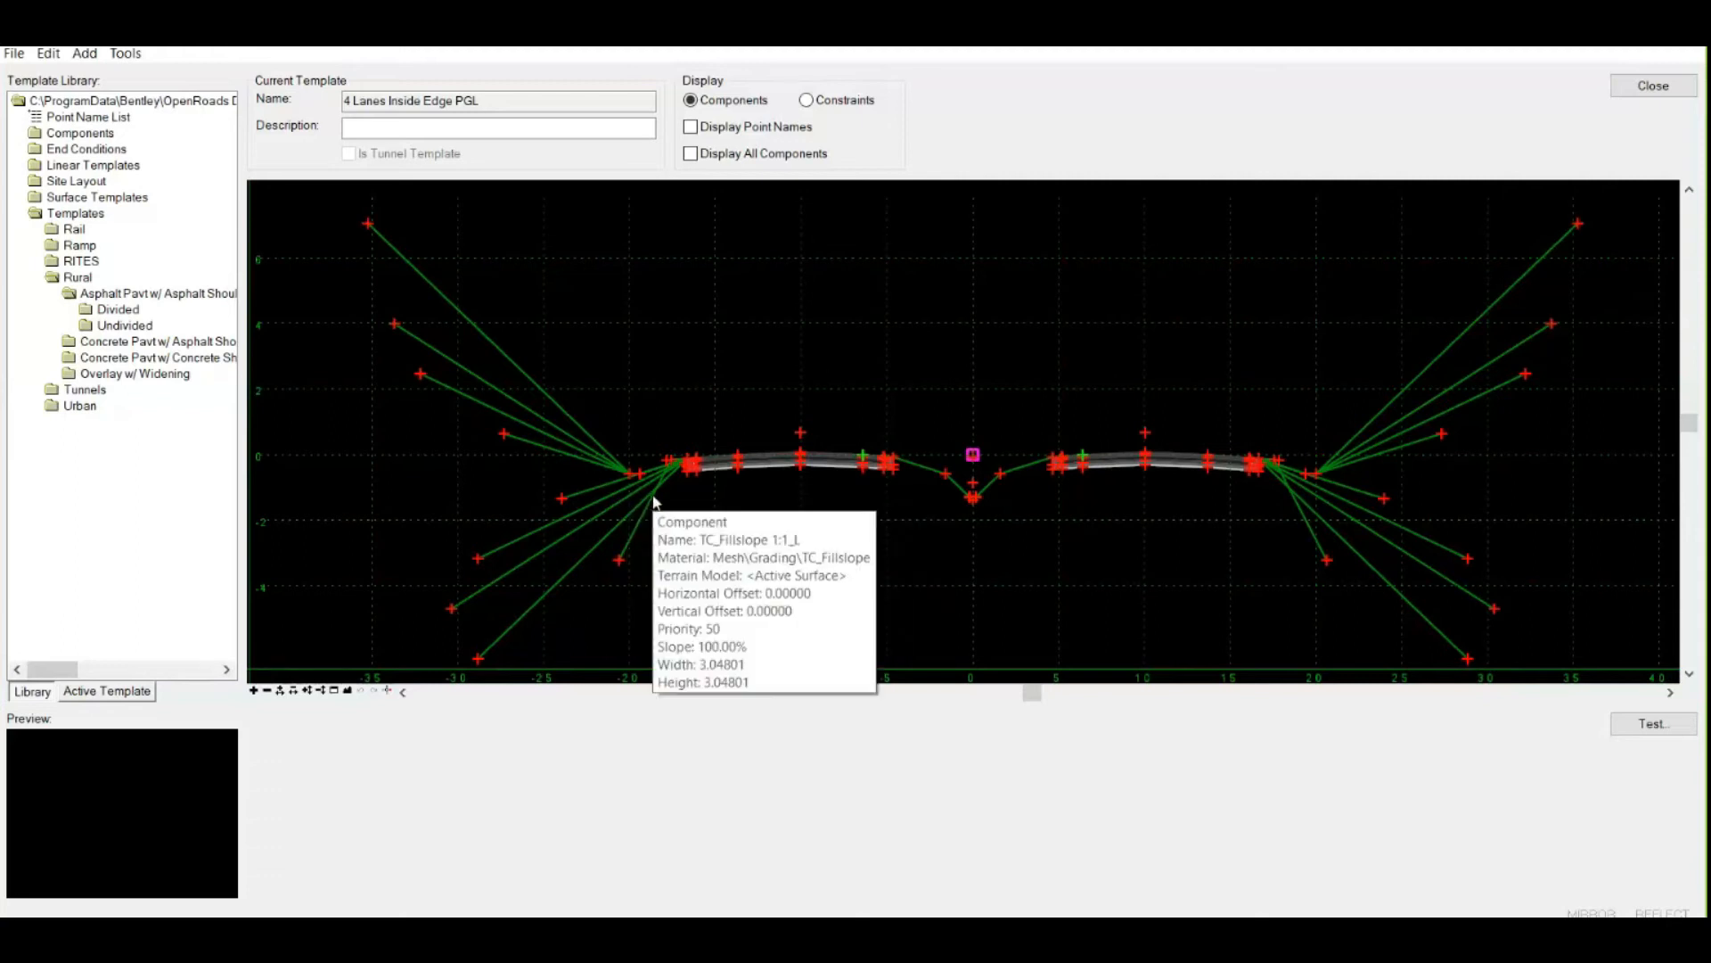
pyautogui.moveTo(971, 453)
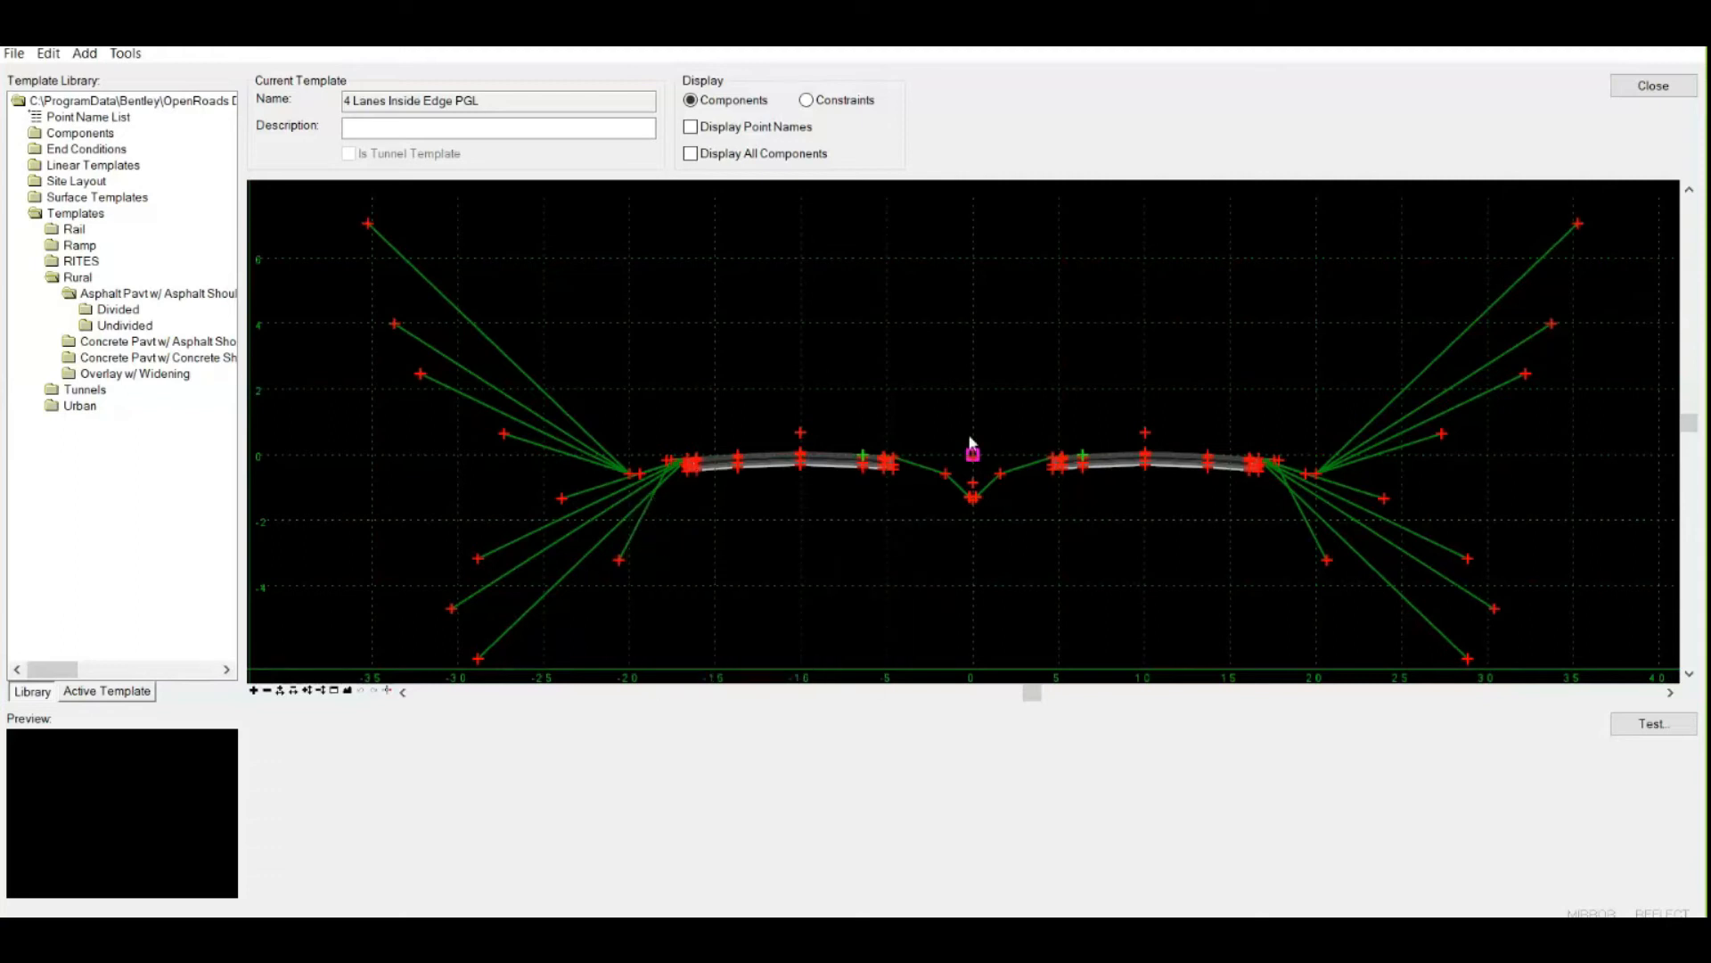
pyautogui.moveTo(1145, 366)
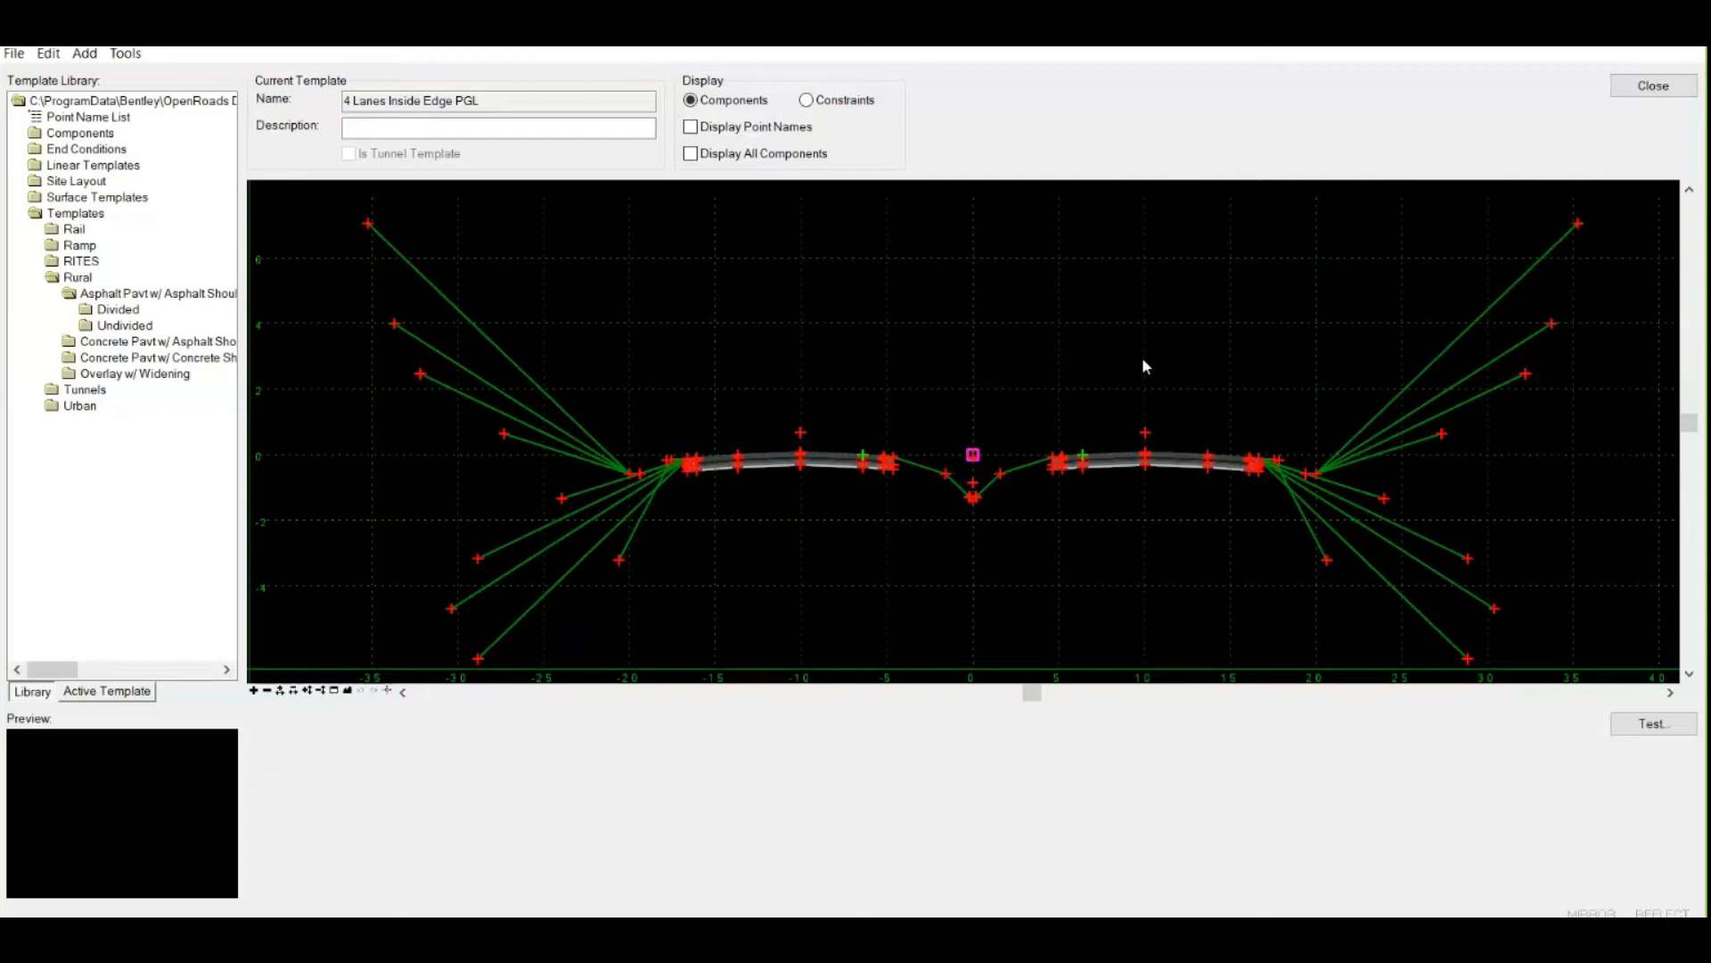
pyautogui.moveTo(142, 337)
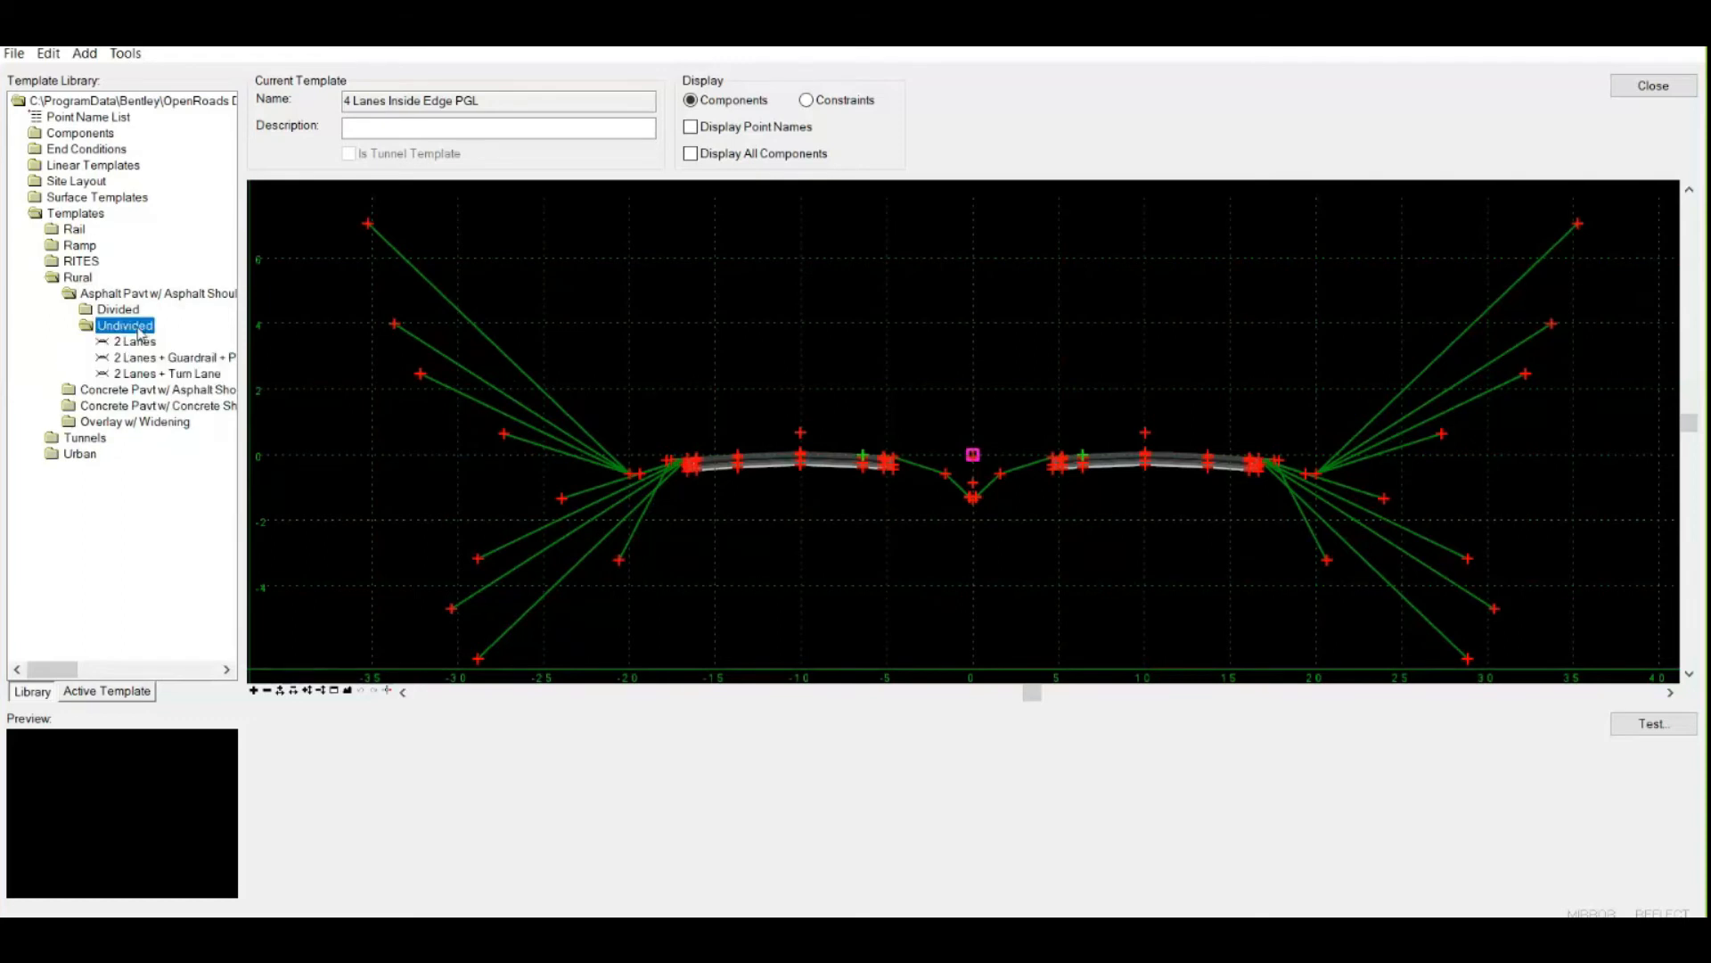
# Step: Create a new template Day3-Webex under Undivided and preview 2 Lanes + Turn Lane
pyautogui.rightClick(124, 324)
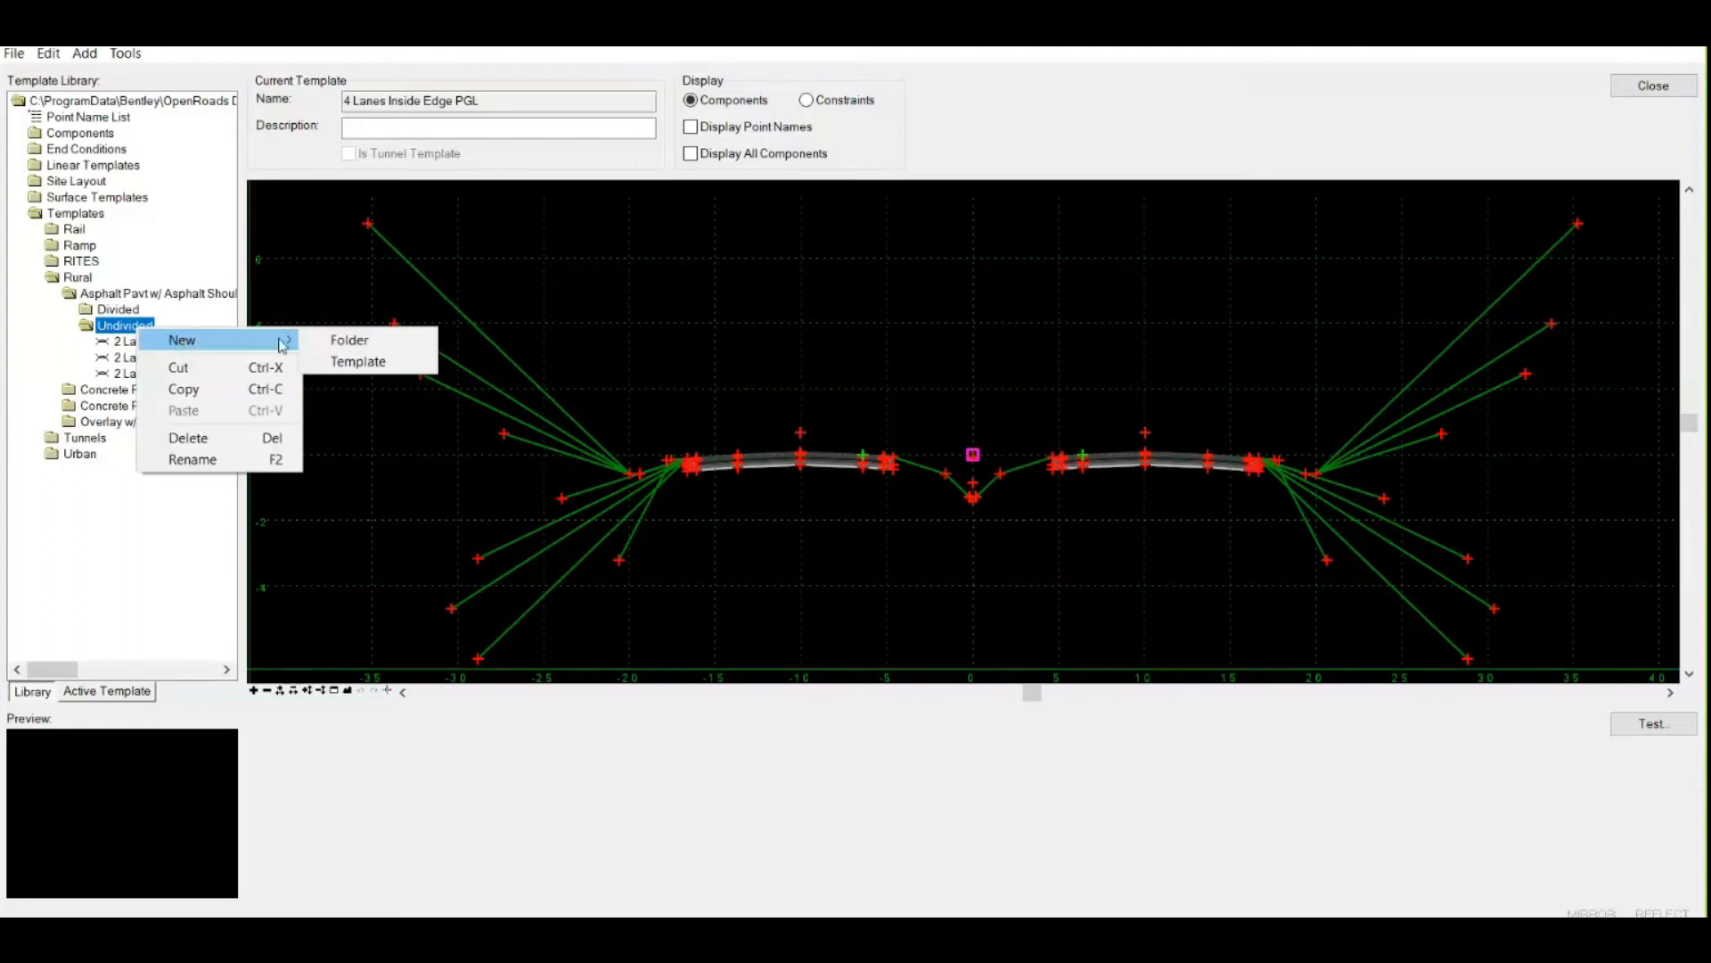
pyautogui.click(359, 361)
pyautogui.write('Day3-Webex')
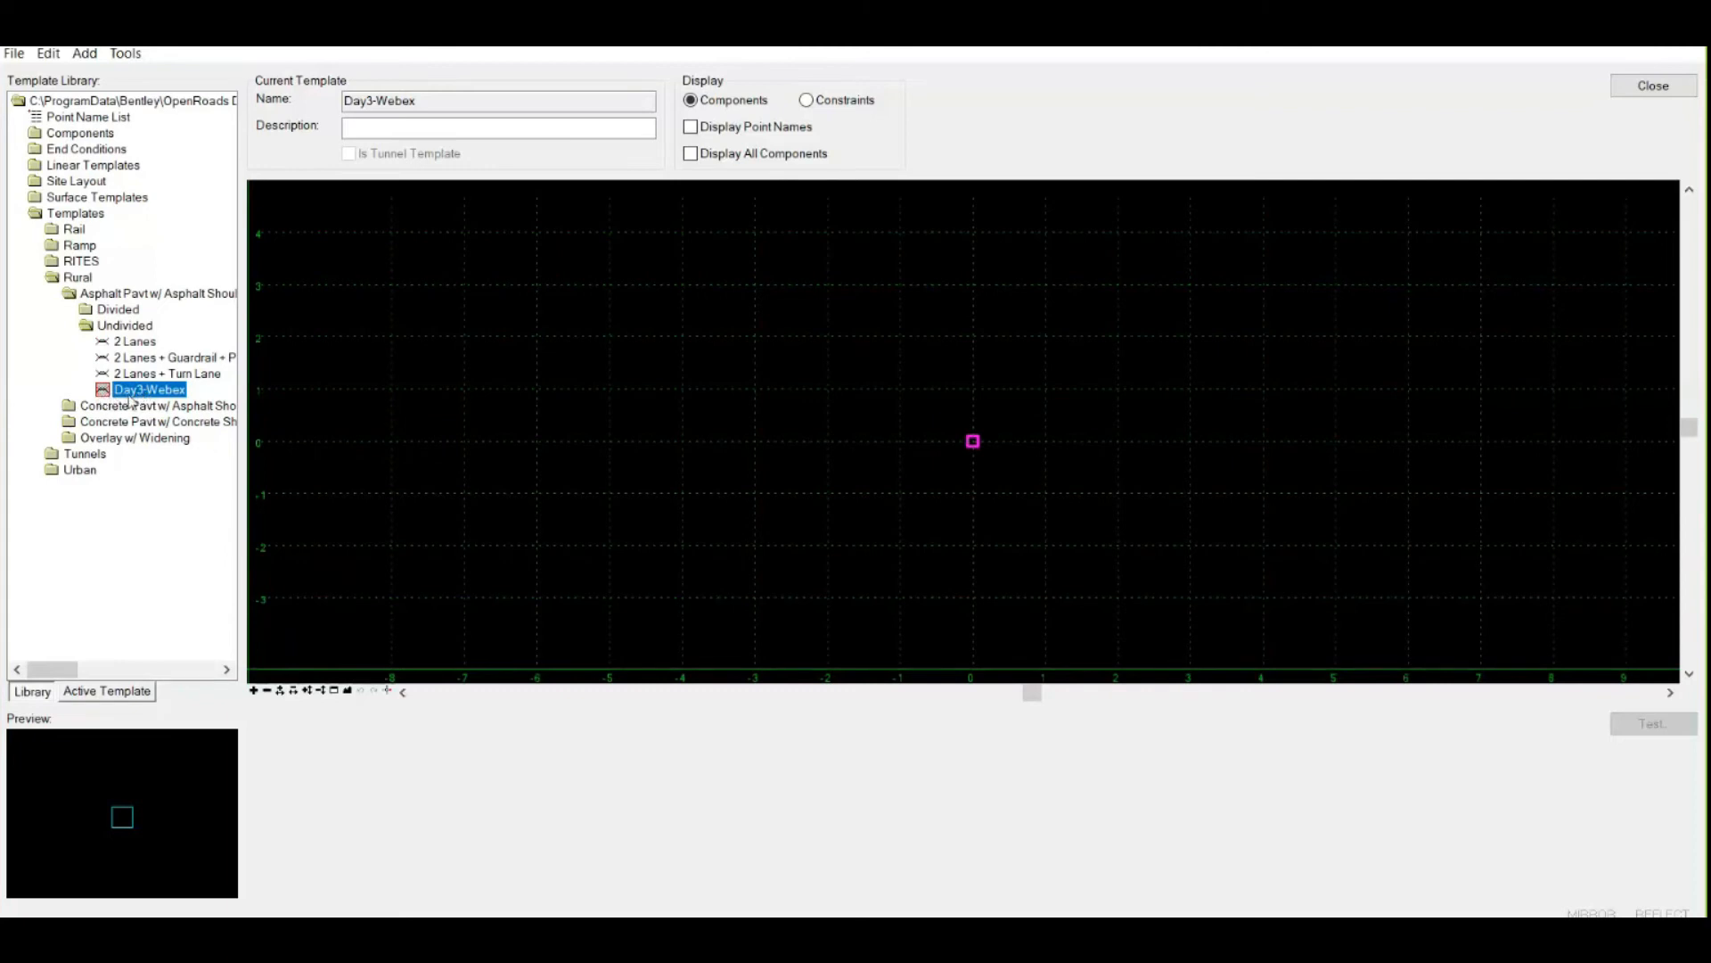
pyautogui.click(169, 372)
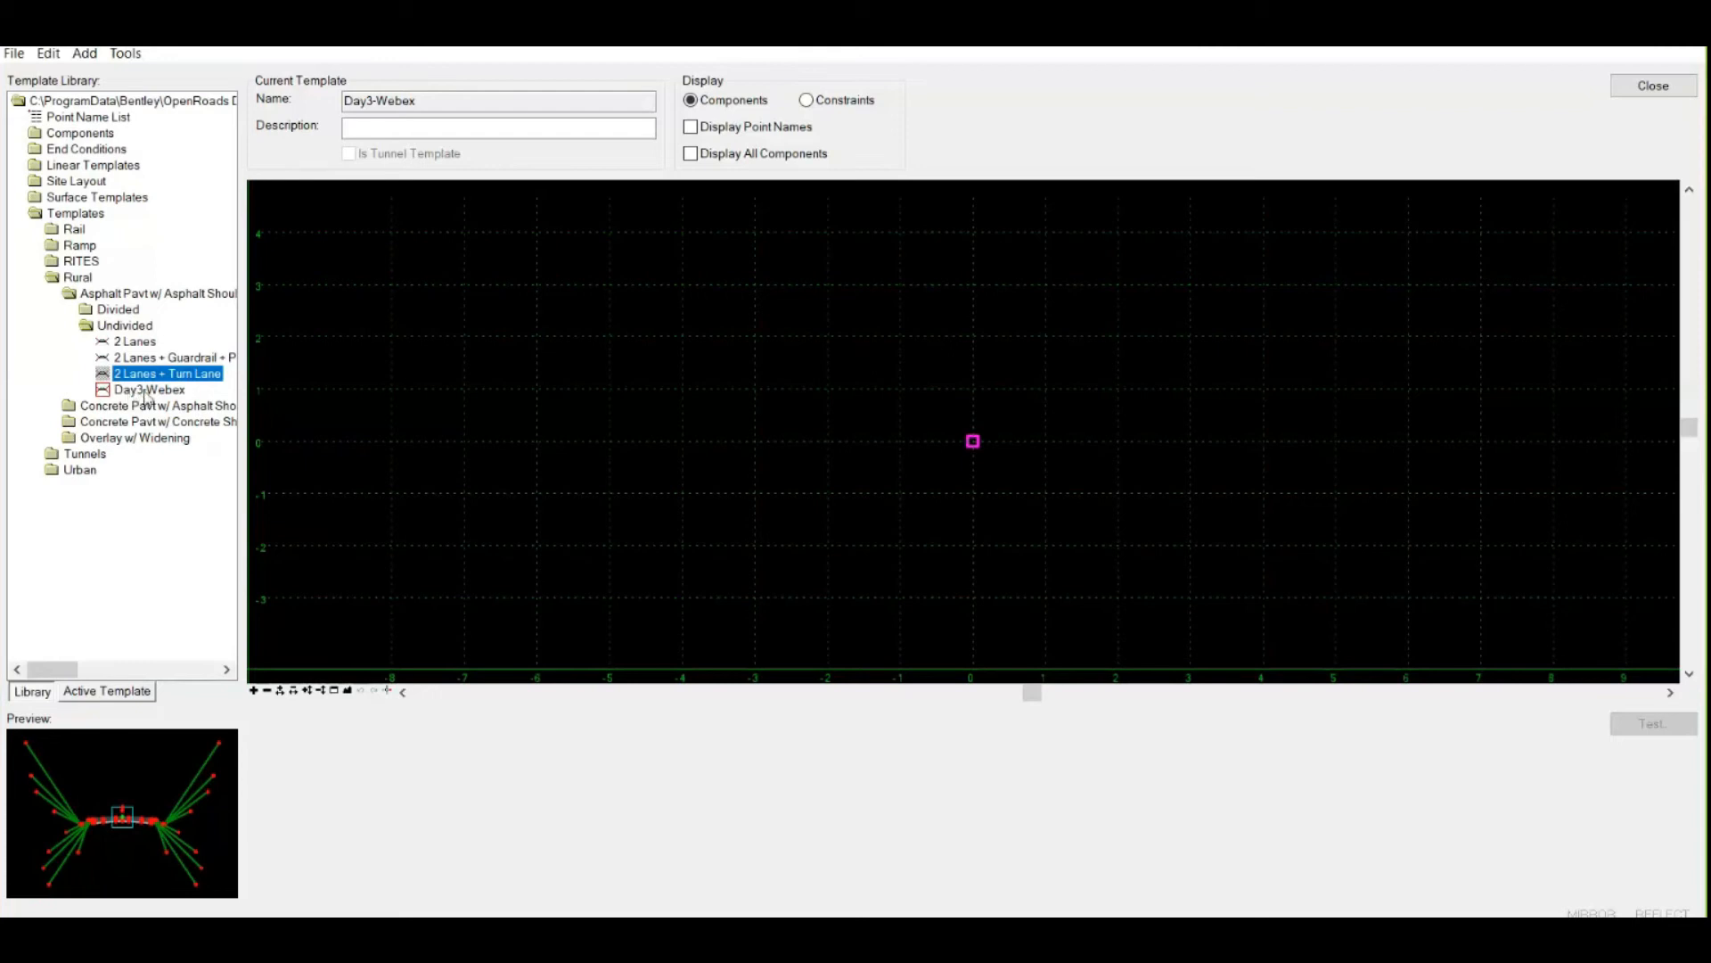
pyautogui.moveTo(148, 398)
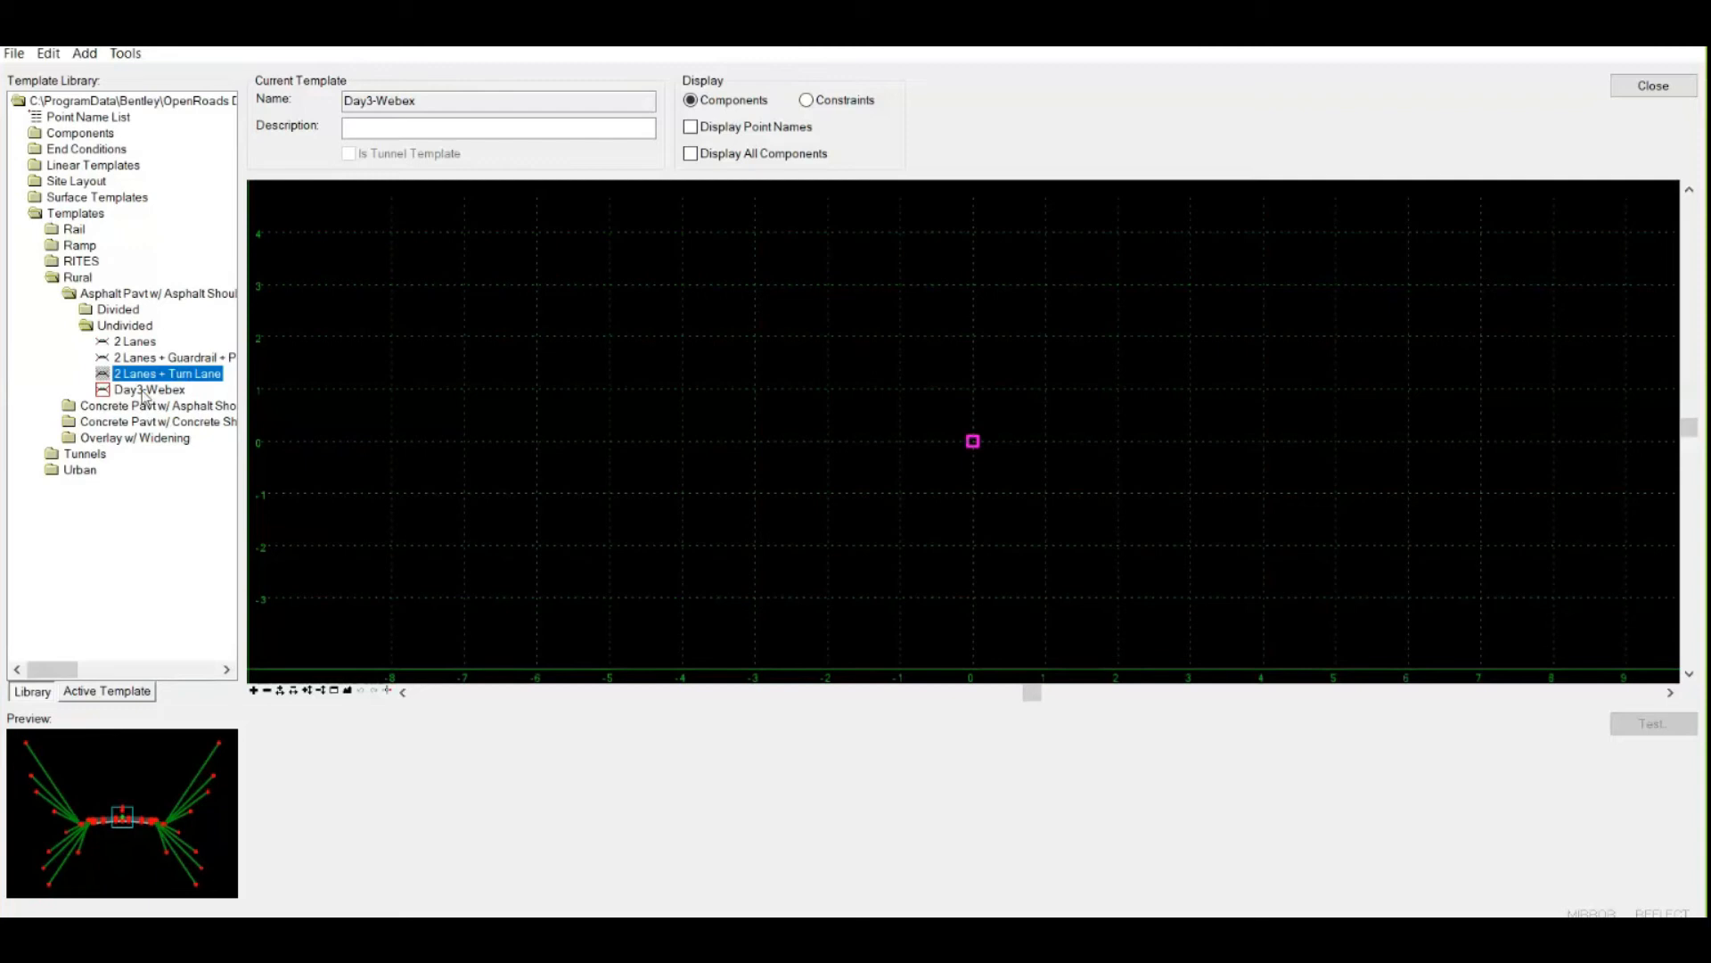
# Step: Select Day3-Webex in the library tree to show its empty preview
pyautogui.click(148, 391)
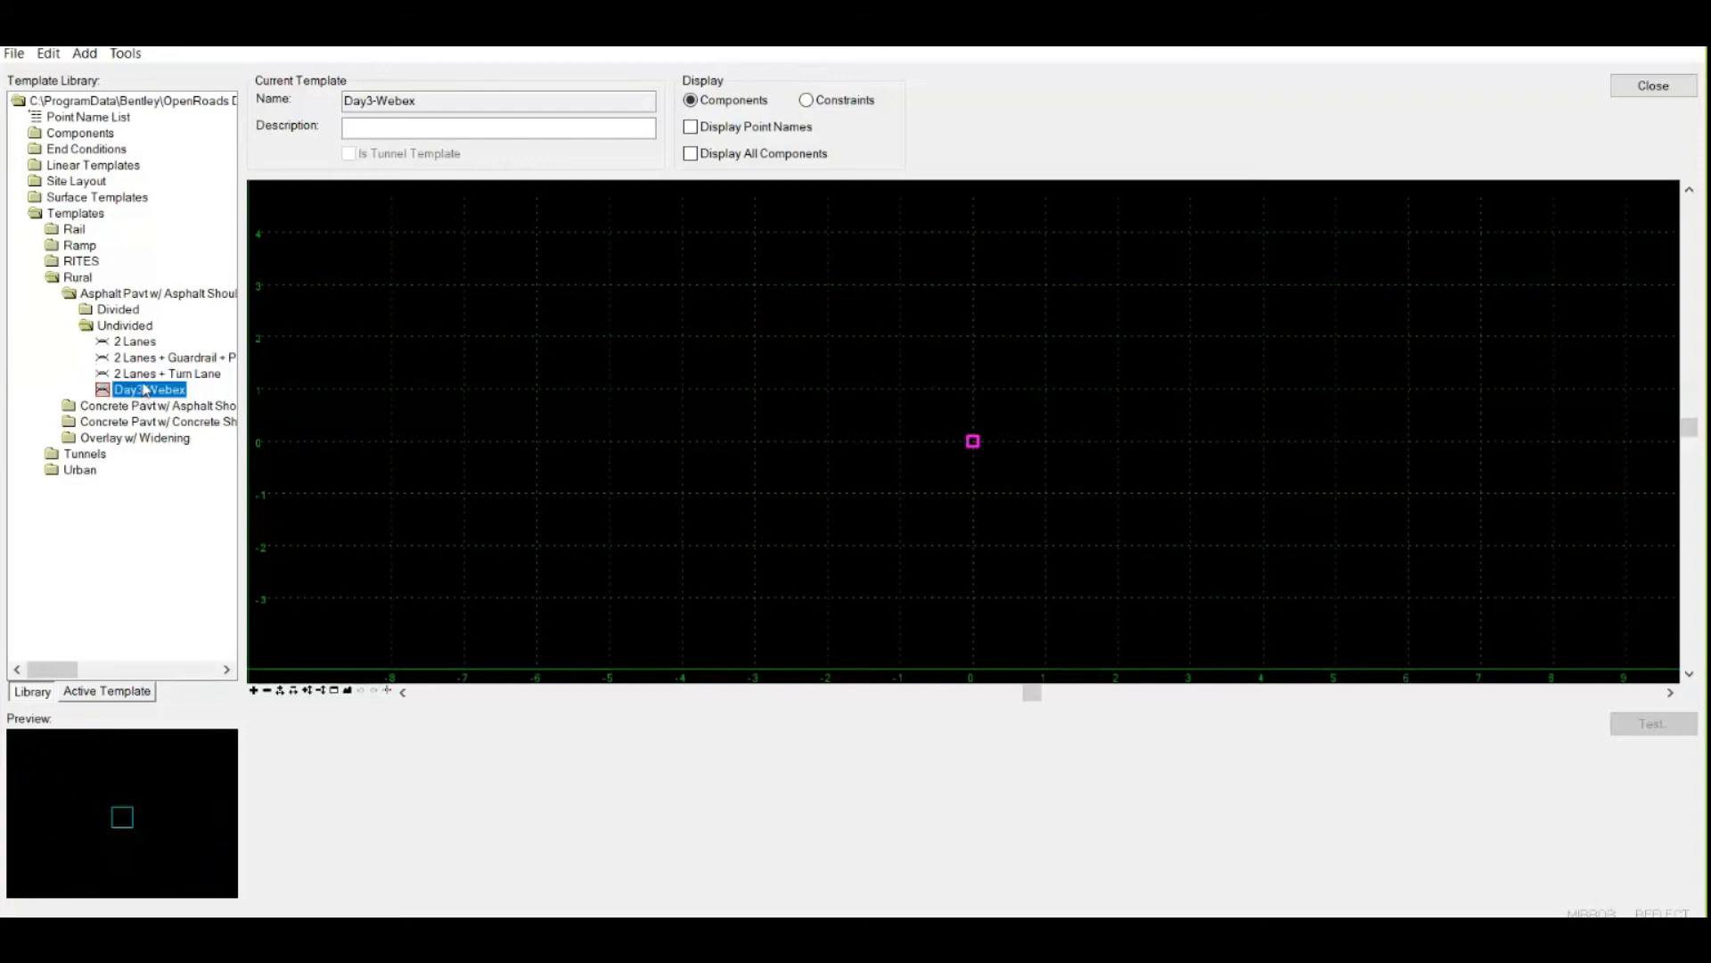
pyautogui.moveTo(961, 449)
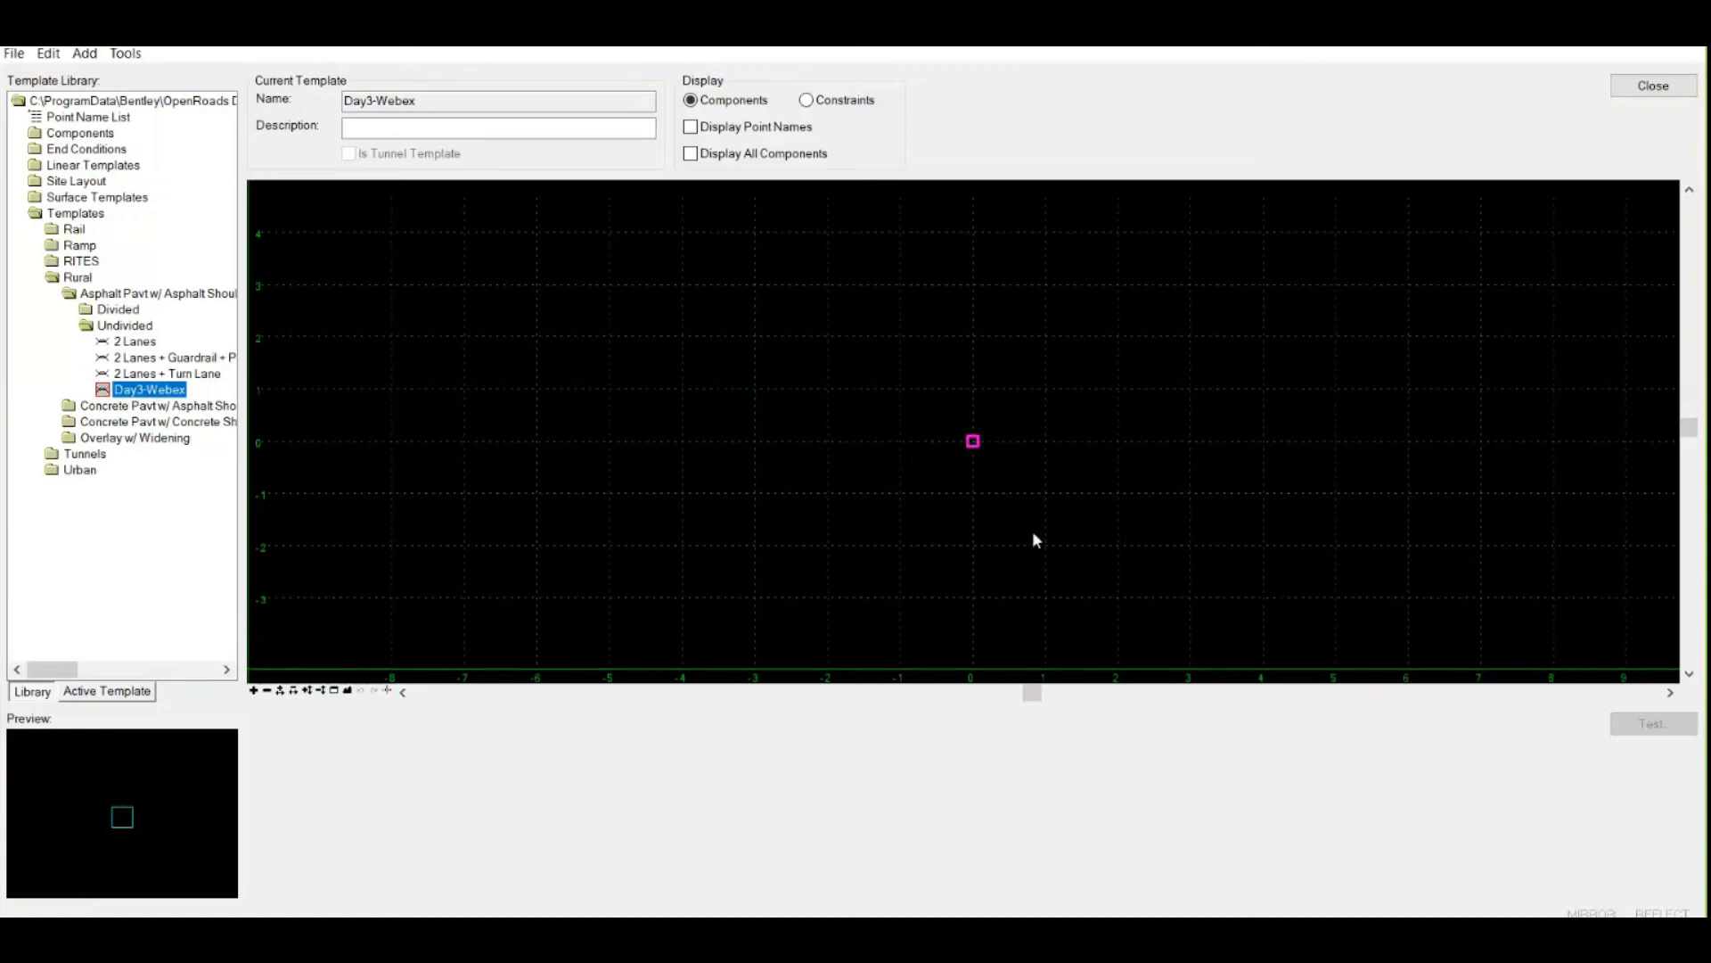
pyautogui.moveTo(314, 480)
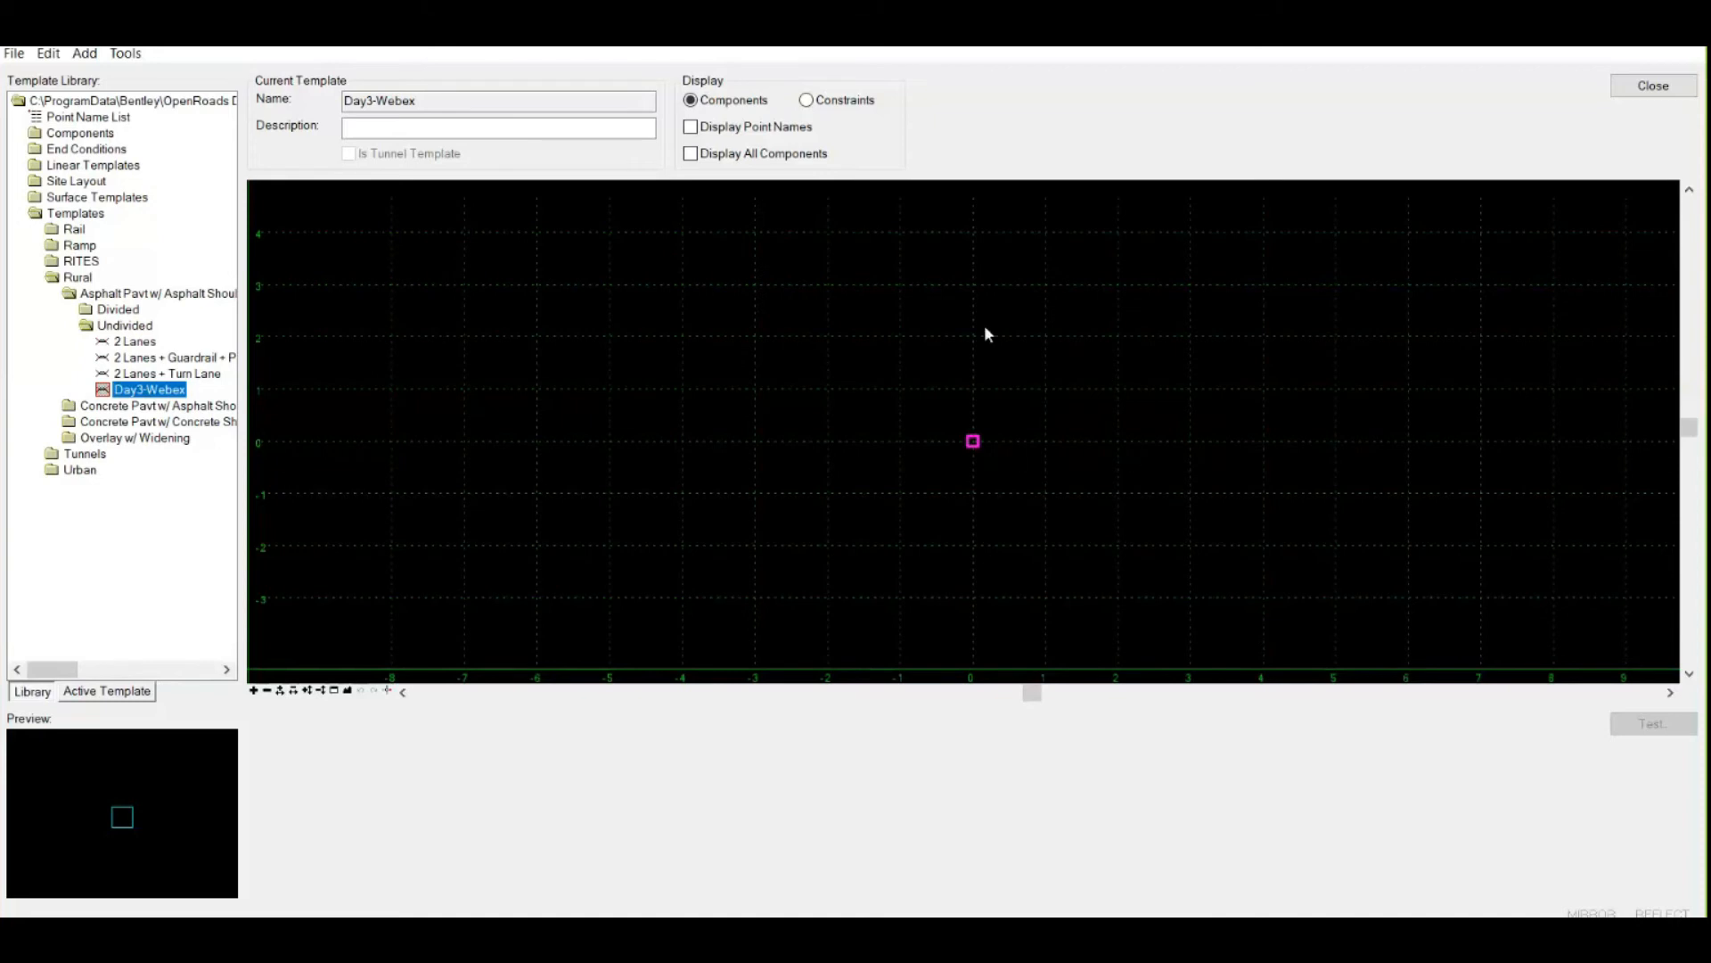
pyautogui.moveTo(1016, 391)
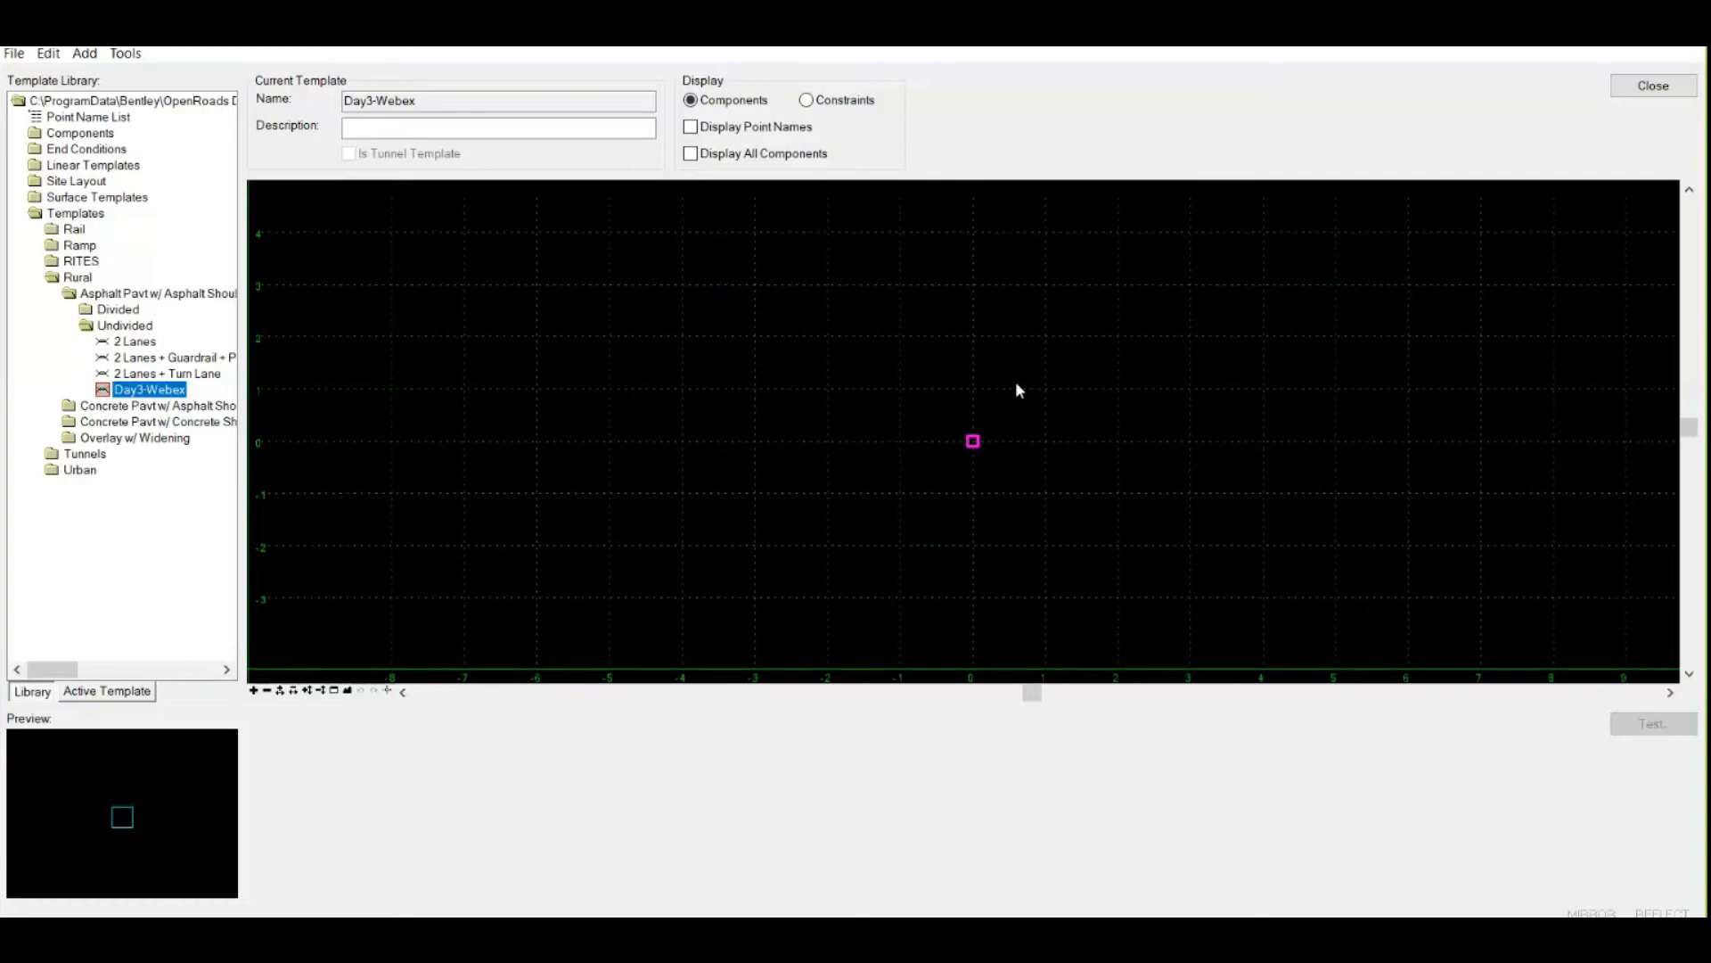
pyautogui.moveTo(1013, 392)
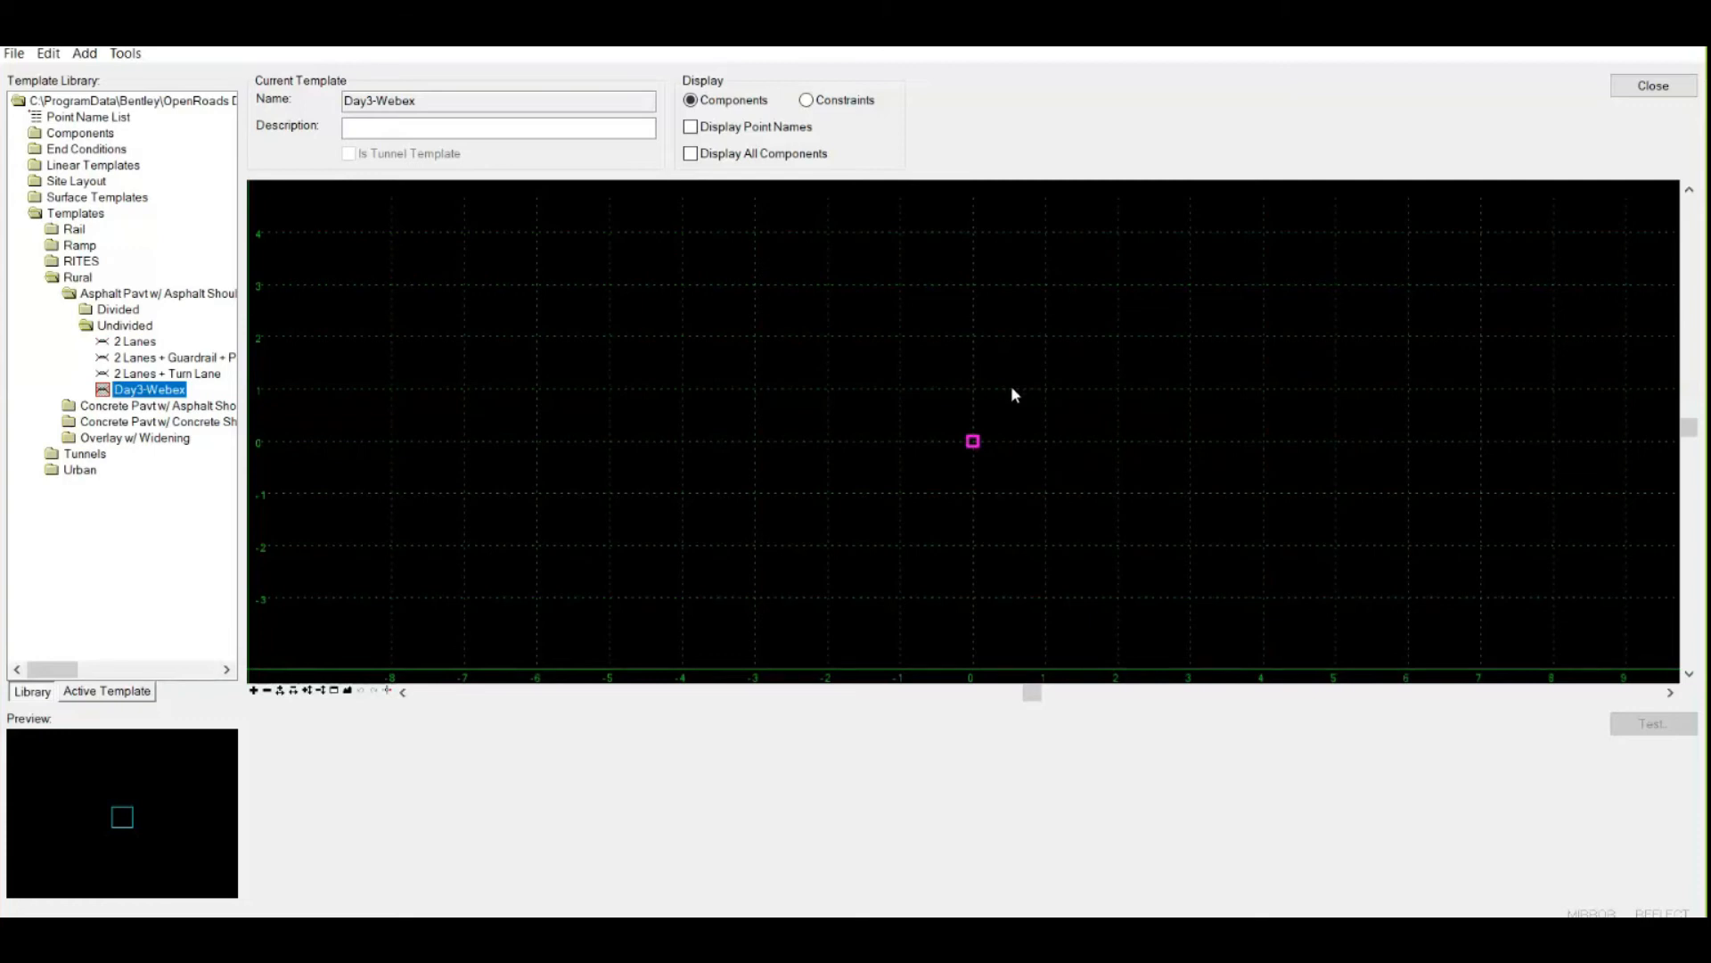
pyautogui.moveTo(993, 388)
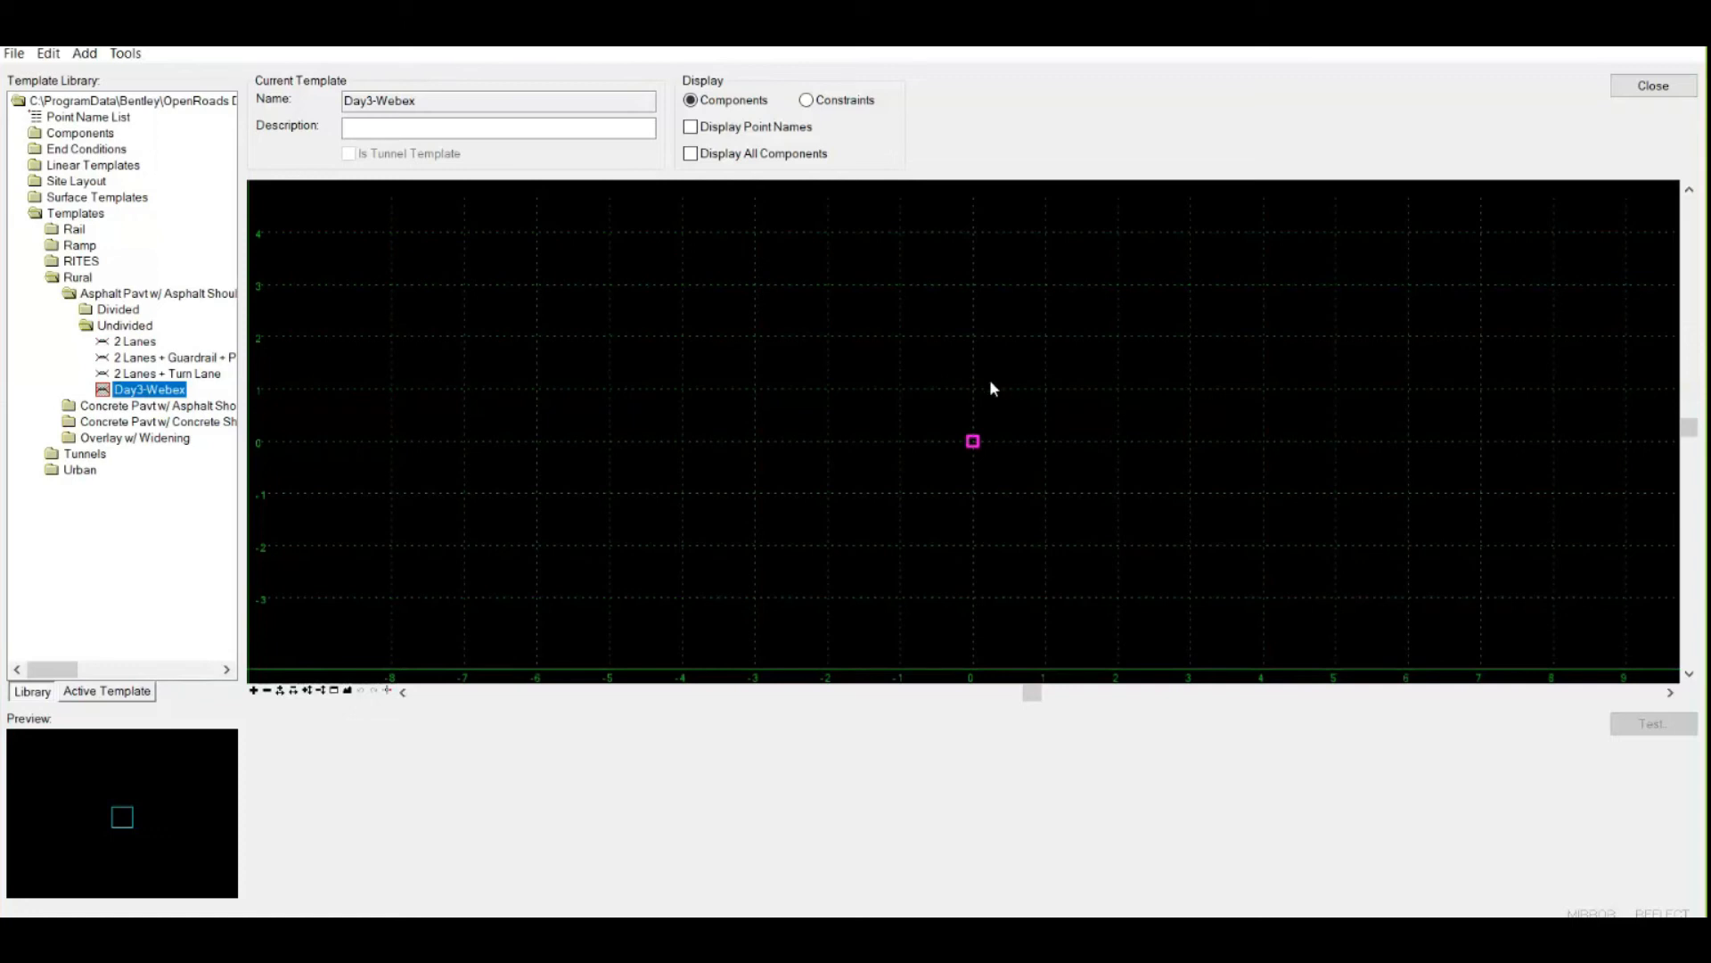
pyautogui.moveTo(1098, 426)
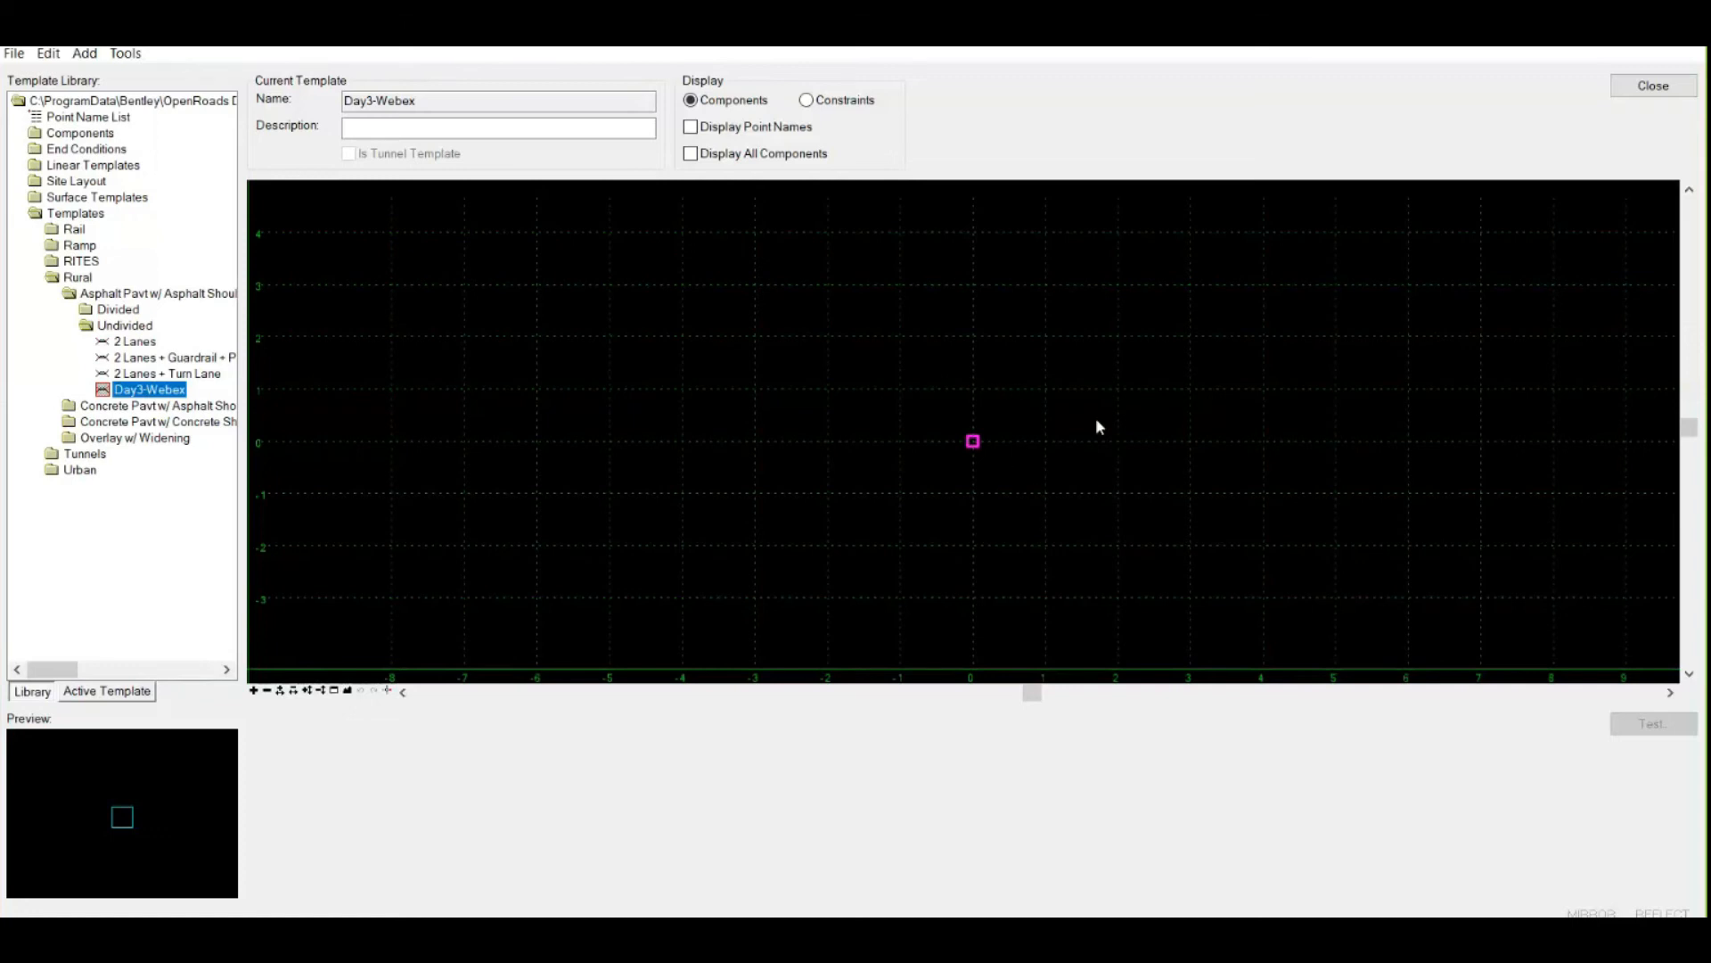
pyautogui.moveTo(971, 471)
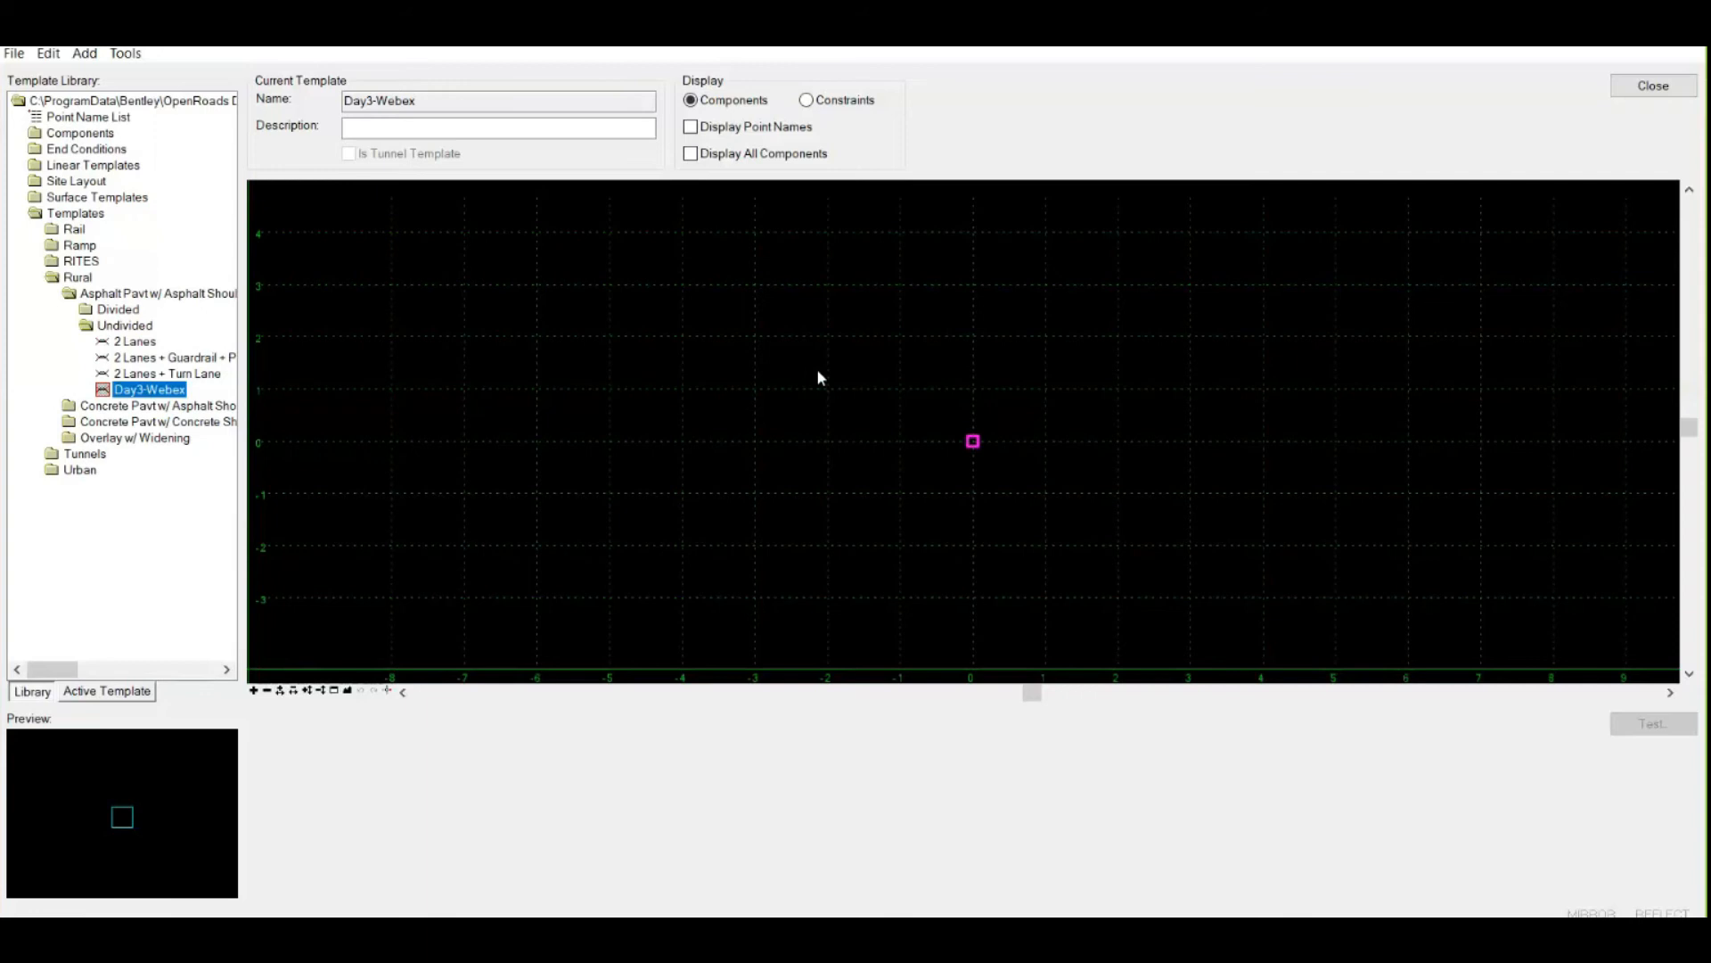
pyautogui.moveTo(961, 458)
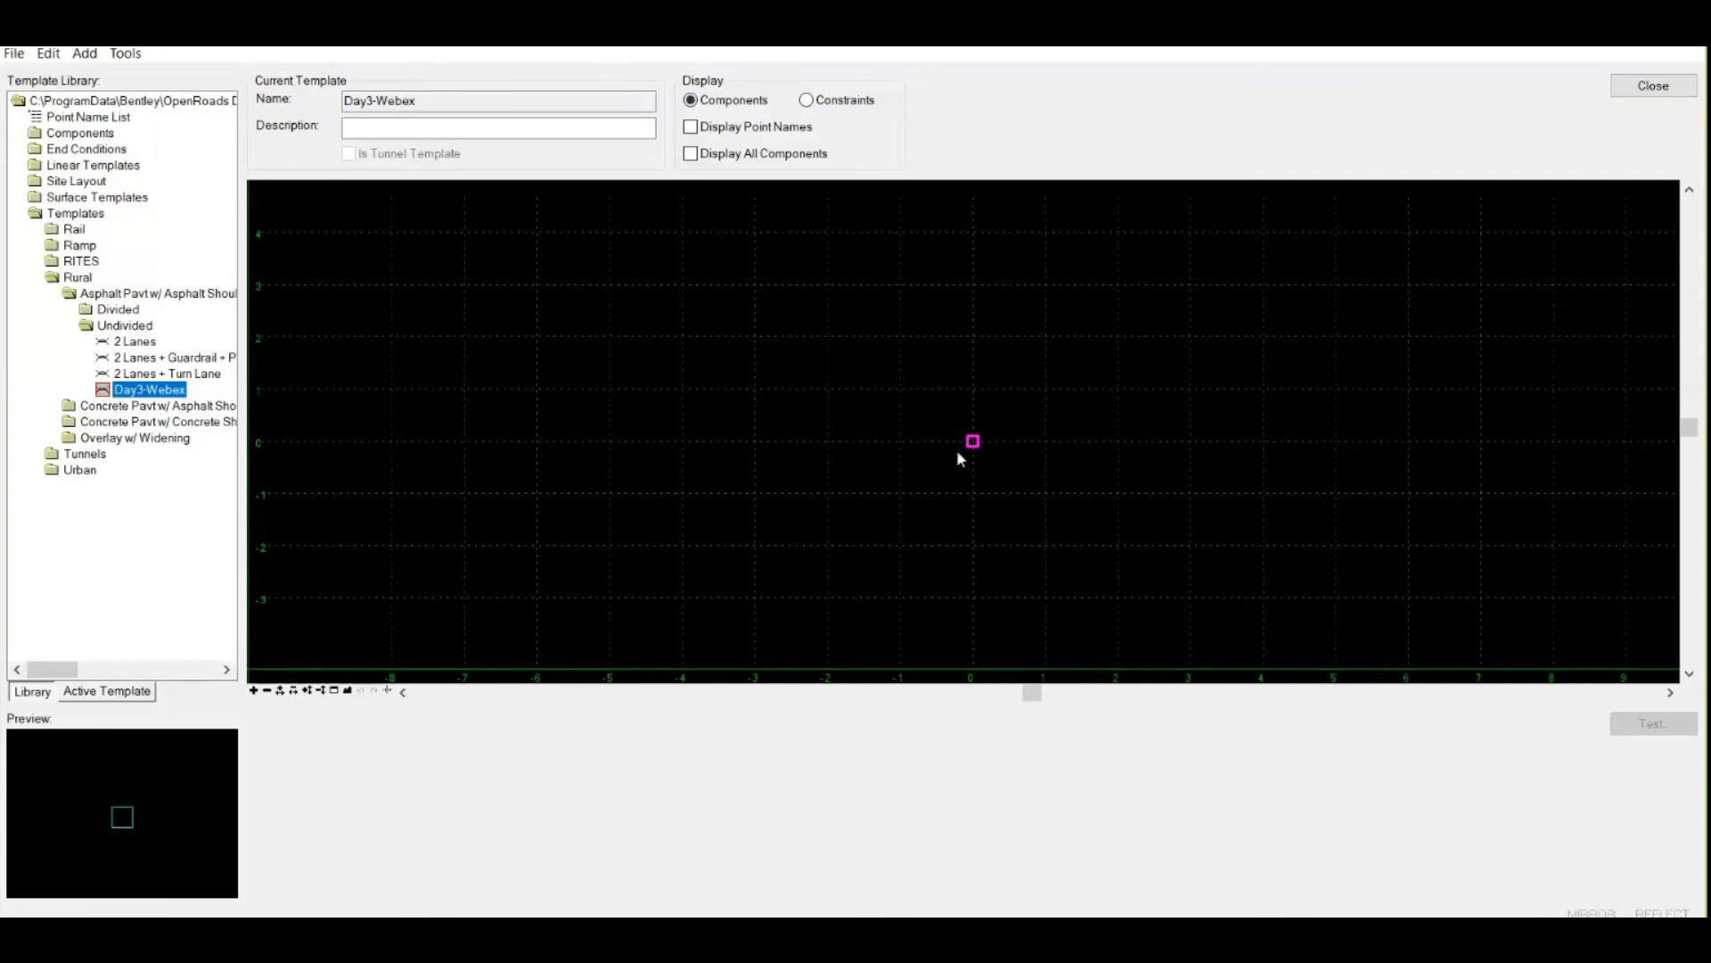
pyautogui.moveTo(982, 445)
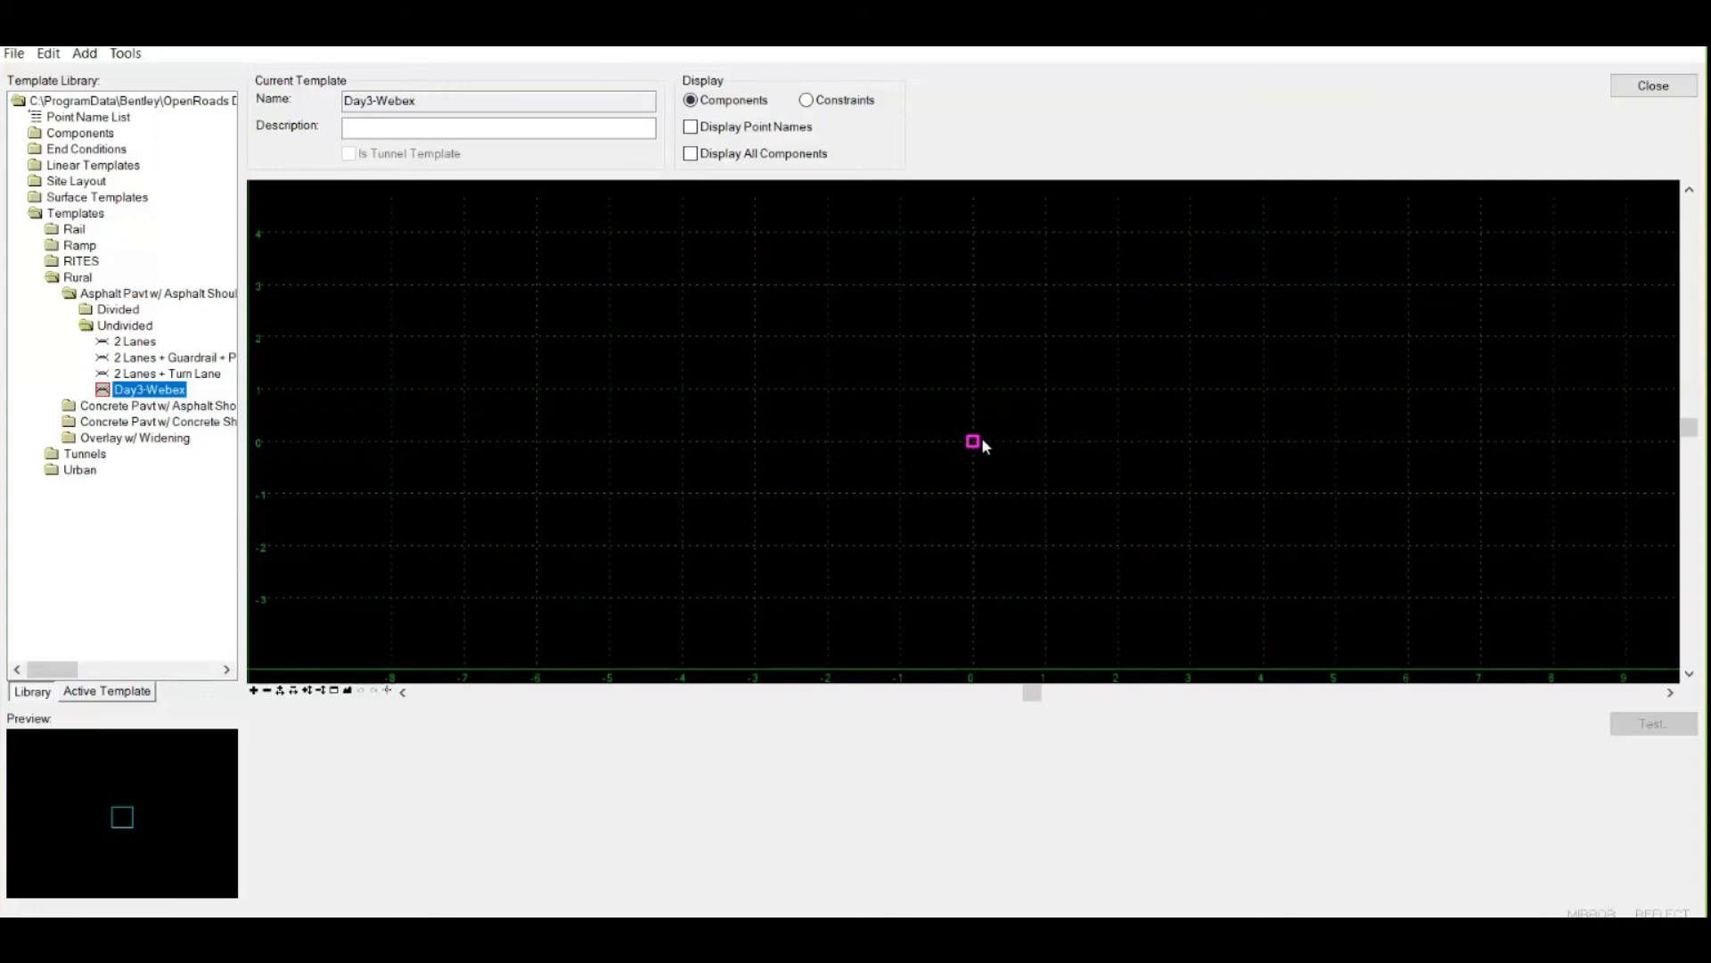
# Step: Start a new Simple component with −2% slope, 0.4 thickness and 12 width
pyautogui.rightClick(982, 446)
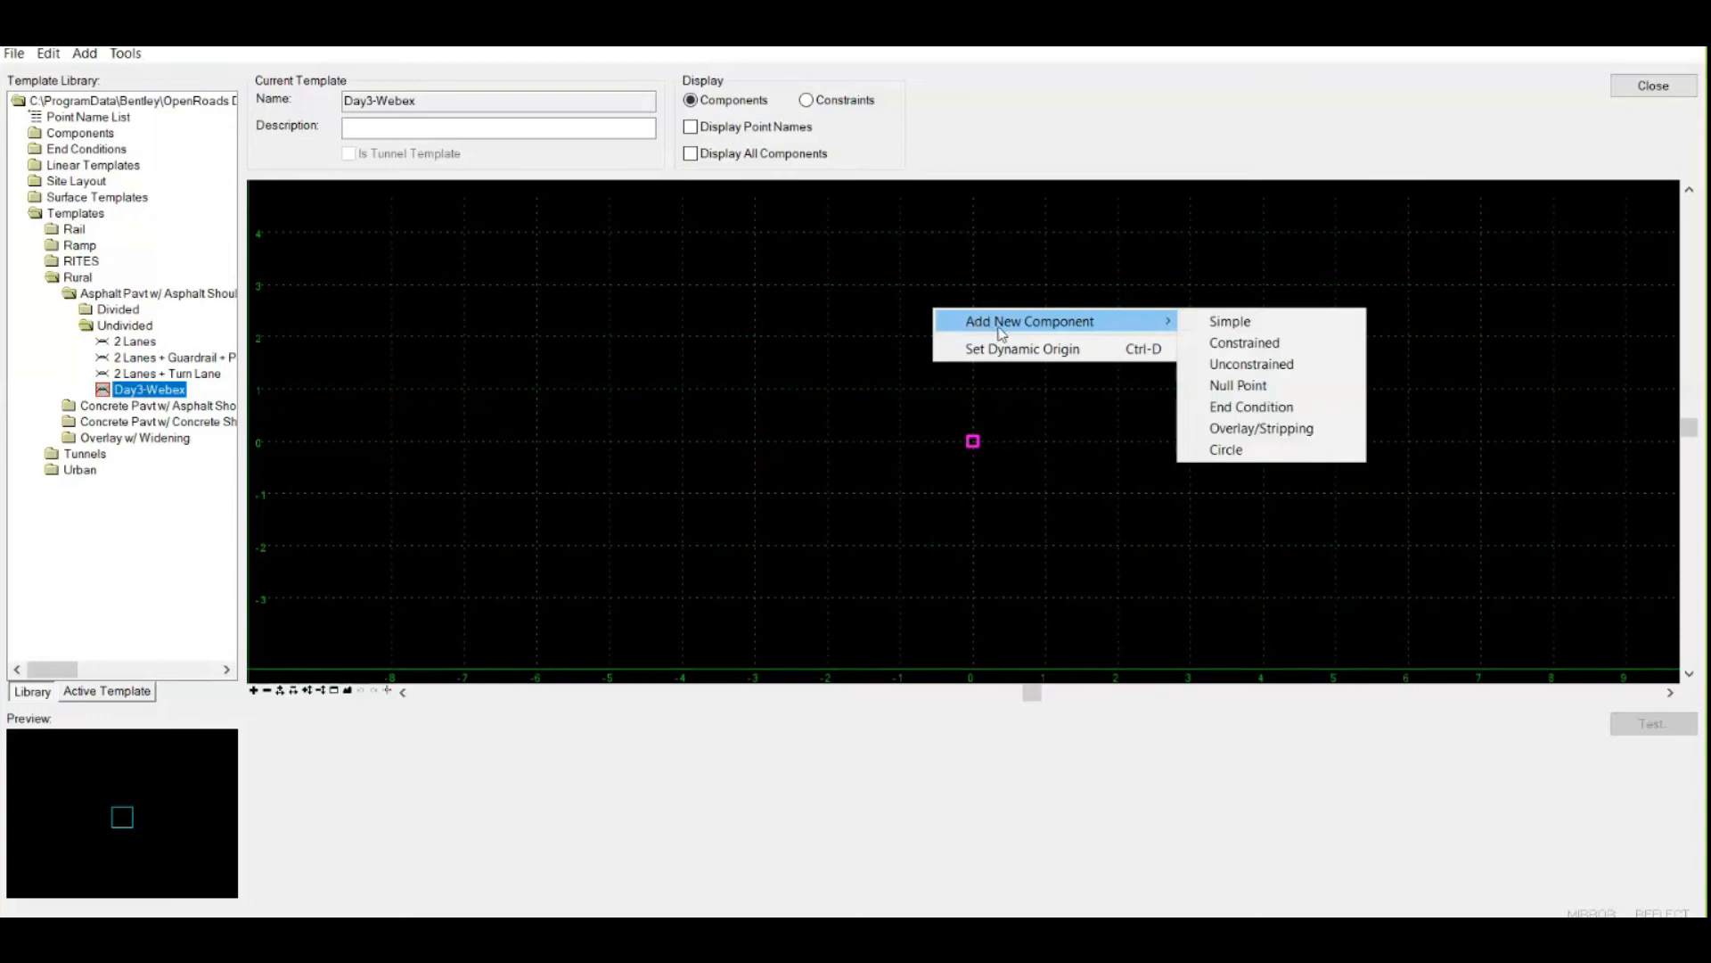
pyautogui.moveTo(1230, 321)
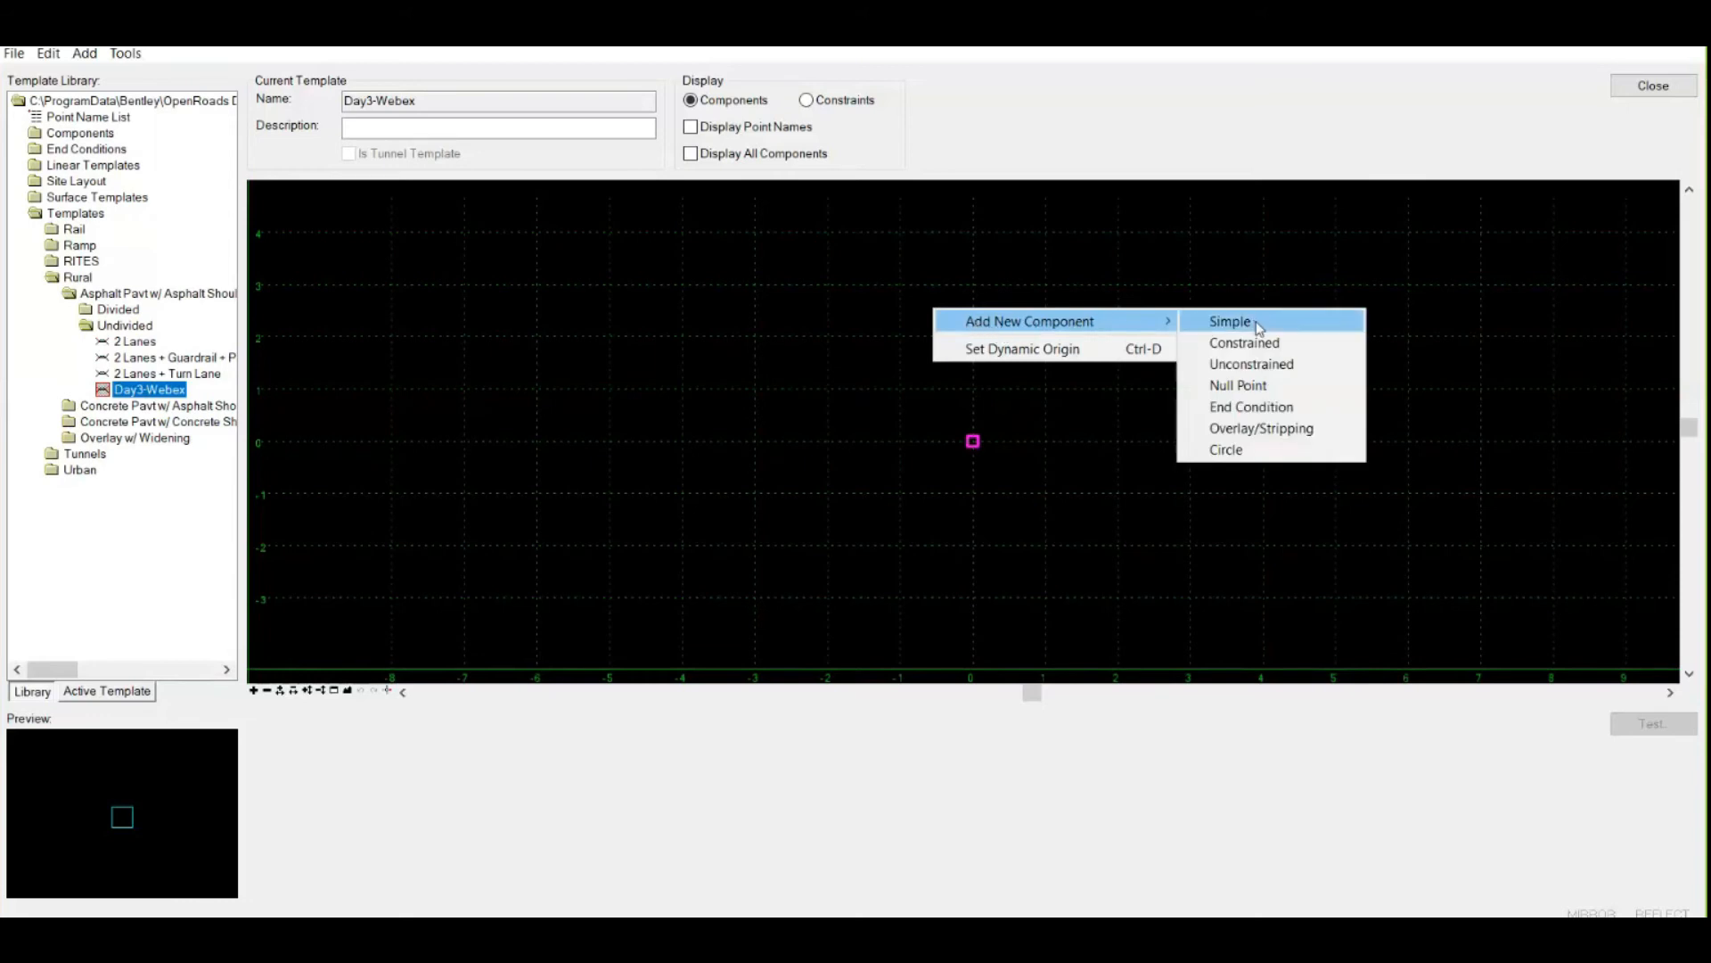
pyautogui.moveTo(1260, 427)
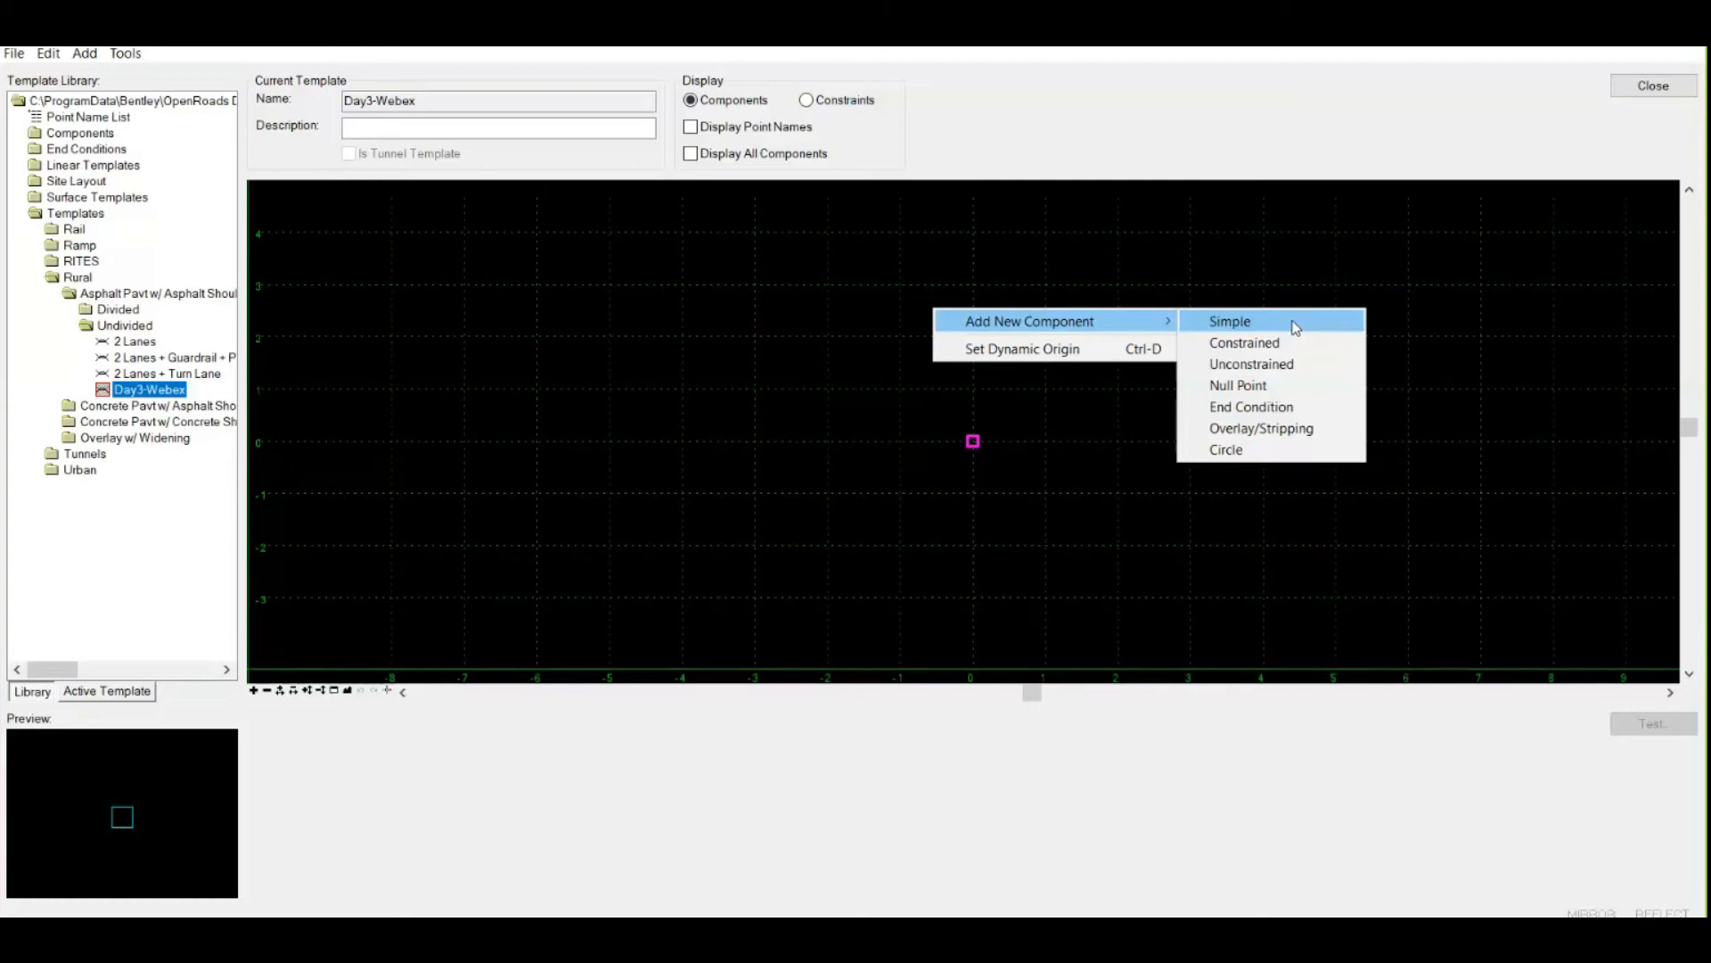
pyautogui.click(1228, 321)
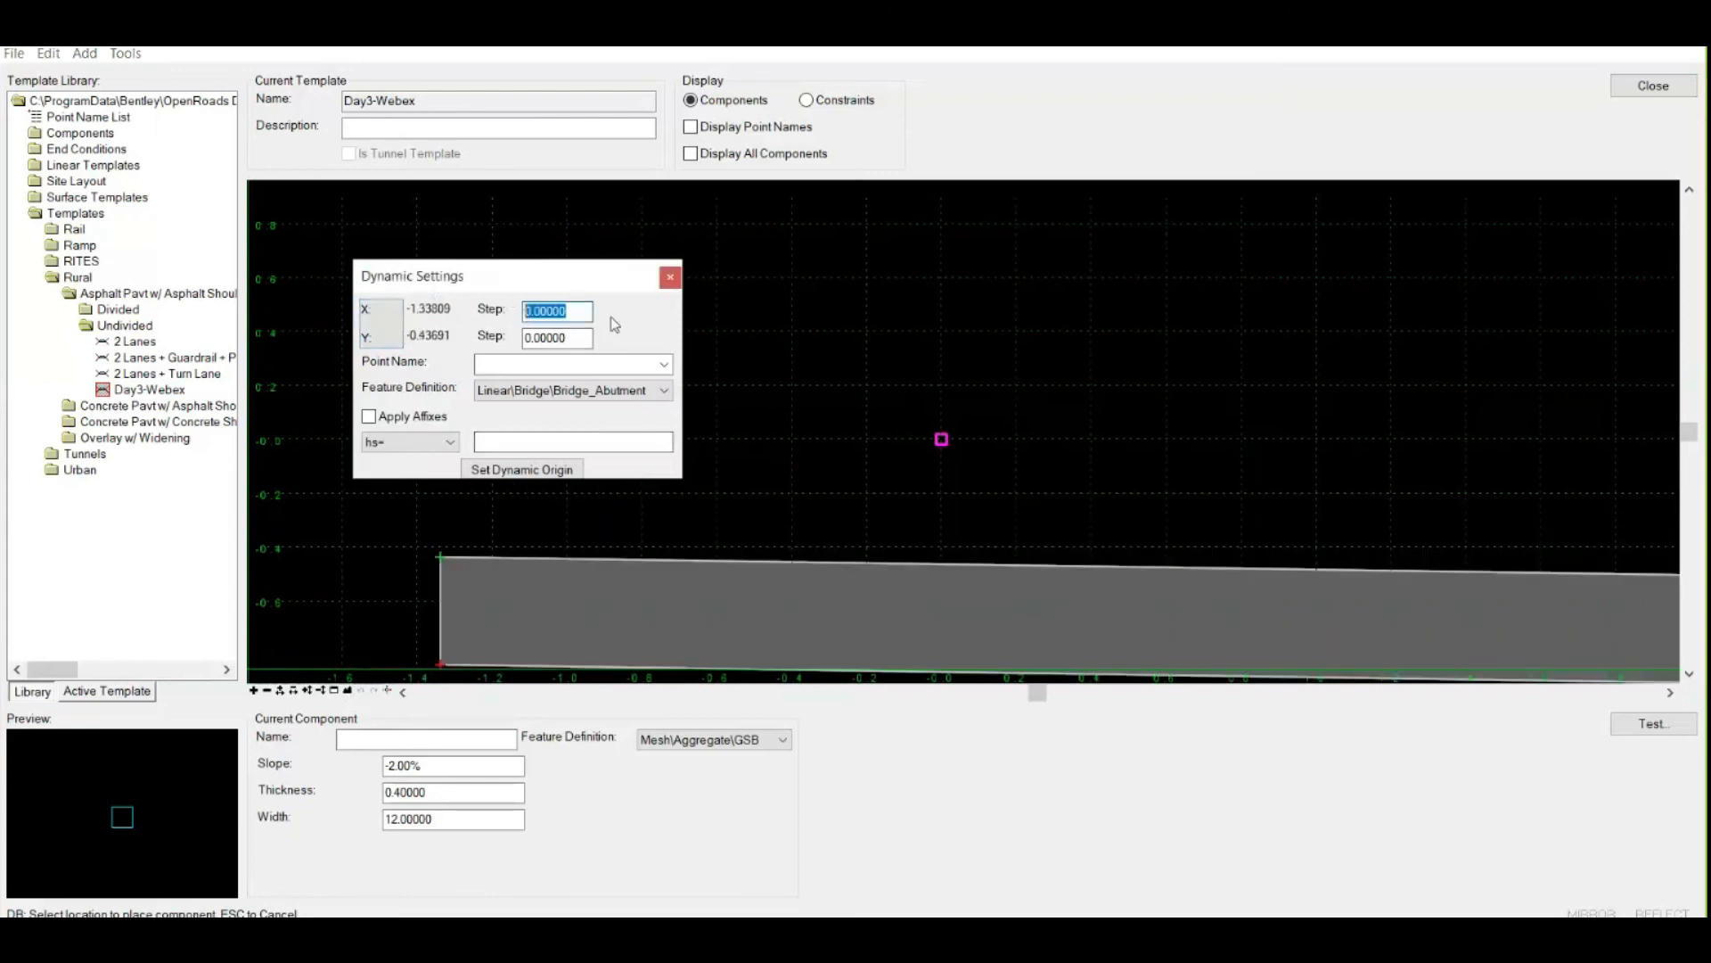
# Step: Set both Dynamic Settings steps to 0.01 and place the component at offset 0, elevation 0
pyautogui.write('0.01')
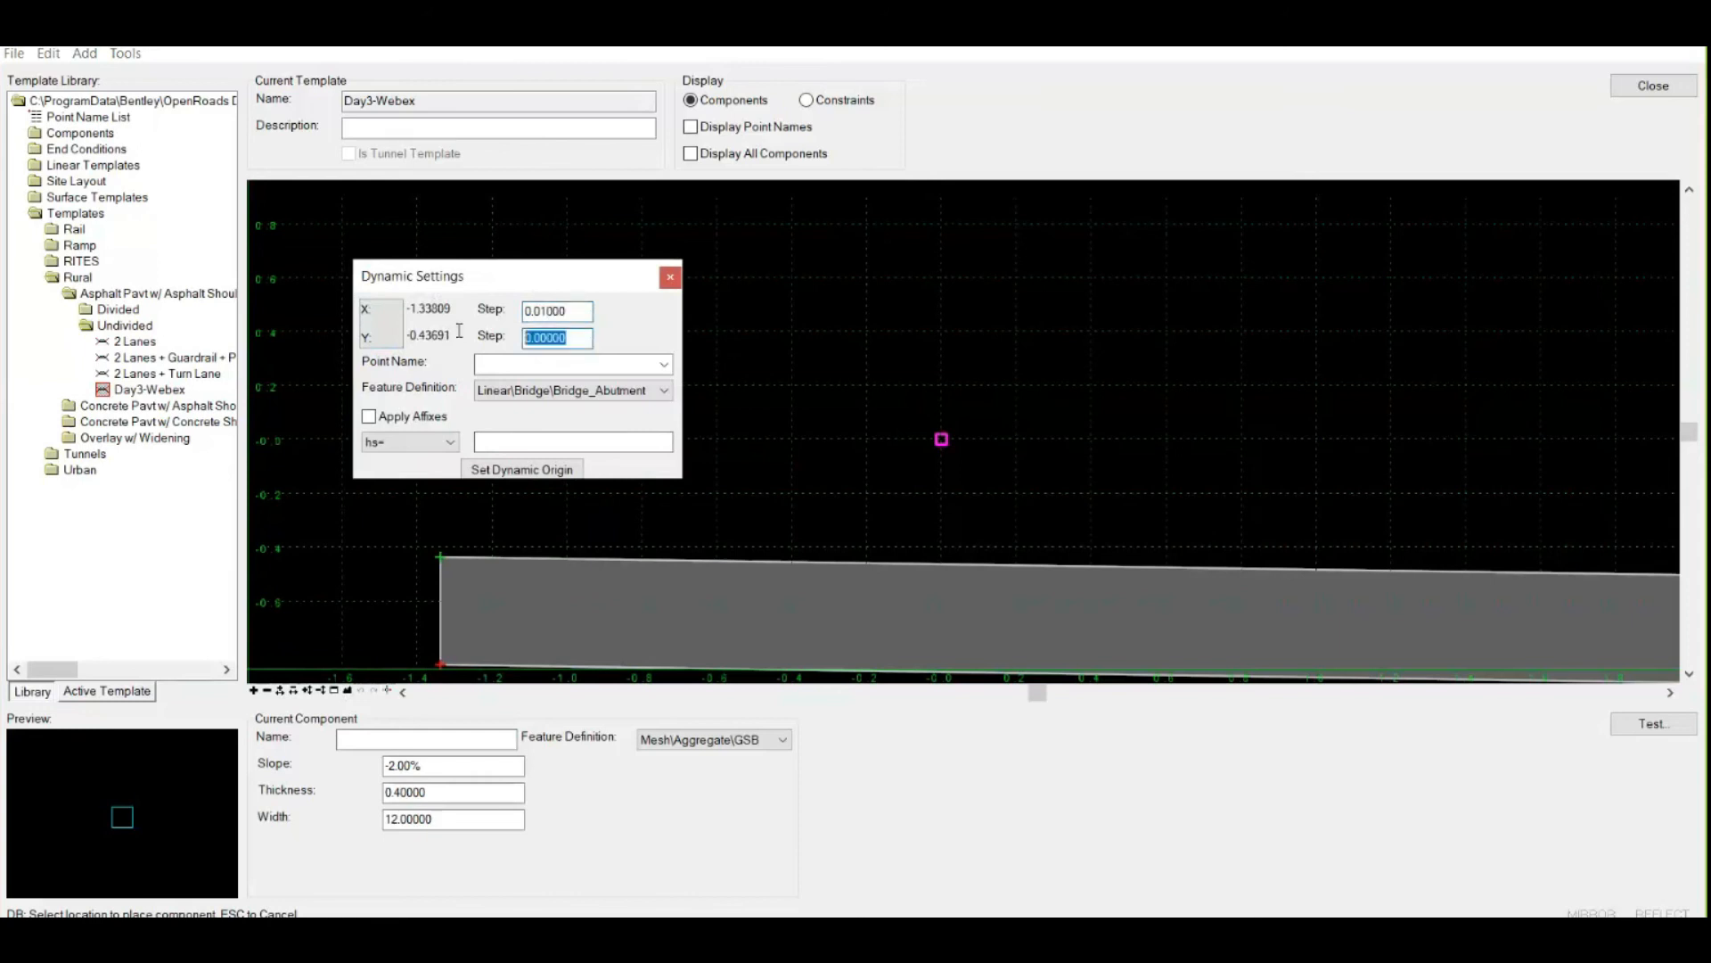
pyautogui.write('0.01')
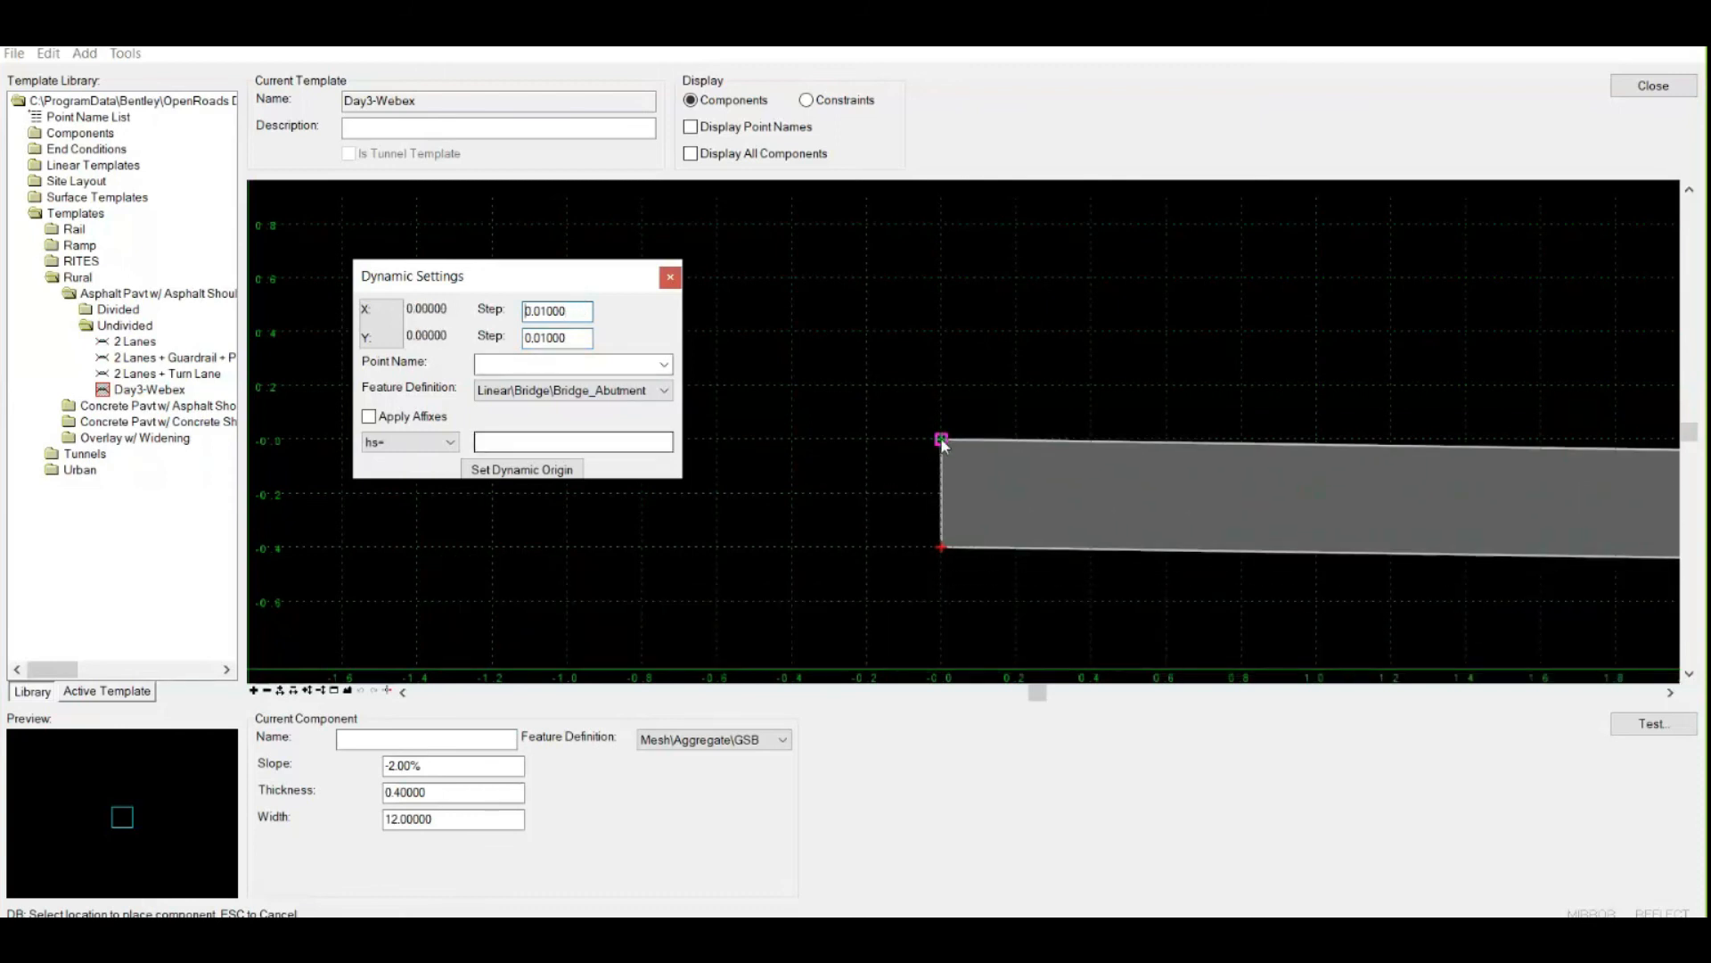
pyautogui.click(670, 276)
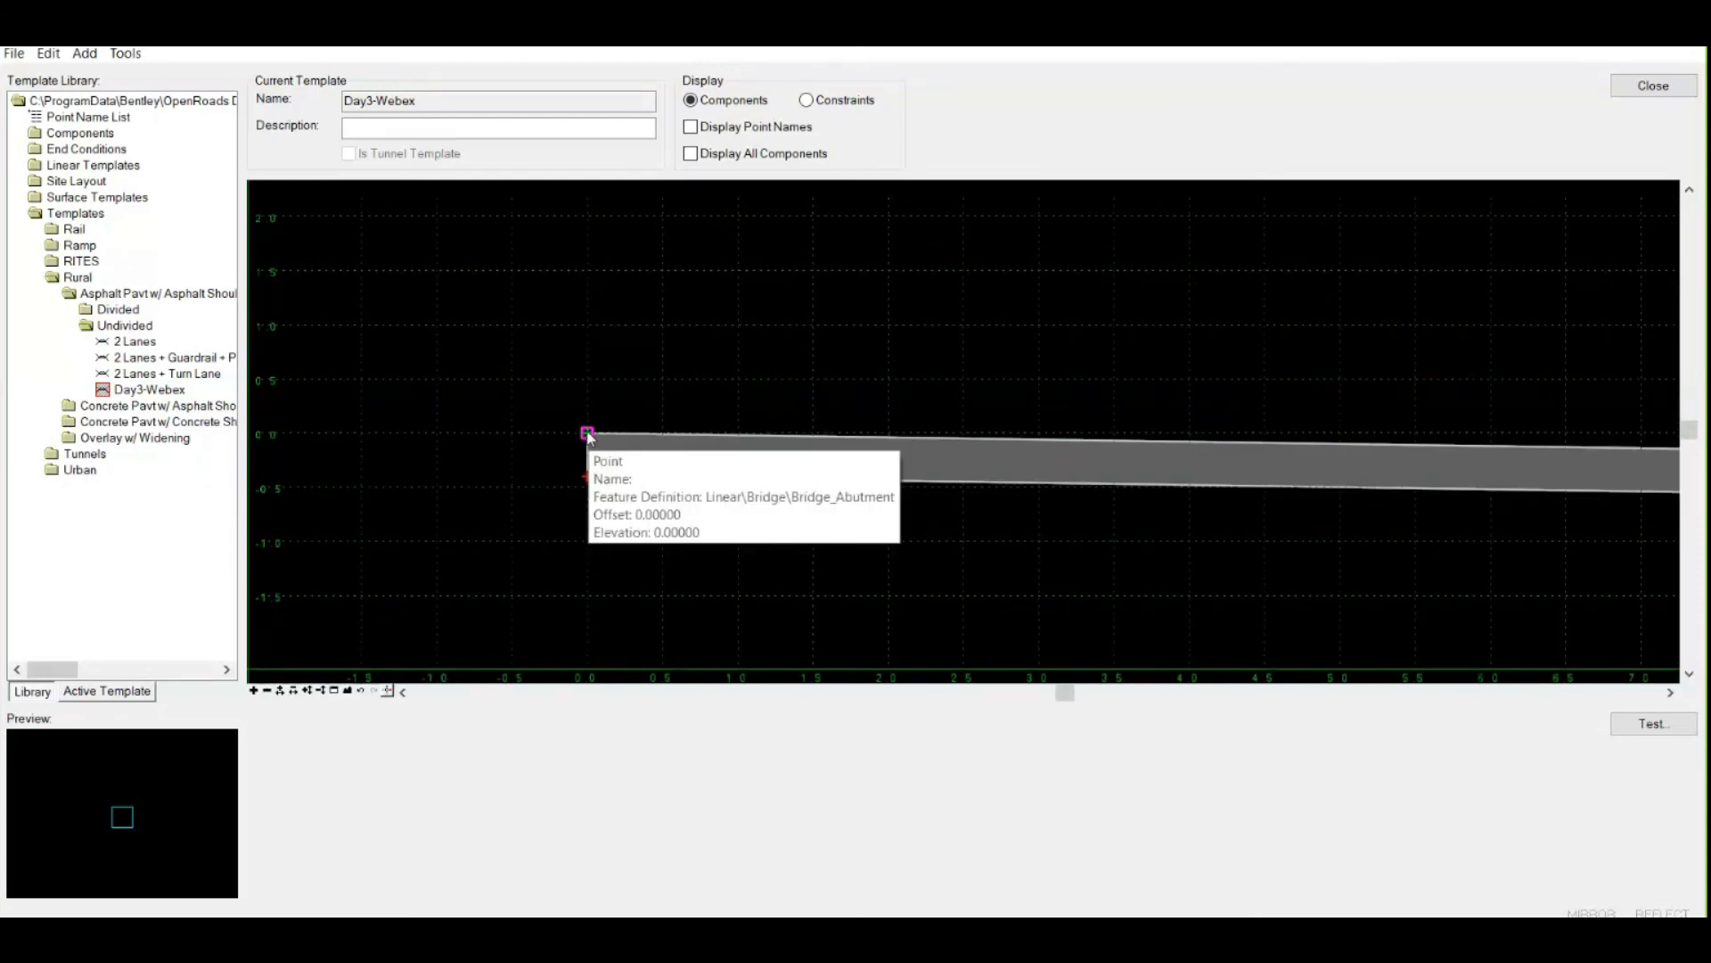
pyautogui.moveTo(617, 457)
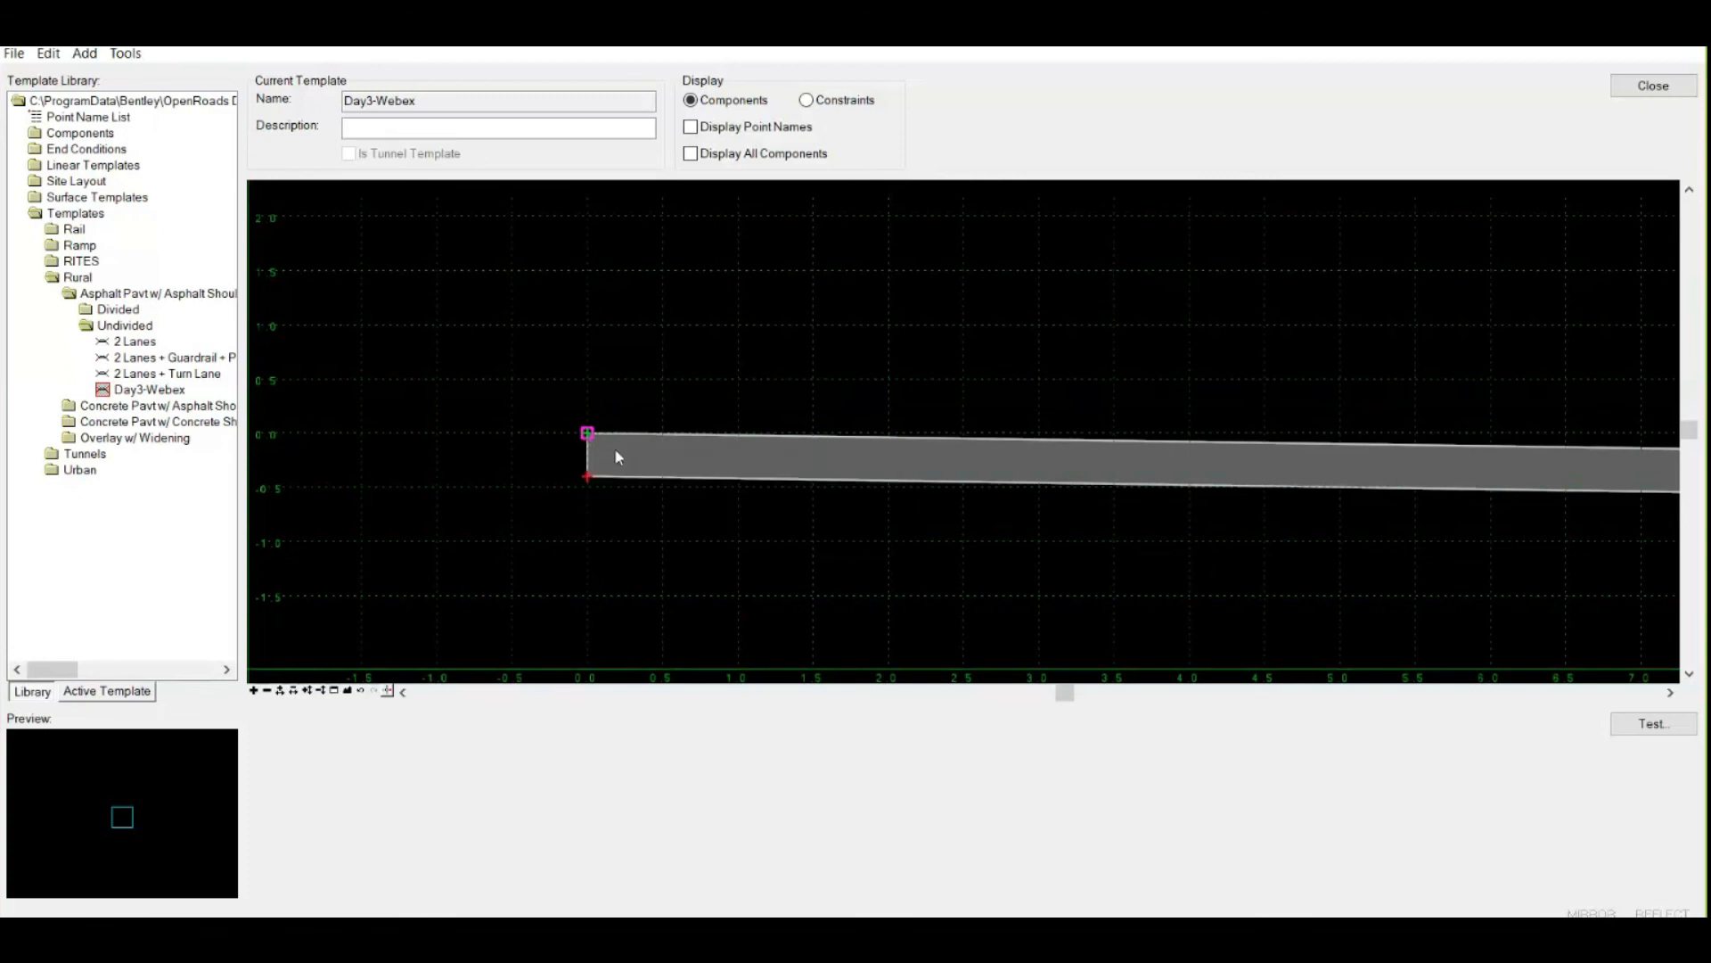
pyautogui.moveTo(636, 364)
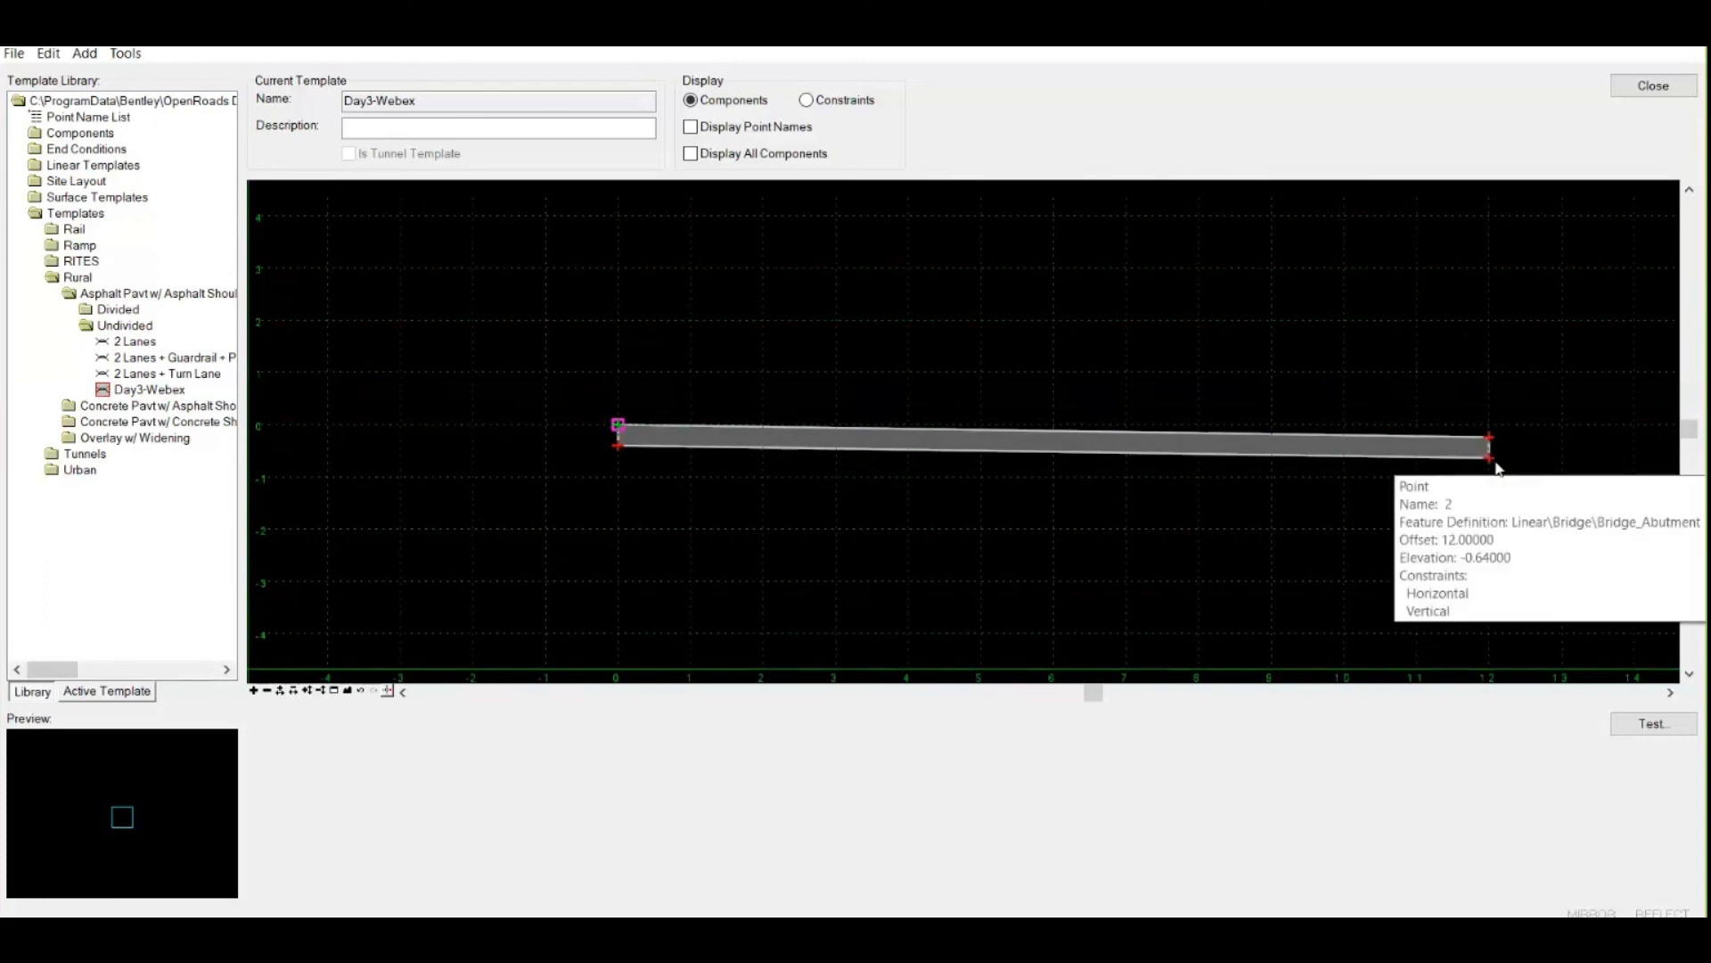
pyautogui.moveTo(622, 473)
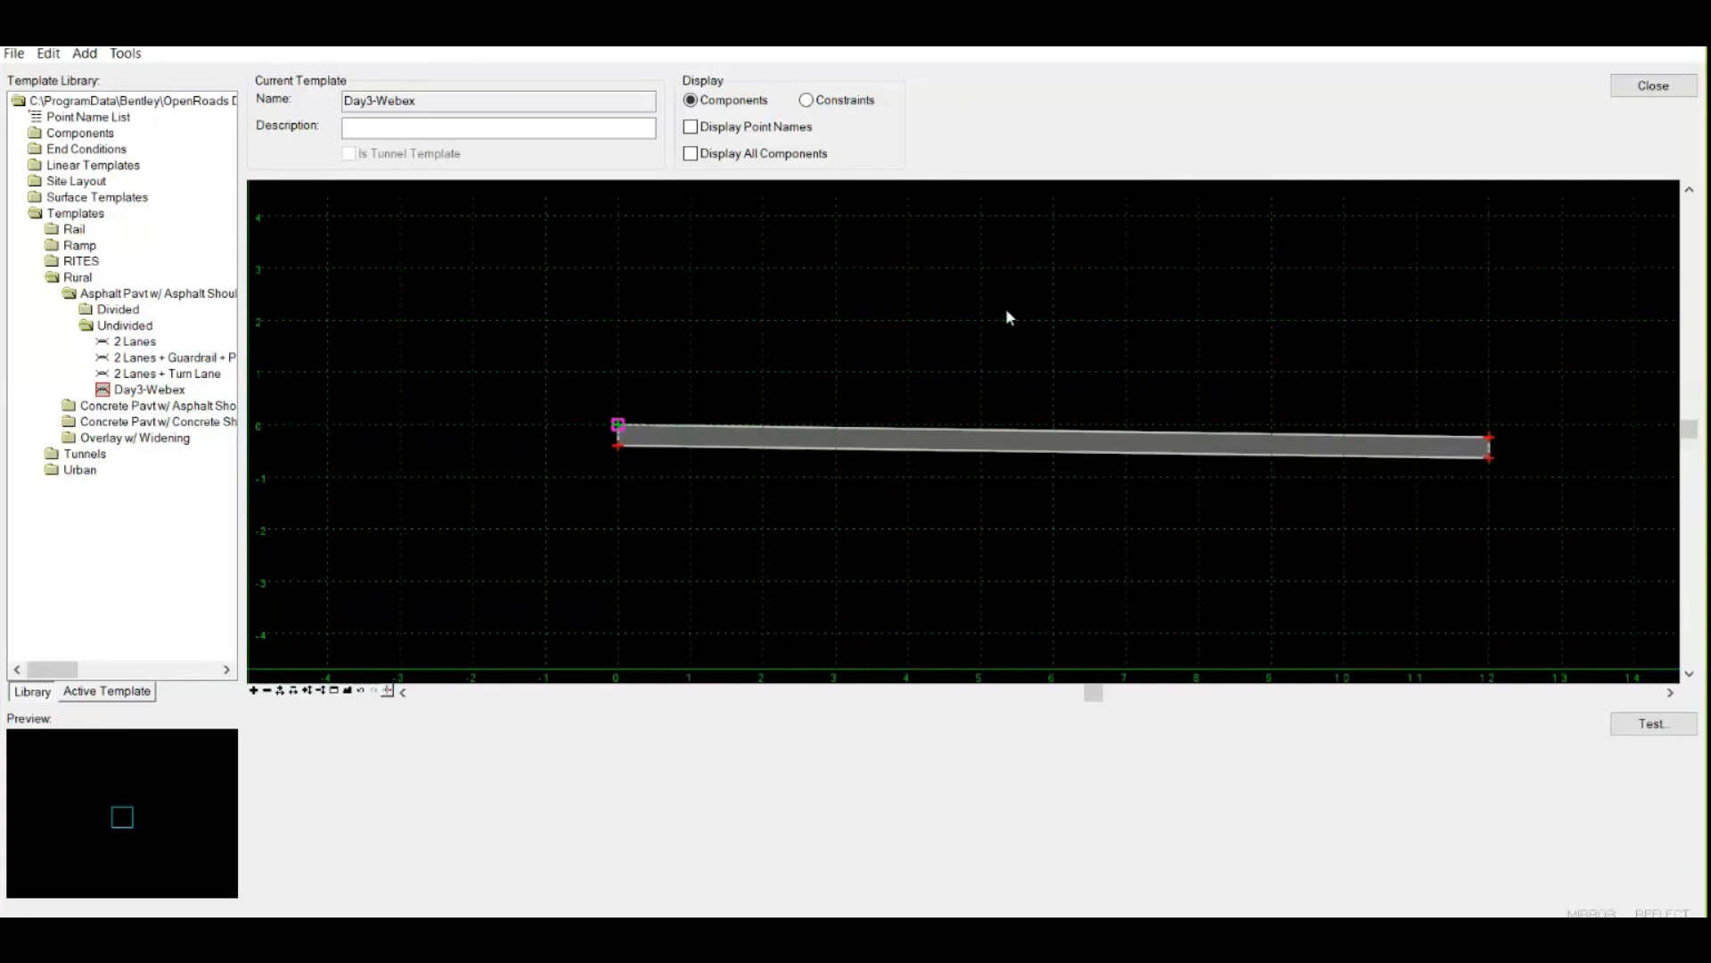
pyautogui.moveTo(1453, 502)
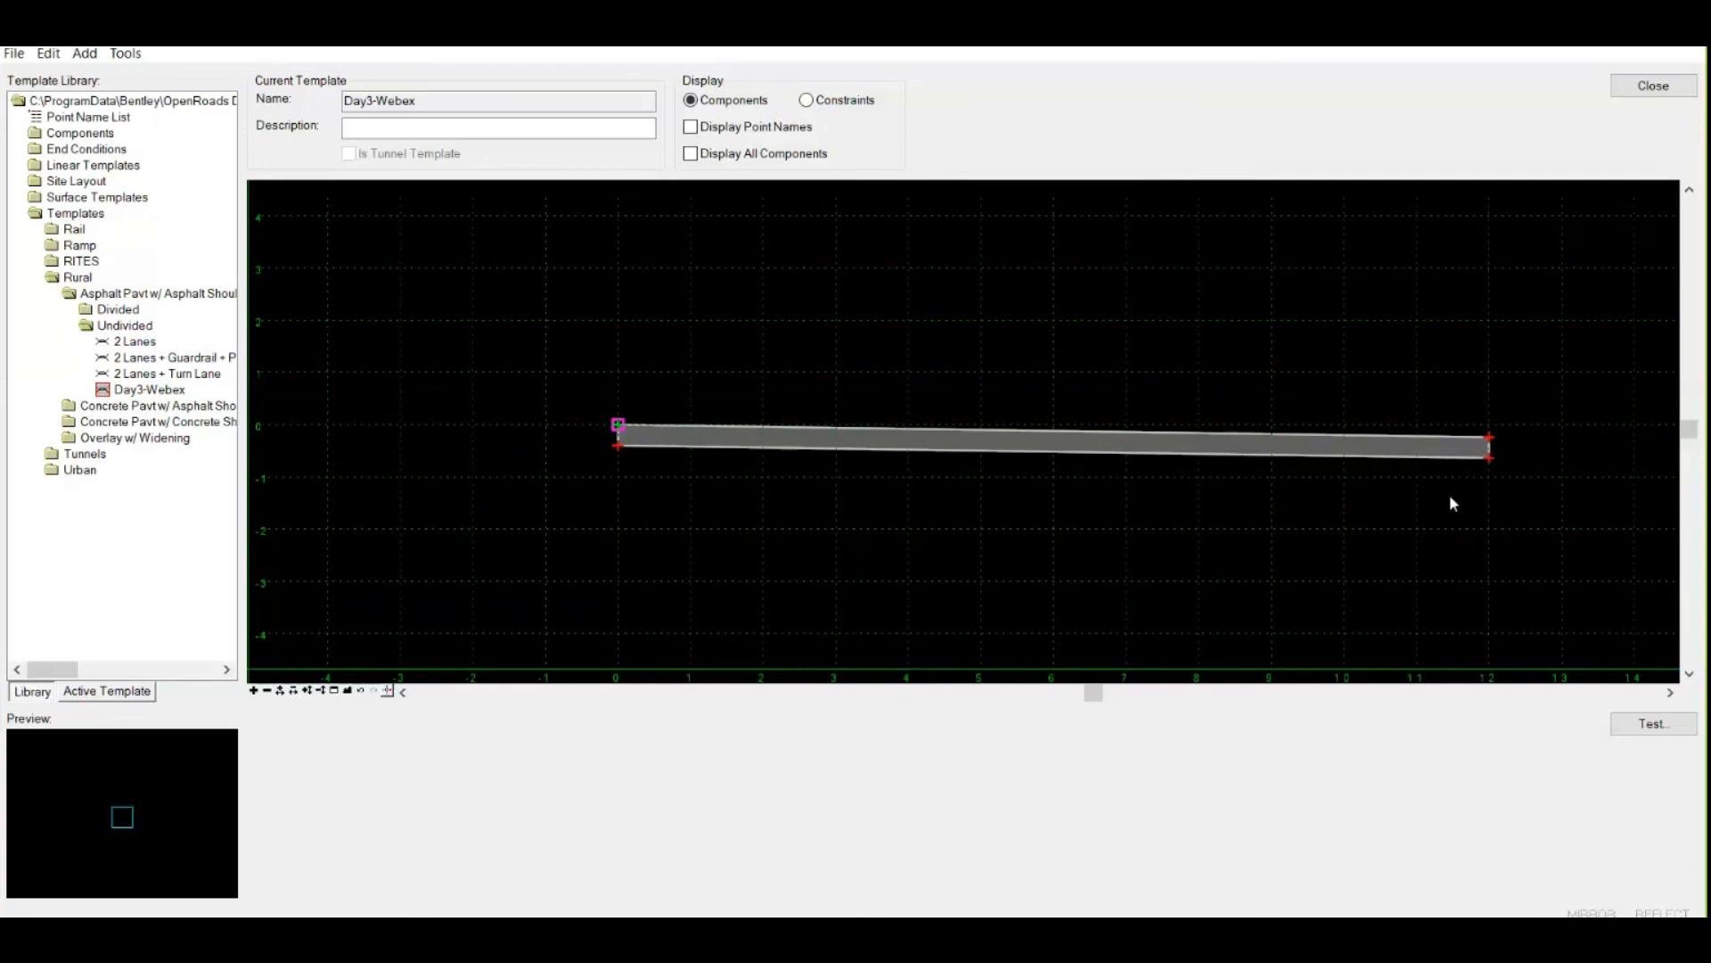